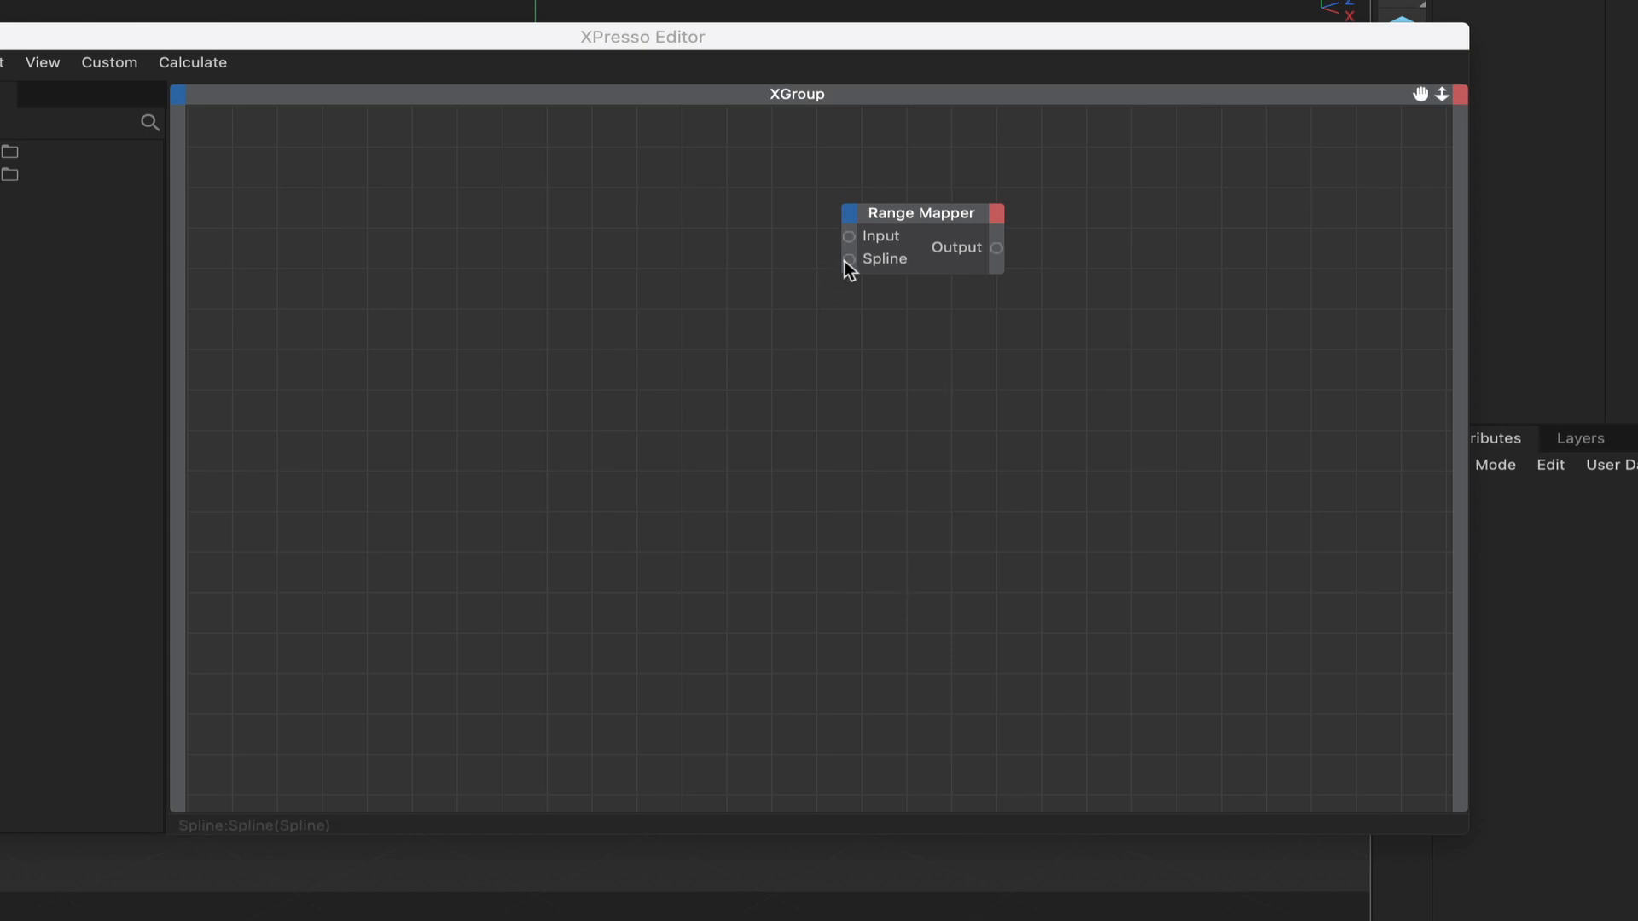
pyautogui.moveTo(887, 217)
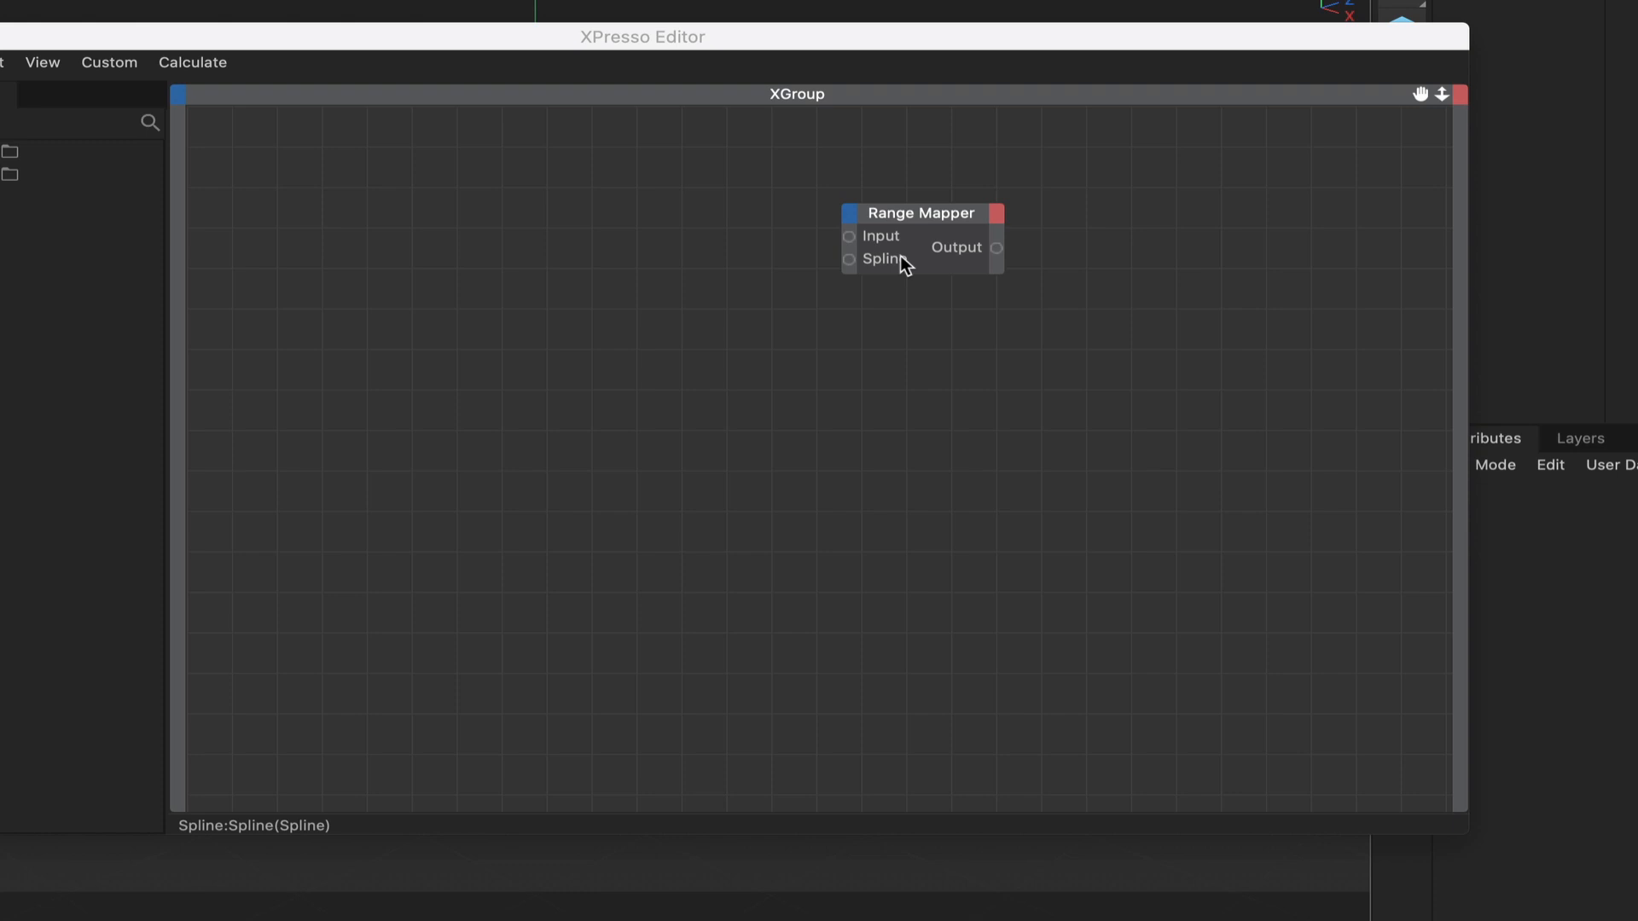
pyautogui.moveTo(880, 266)
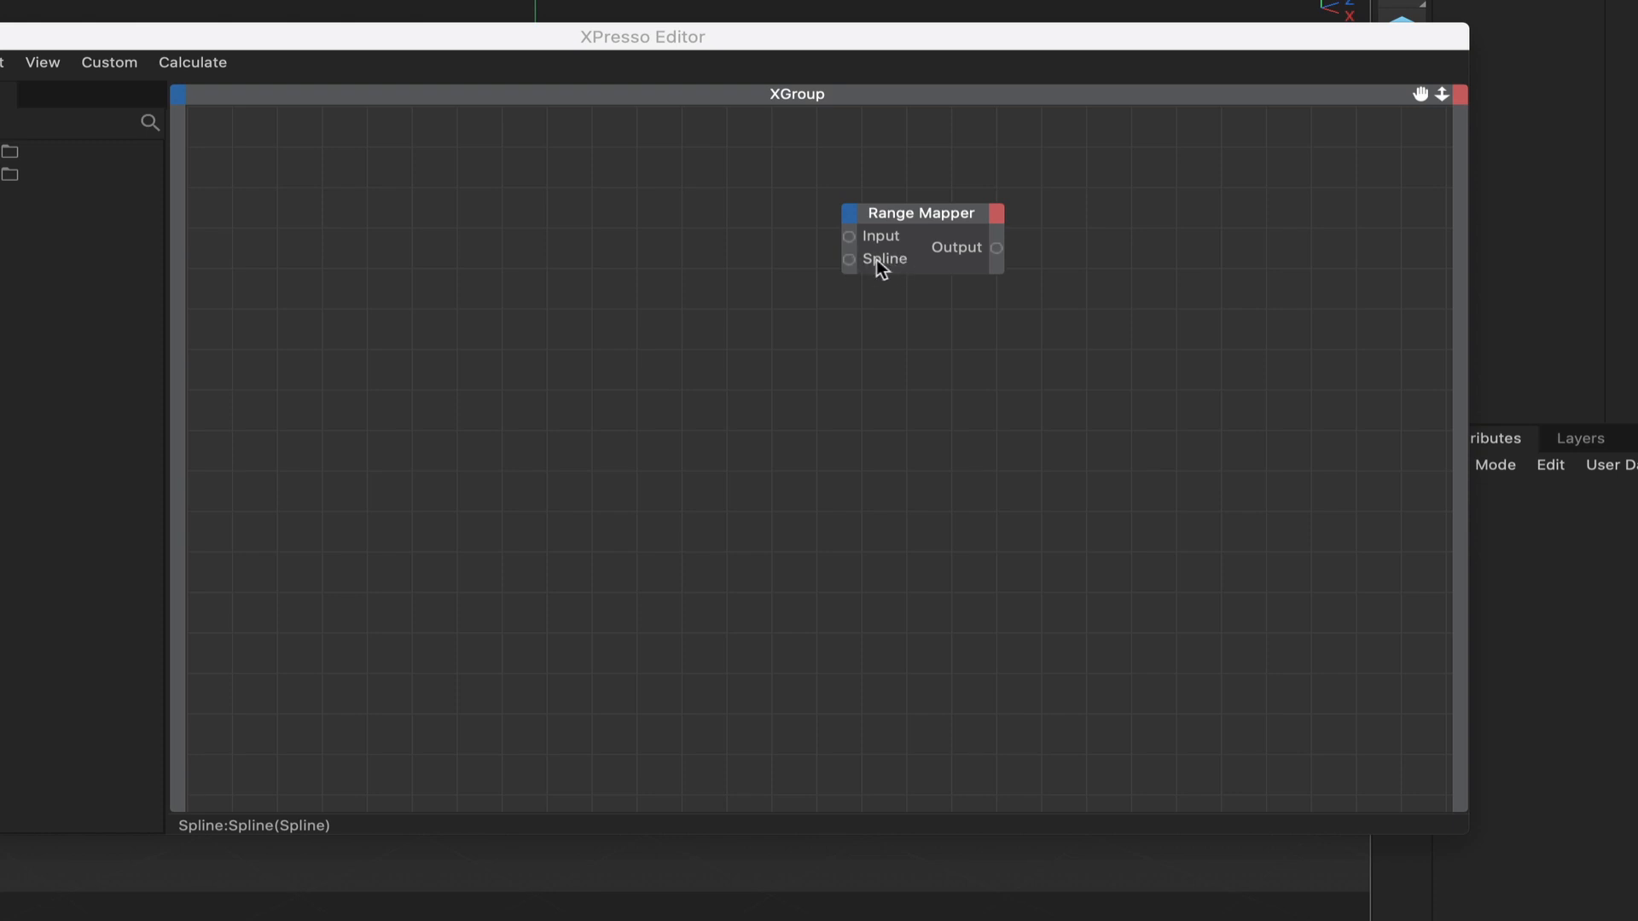
pyautogui.moveTo(883, 269)
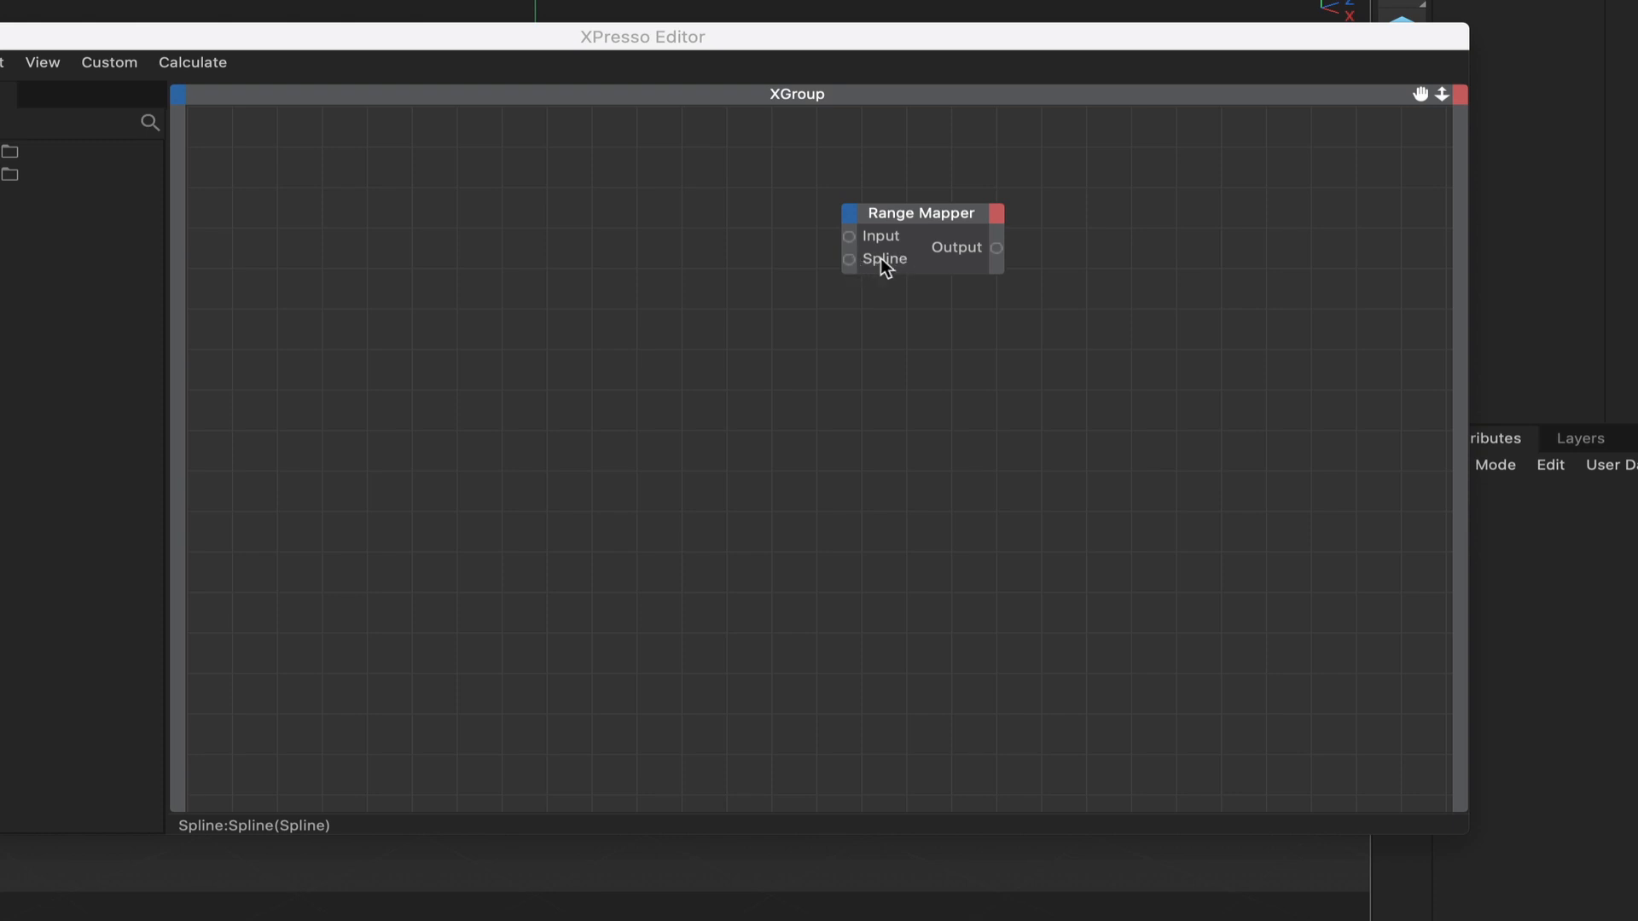
pyautogui.moveTo(876, 299)
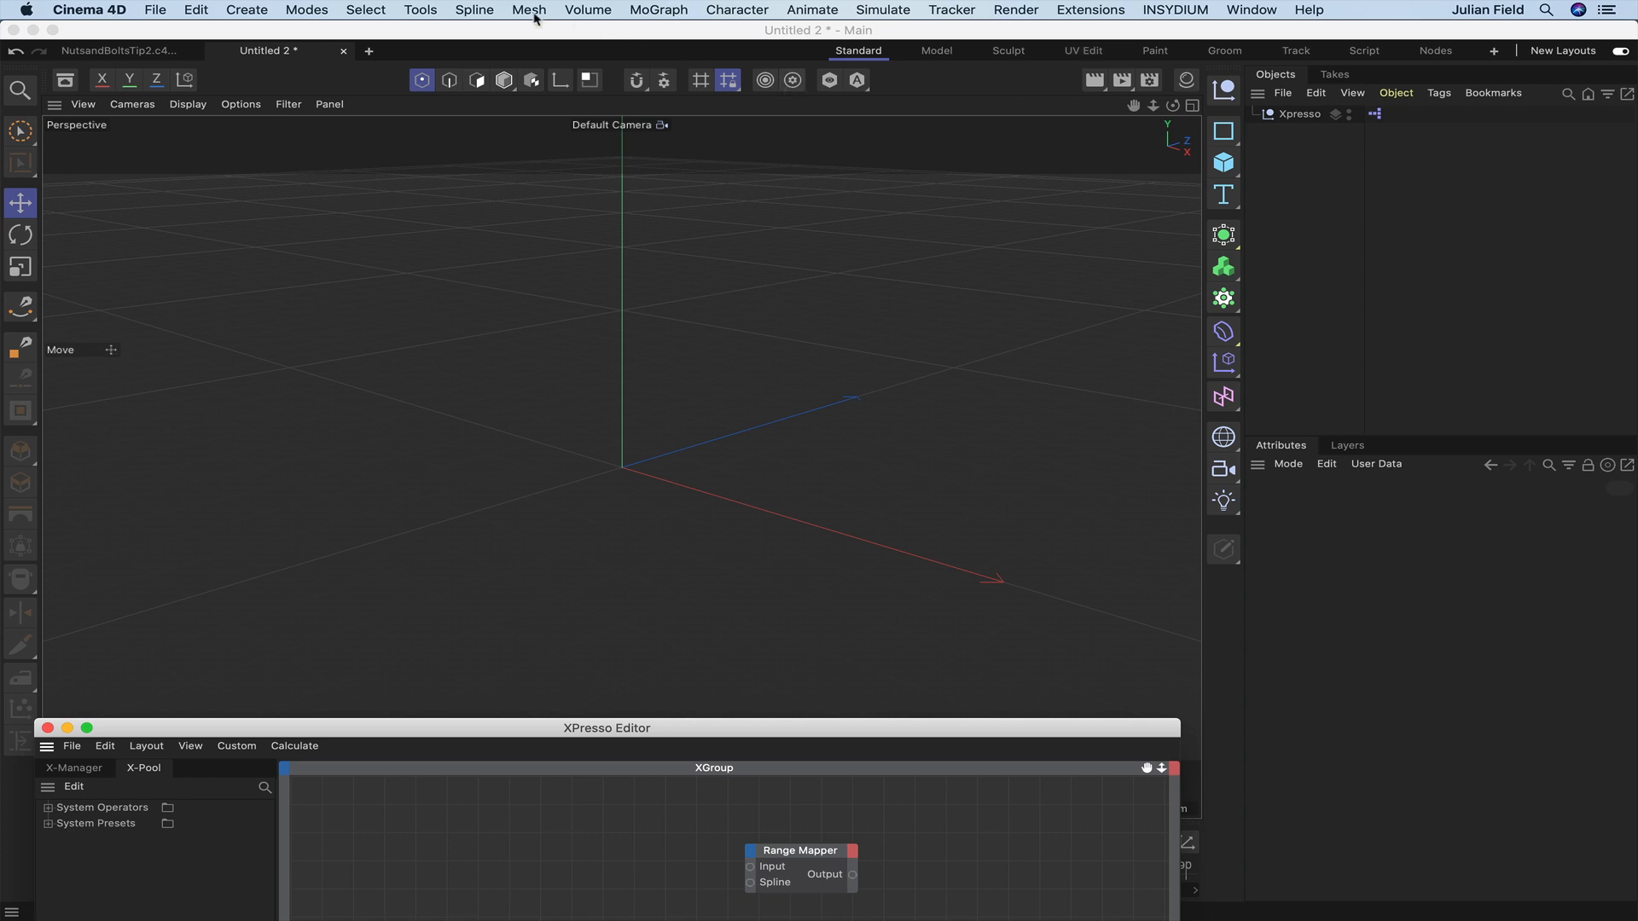
# - Draw a three-point spline with Spline Pen and wire it to the Range Mapper's Spline input
pyautogui.click(474, 9)
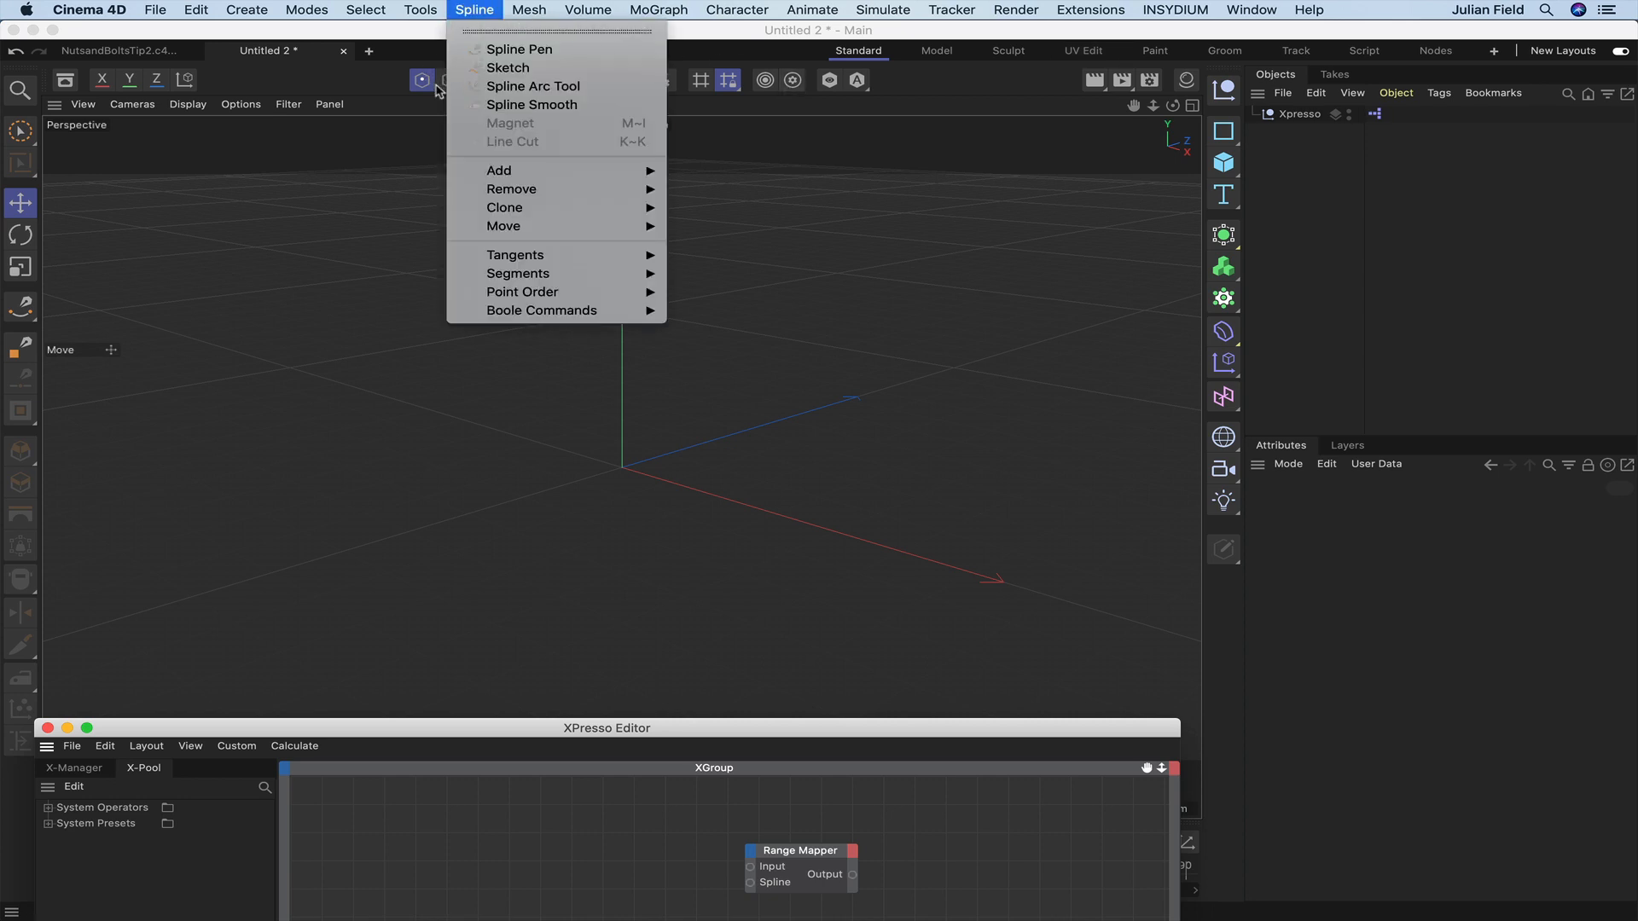
pyautogui.click(519, 50)
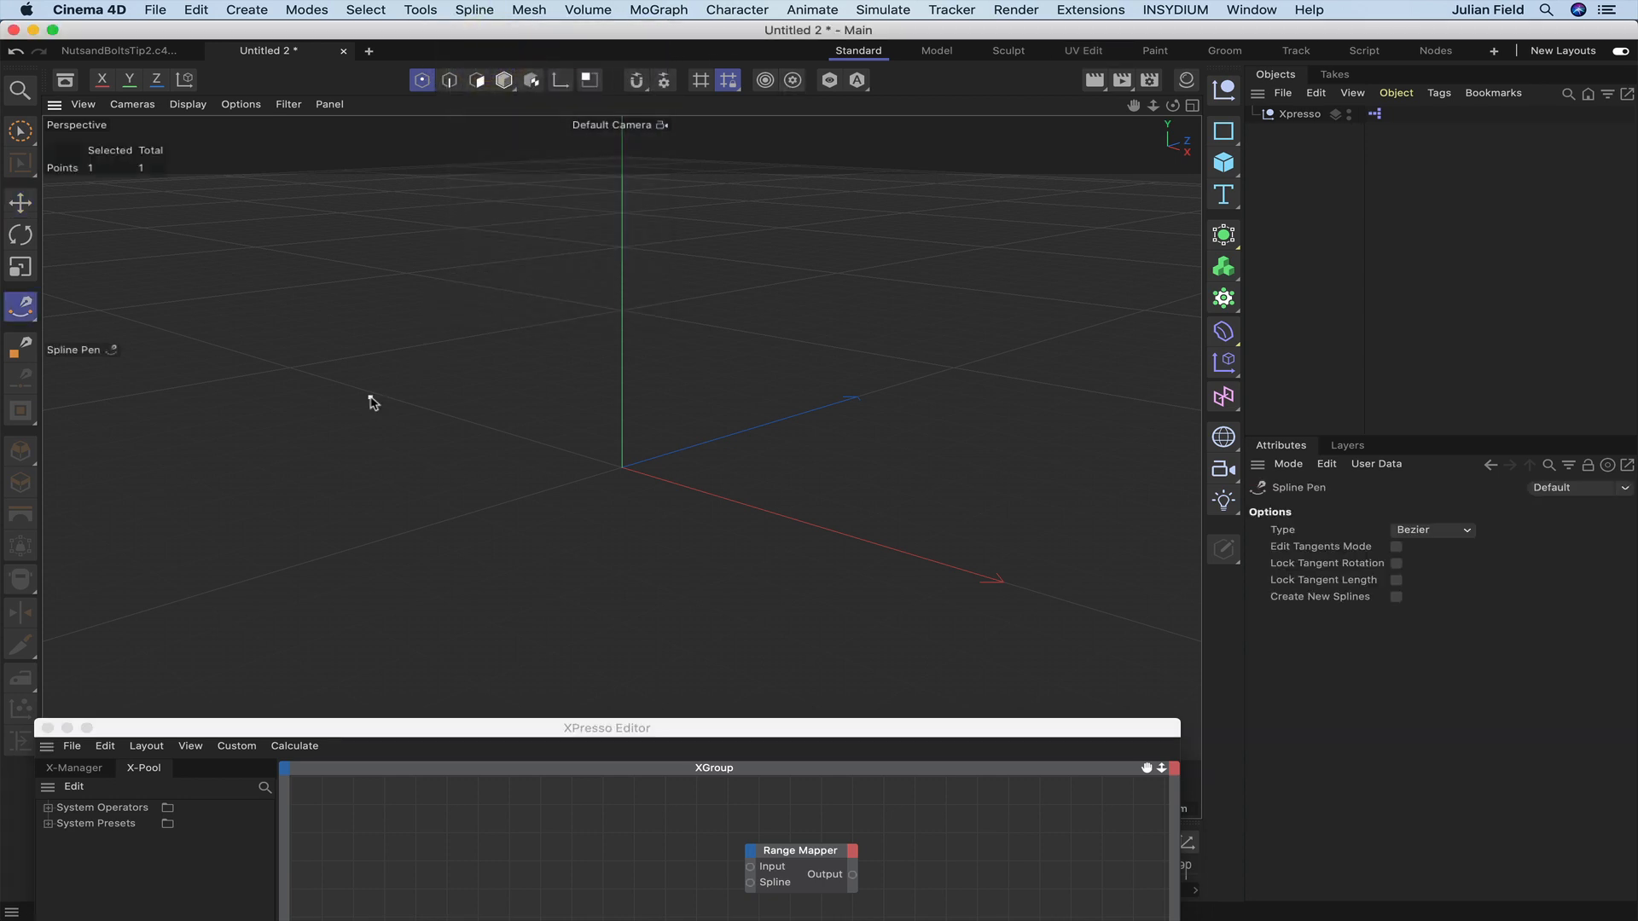
pyautogui.click(572, 317)
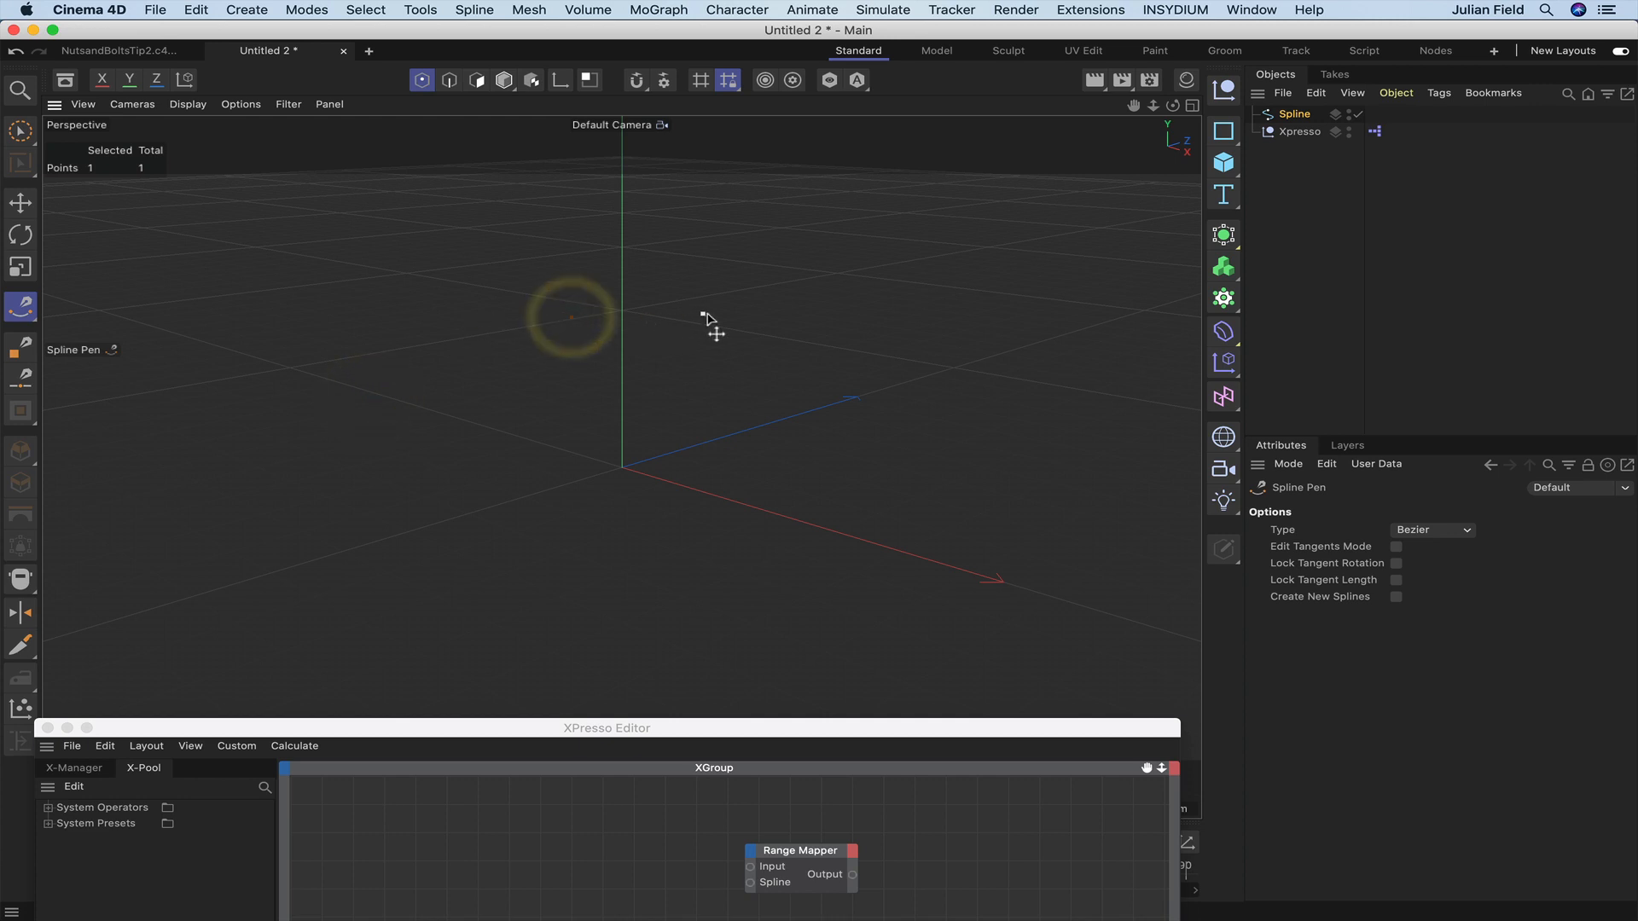
pyautogui.click(940, 305)
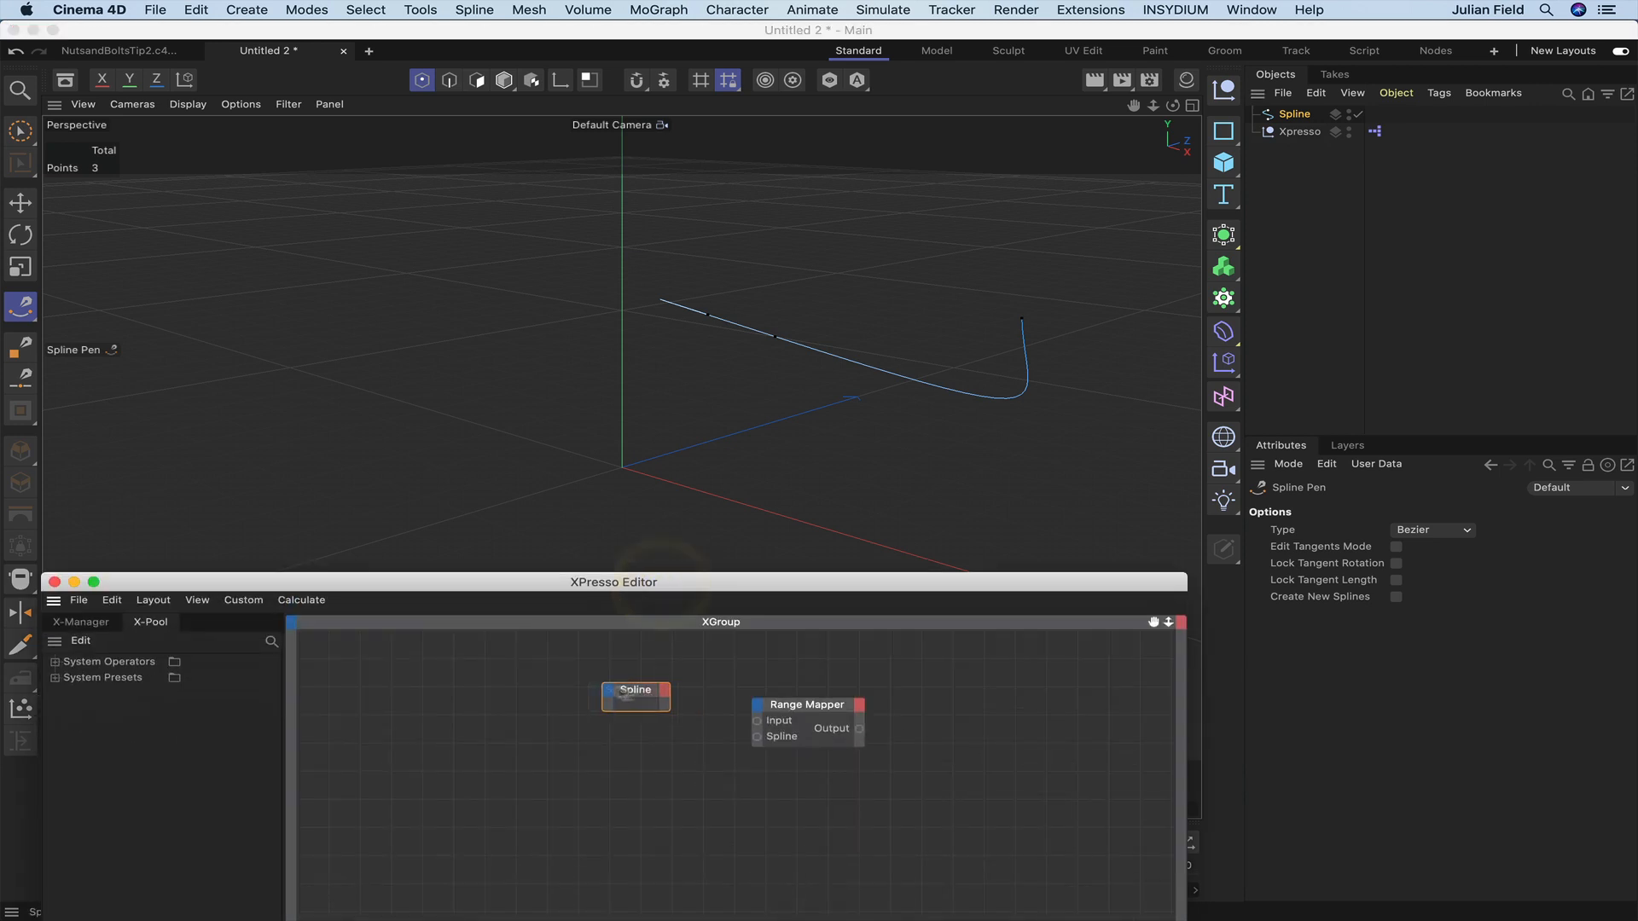
pyautogui.click(633, 695)
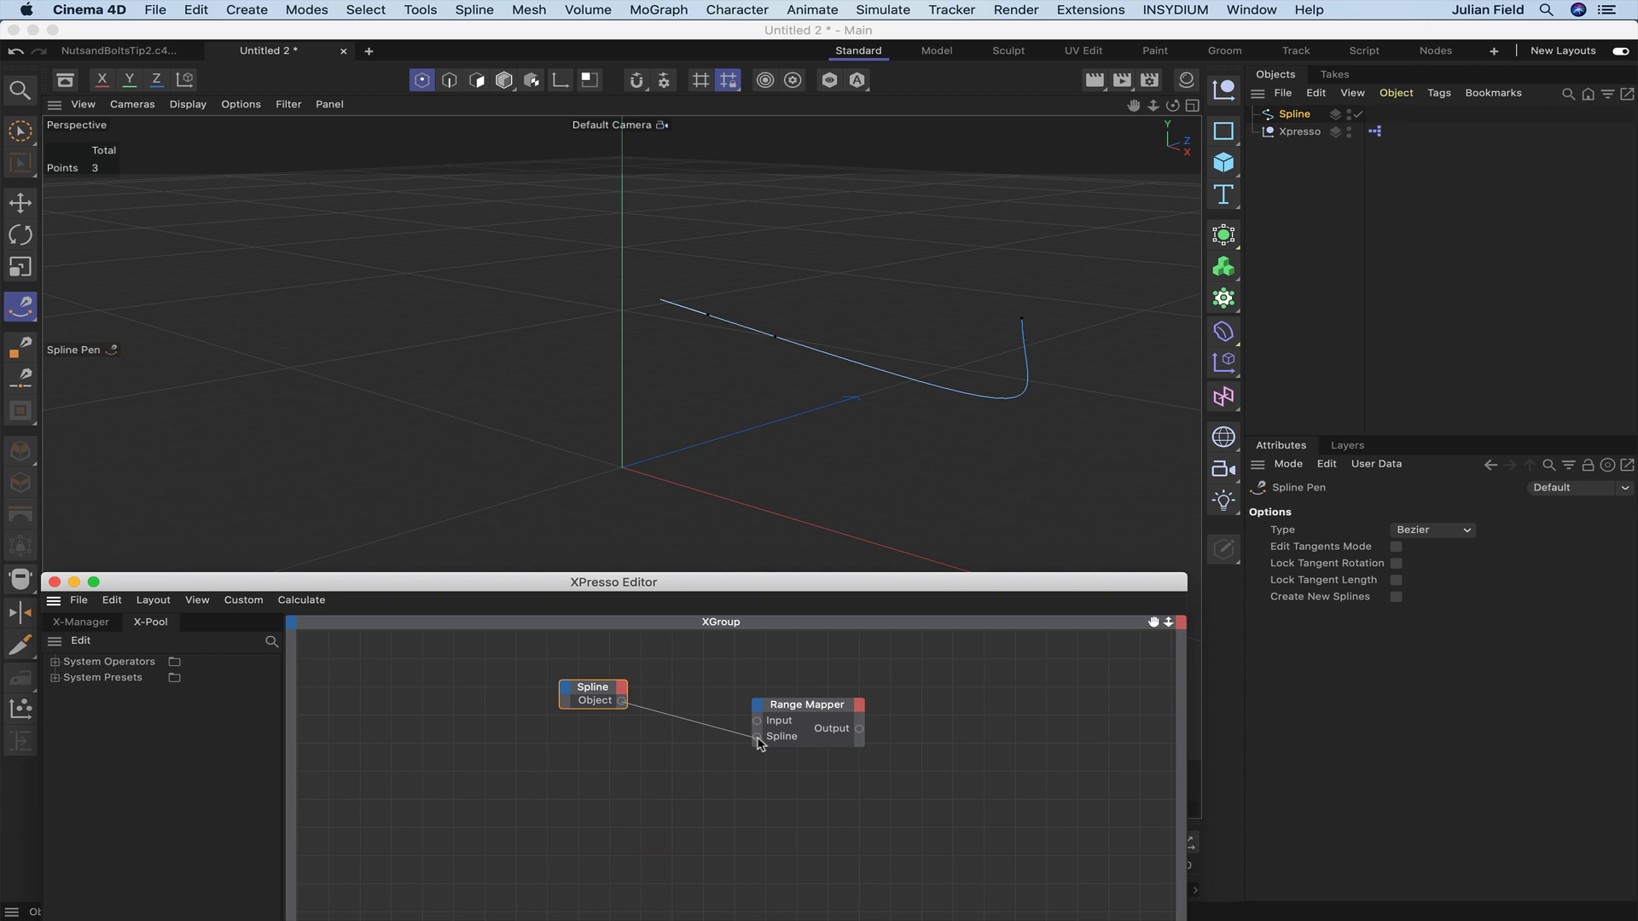
# - Delete the spline node, review the Range Mapper's settings, then clear the graph selection
pyautogui.click(592, 693)
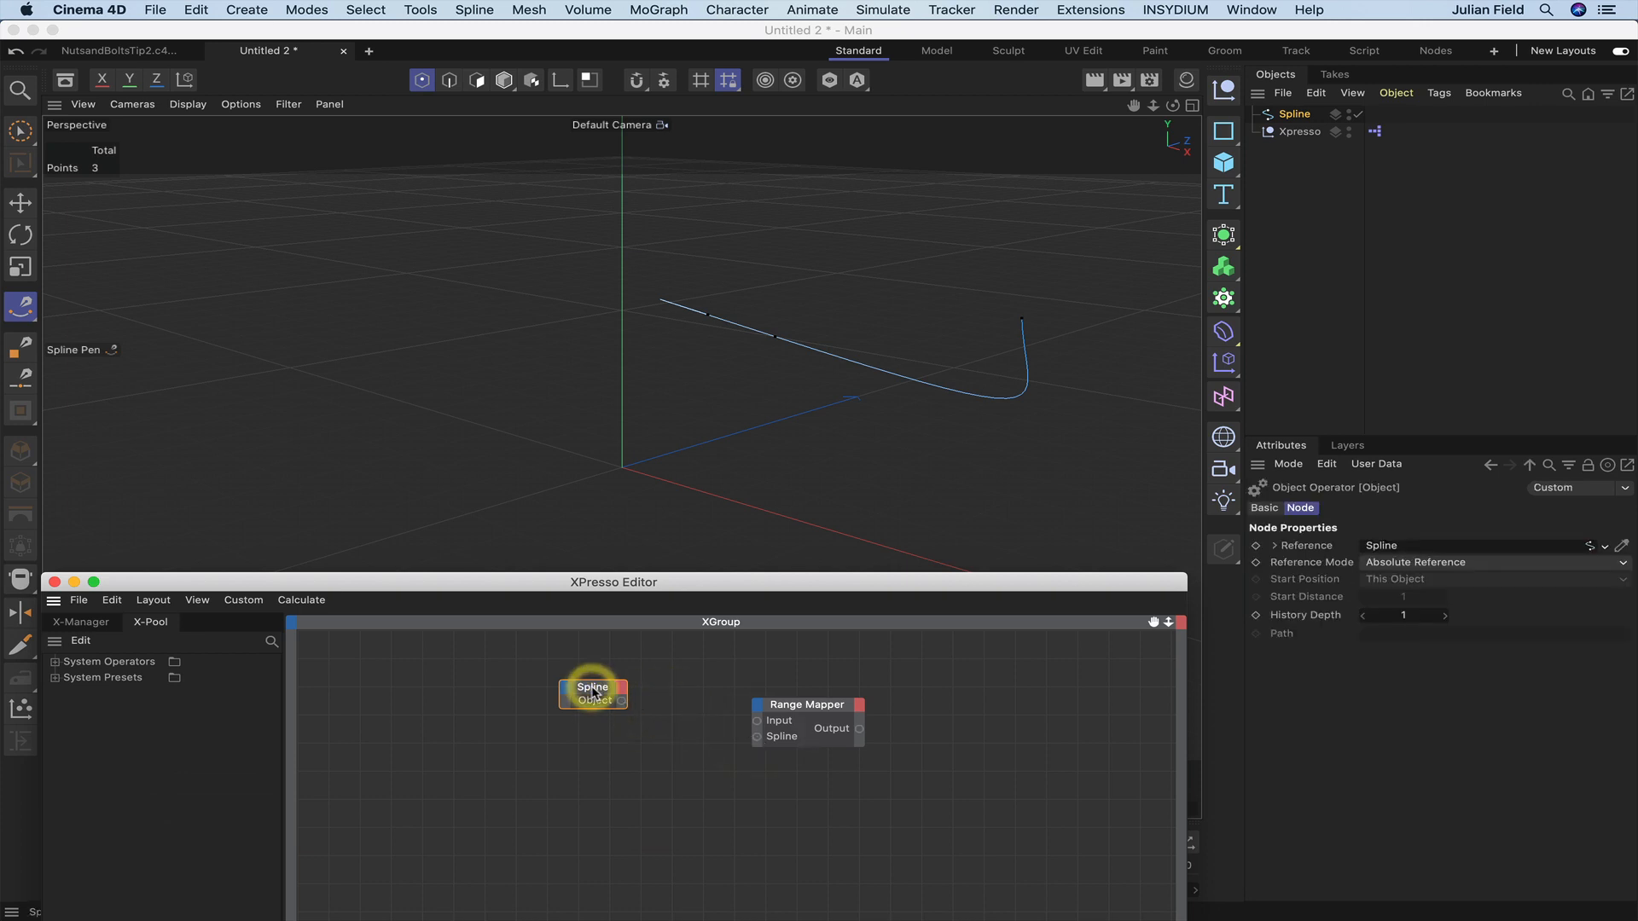
pyautogui.click(806, 704)
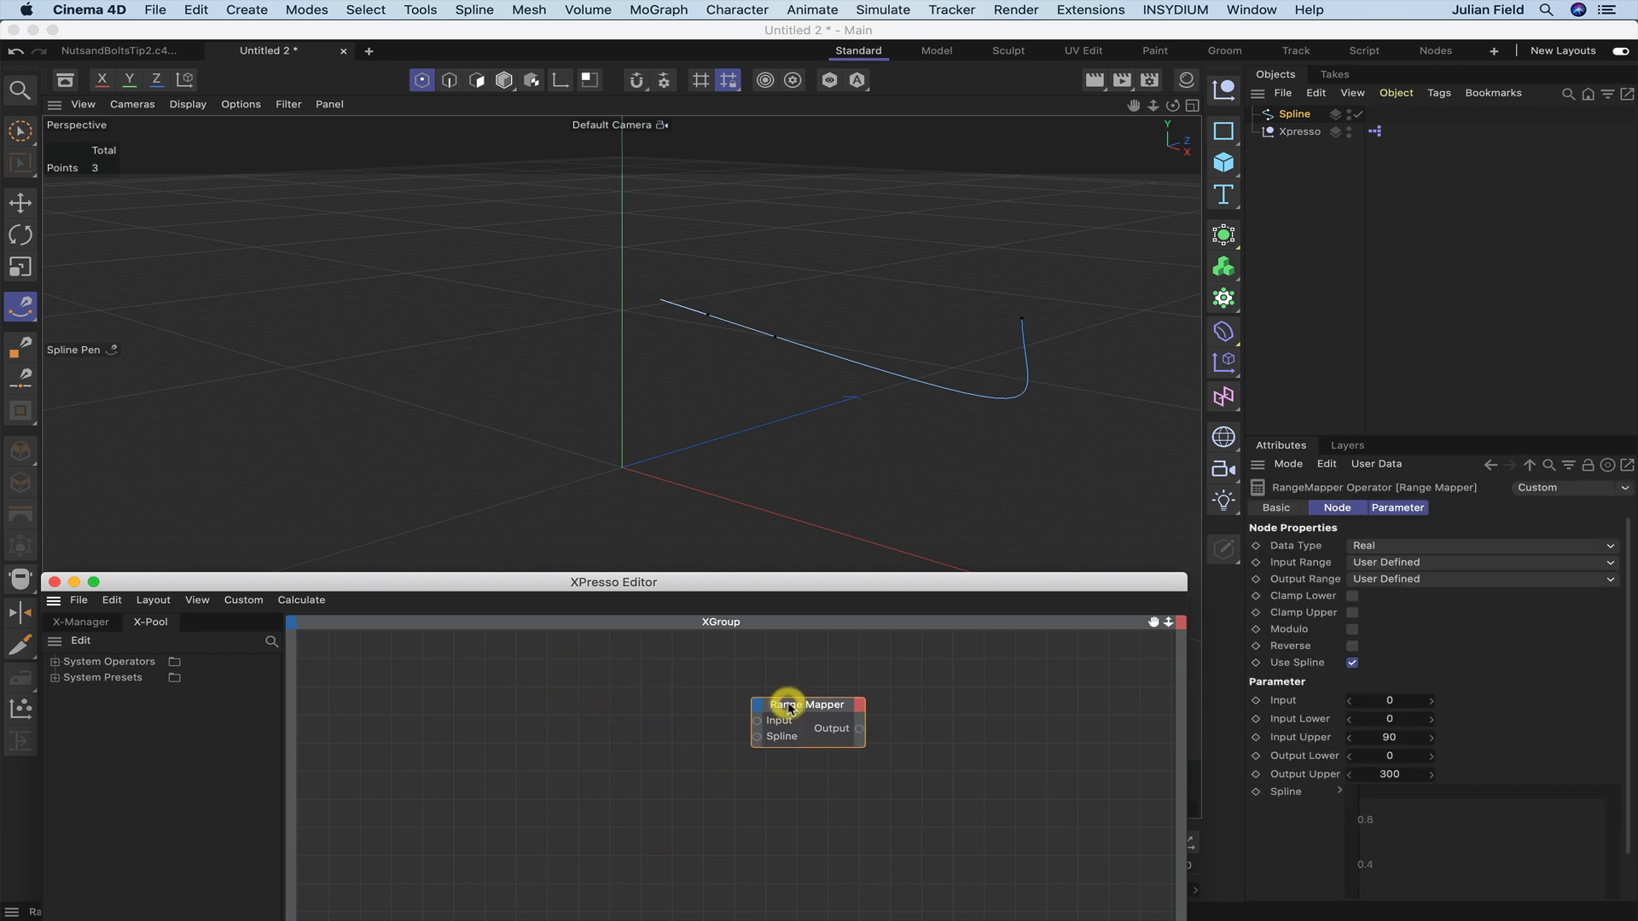
pyautogui.scroll(-3)
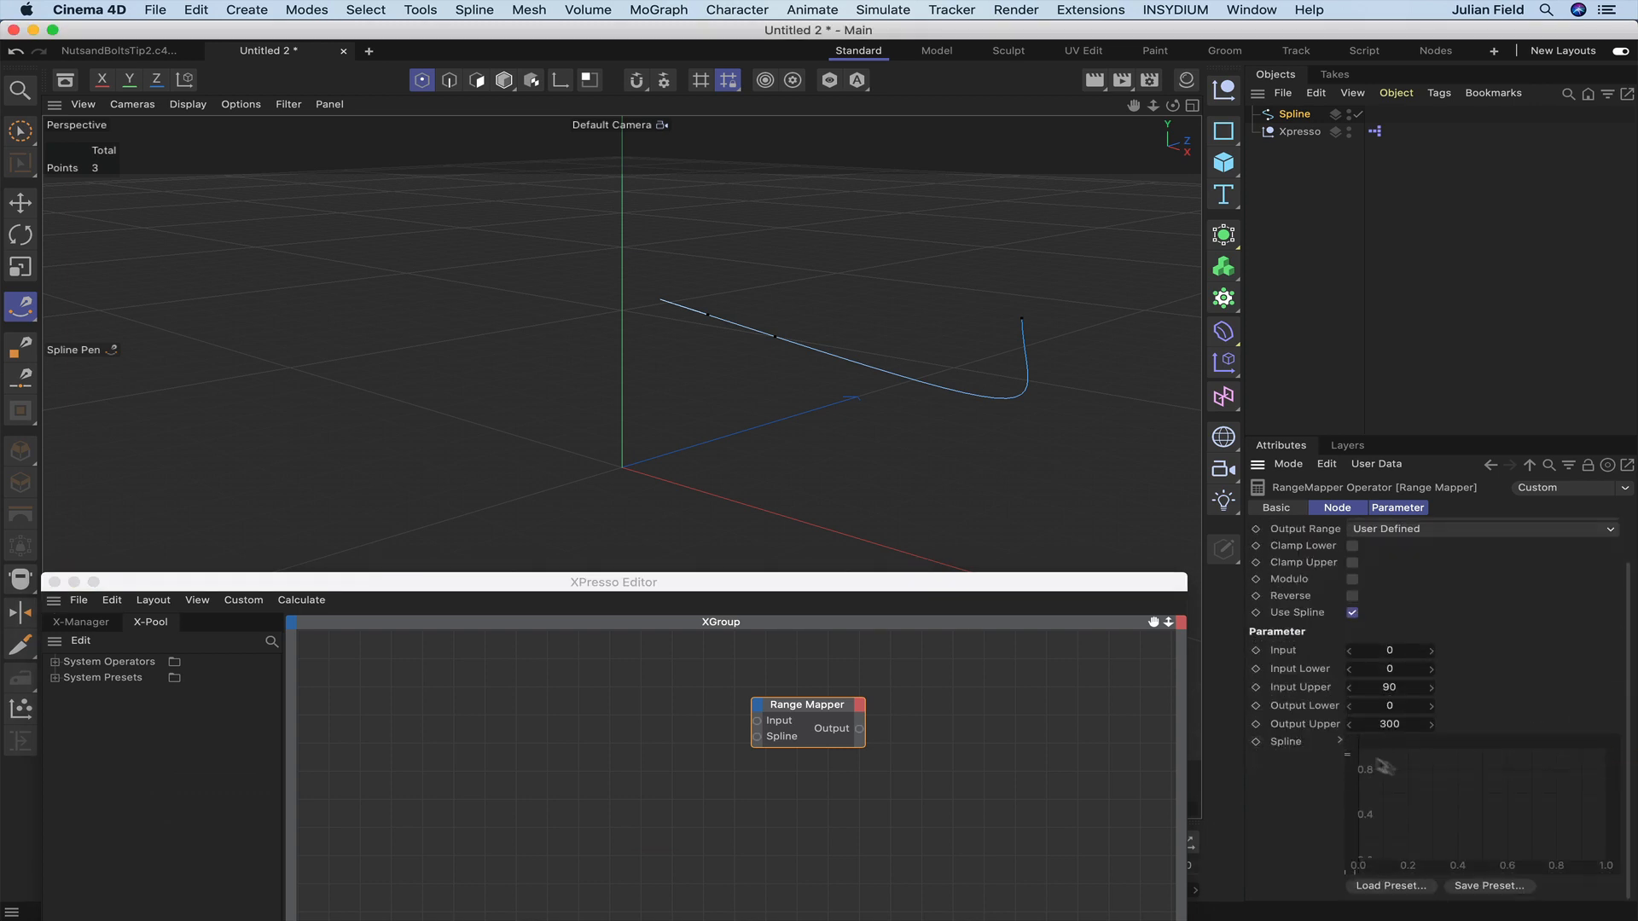
pyautogui.moveTo(1431, 847)
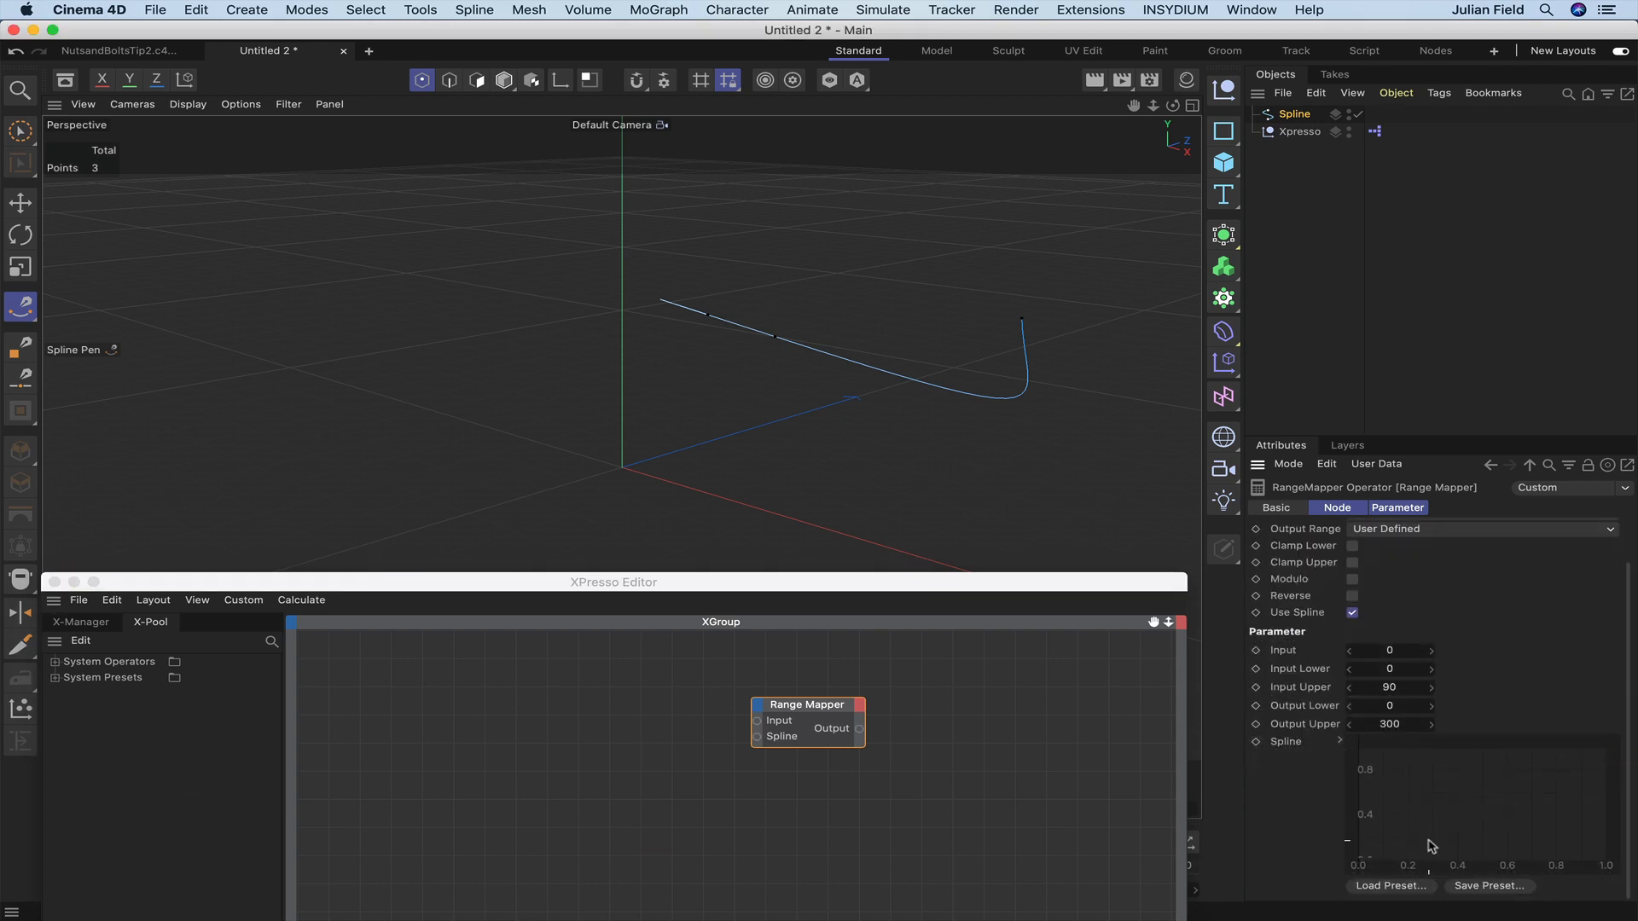
pyautogui.moveTo(1293, 752)
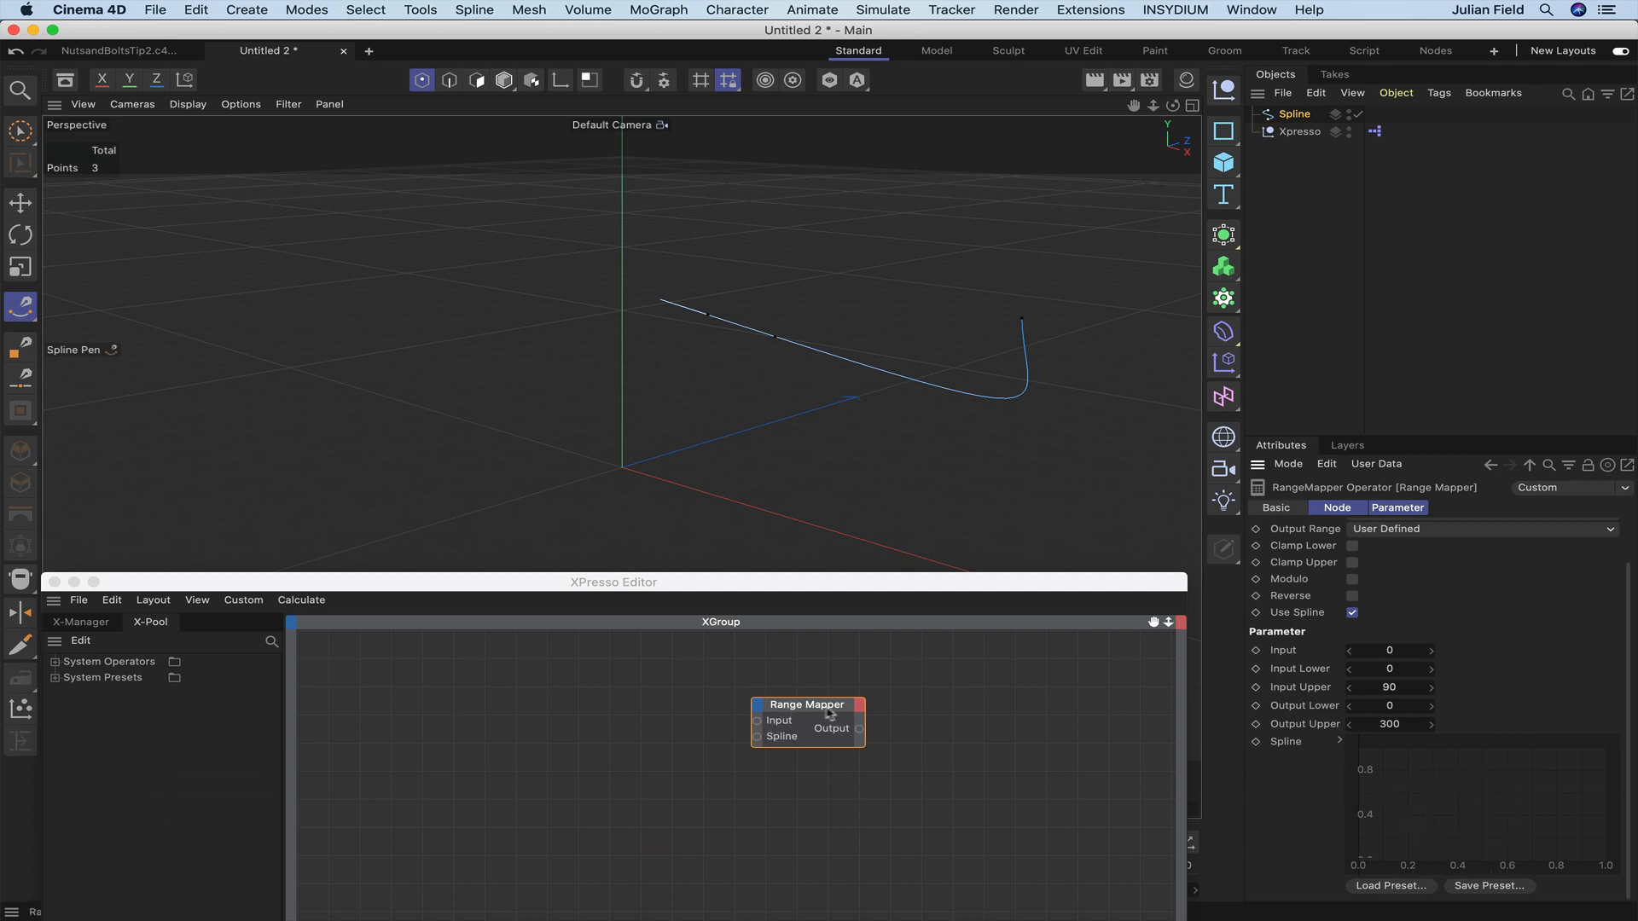
pyautogui.moveTo(716, 735)
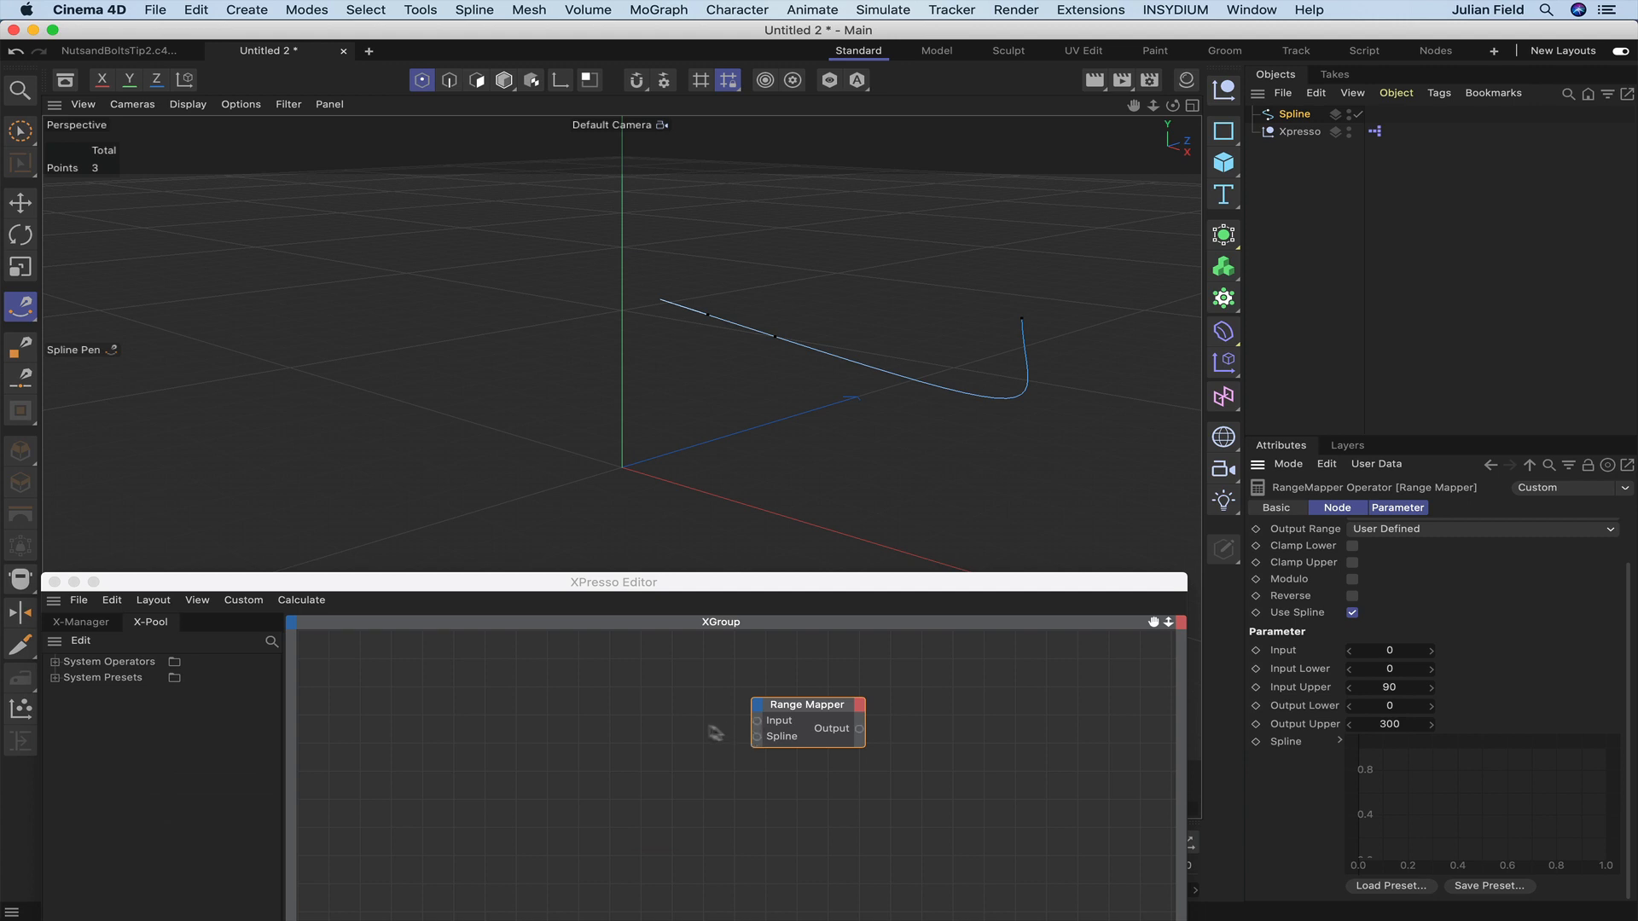
pyautogui.click(581, 735)
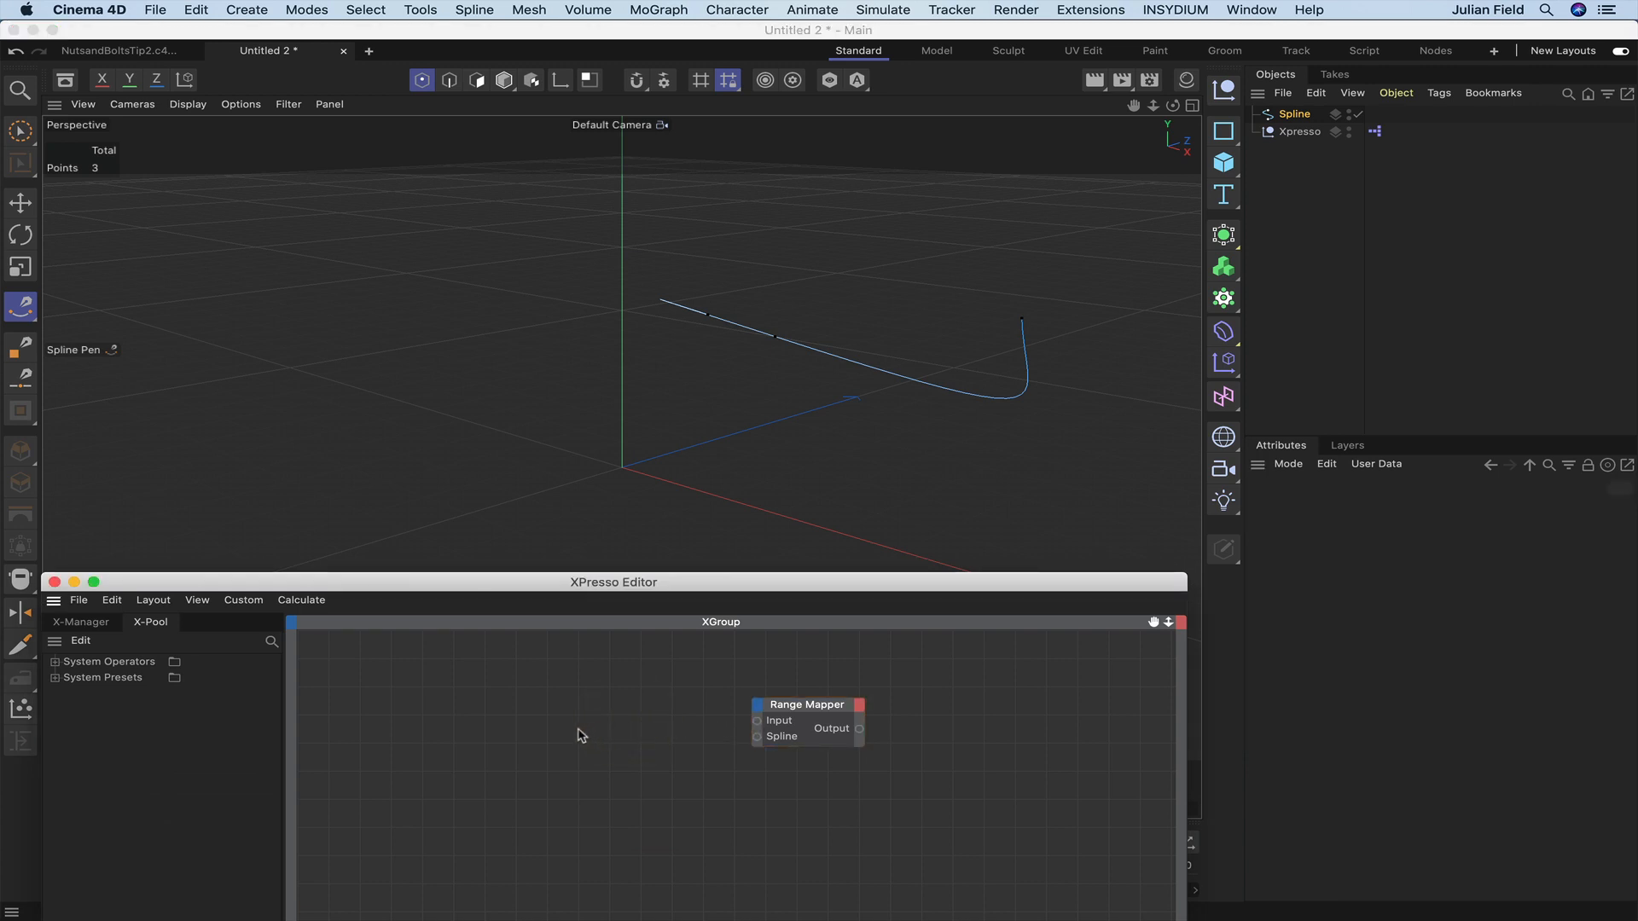
# - Add a Condition logic node to the graph and set its Data Type to Spline
pyautogui.rightClick(581, 736)
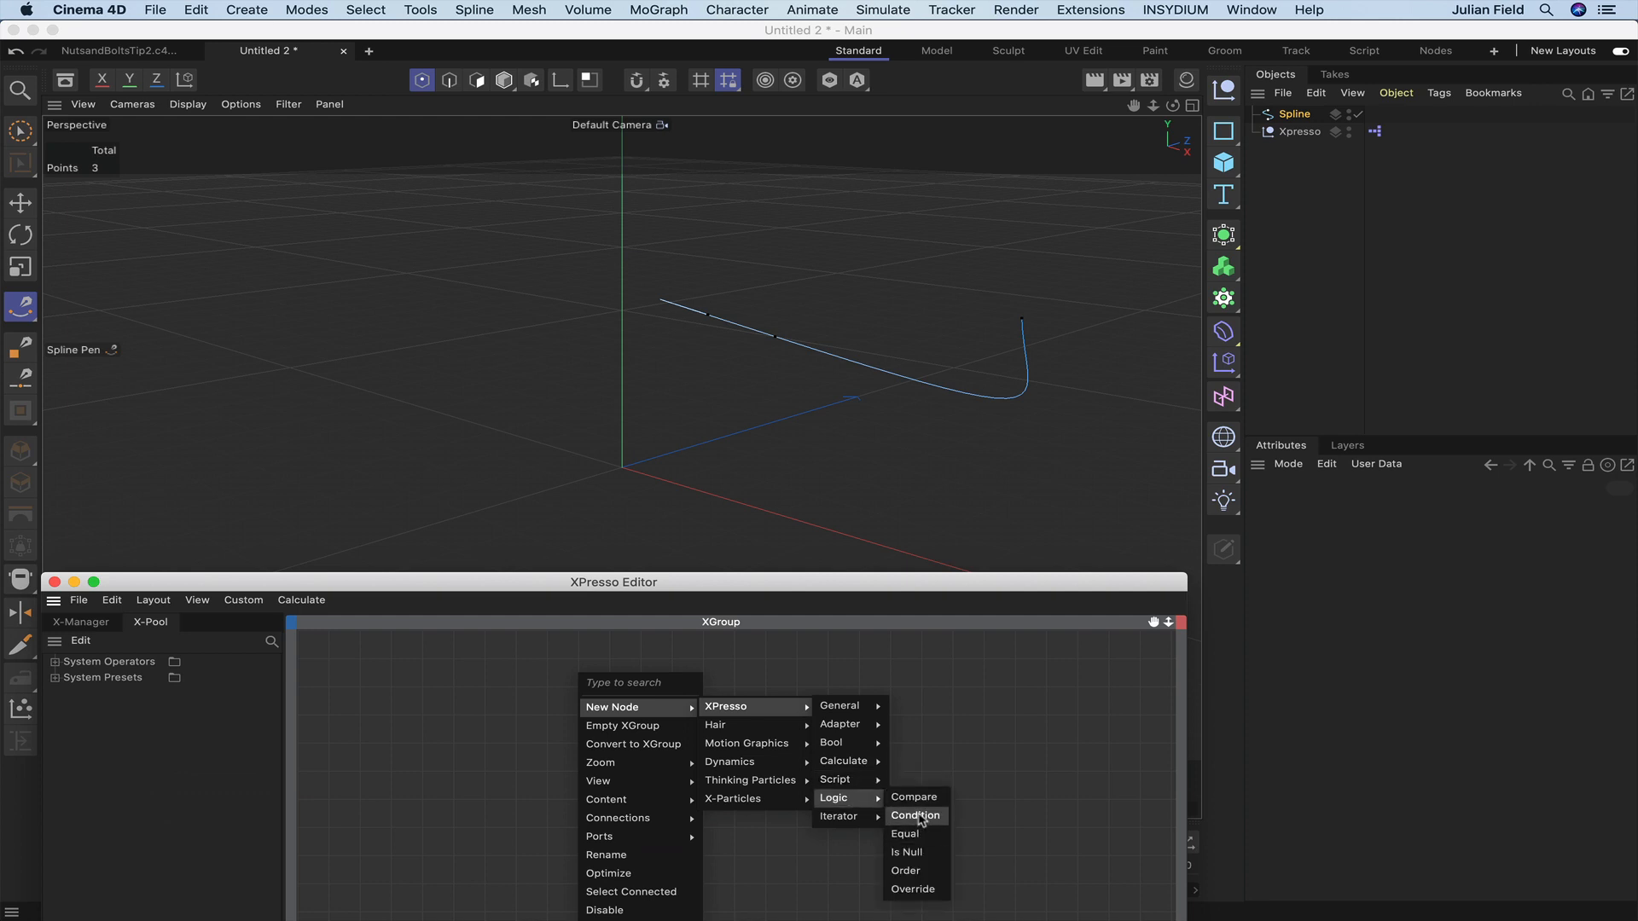
pyautogui.click(916, 814)
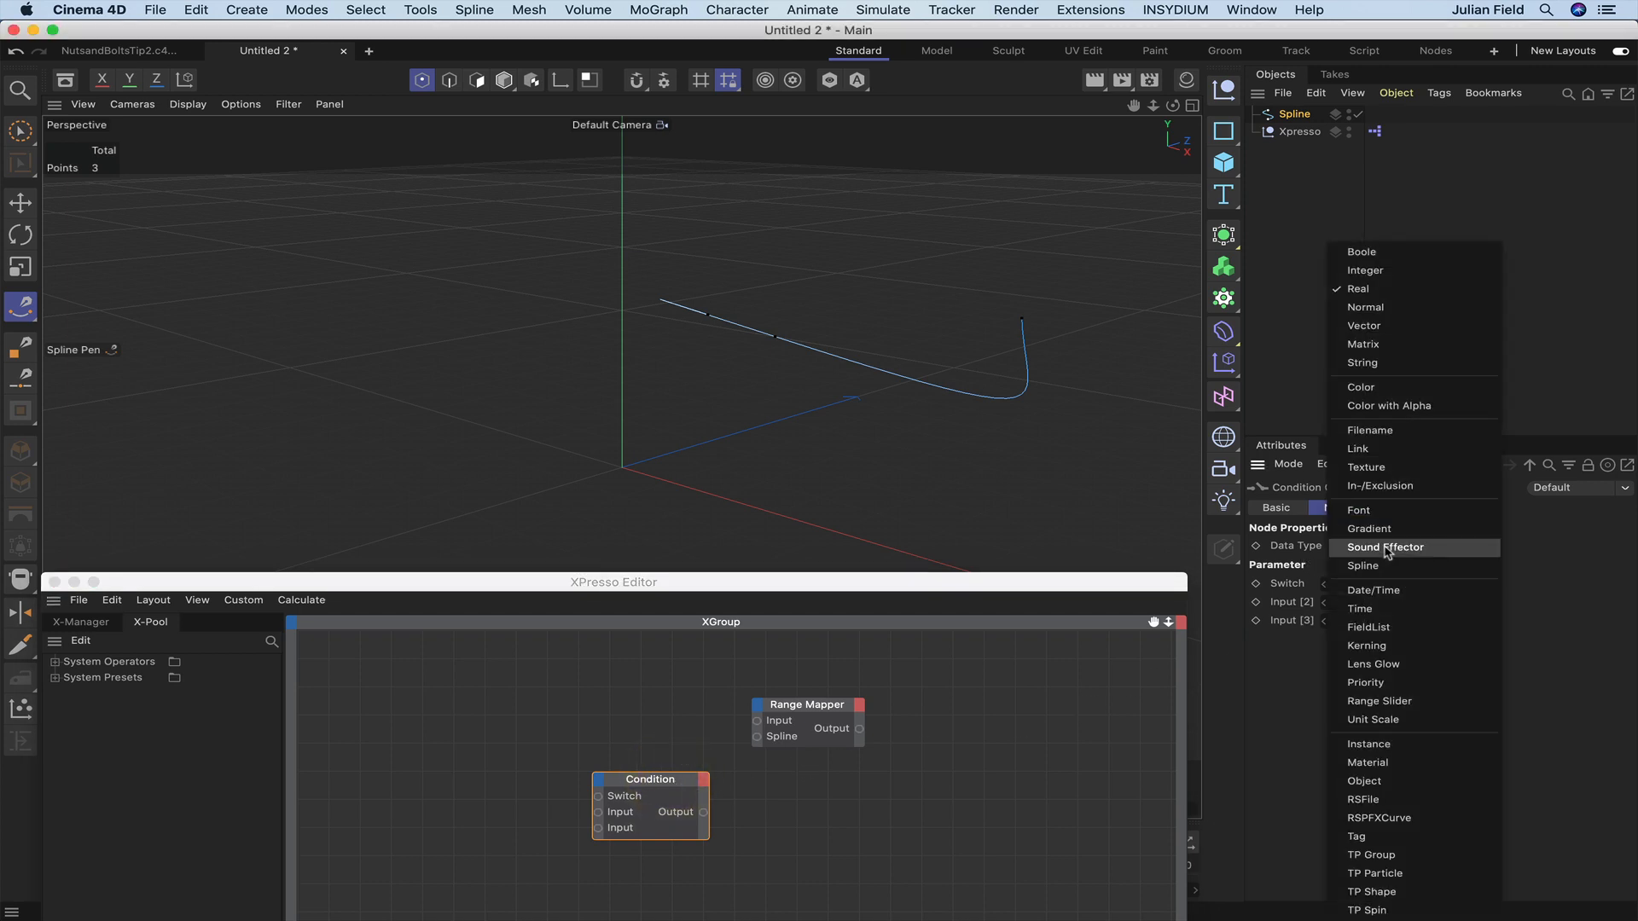
pyautogui.click(1364, 565)
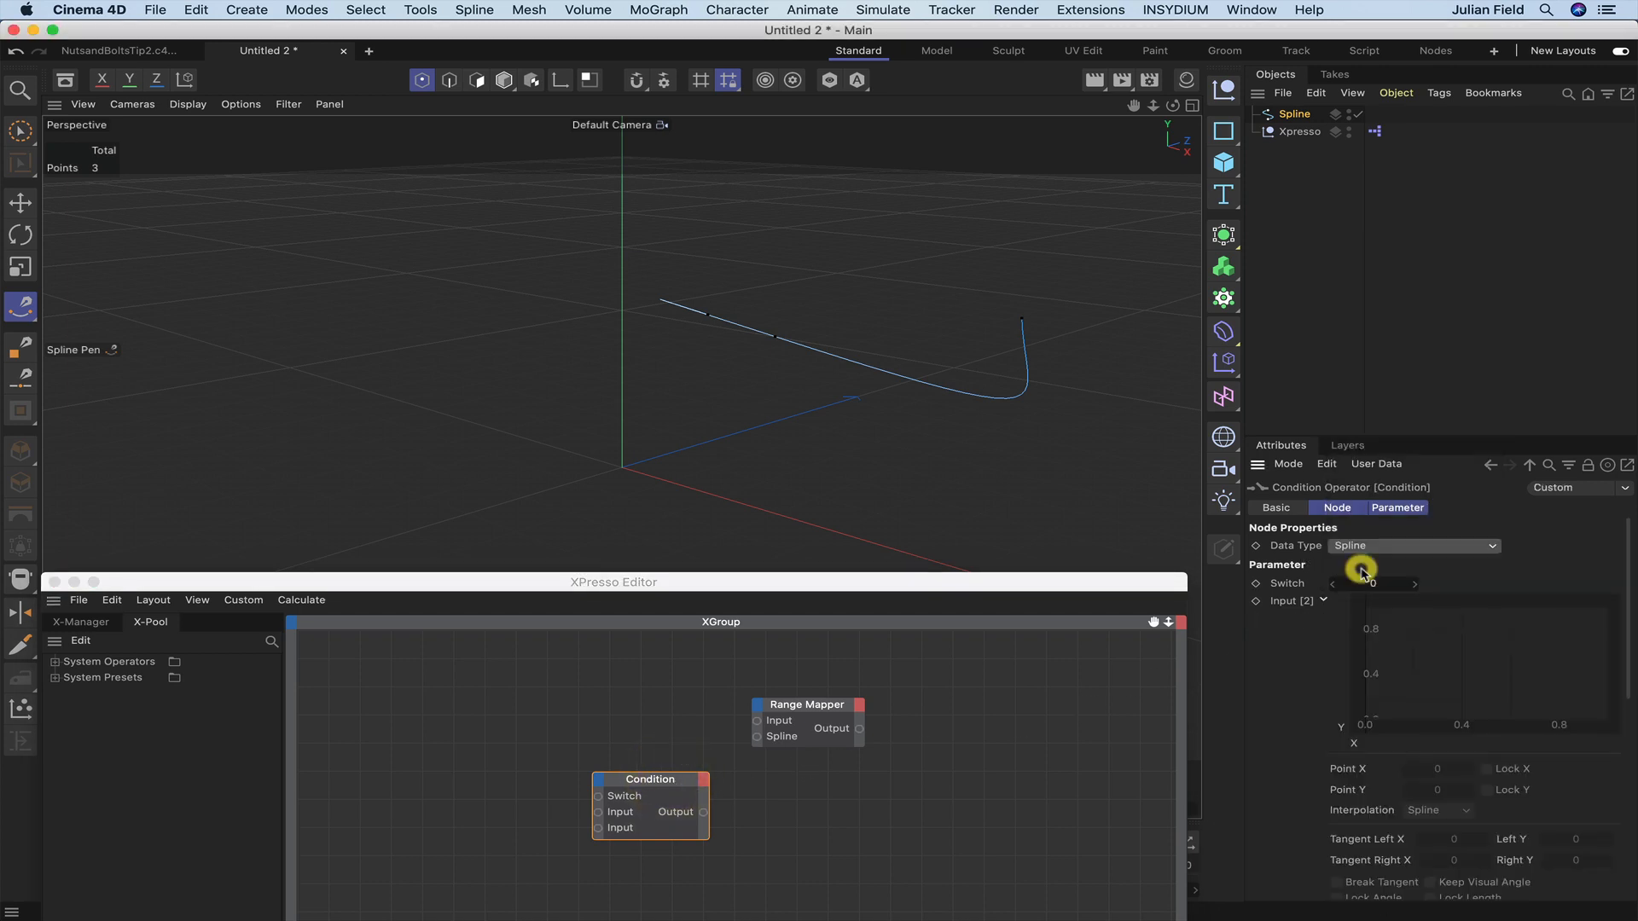
pyautogui.scroll(-3)
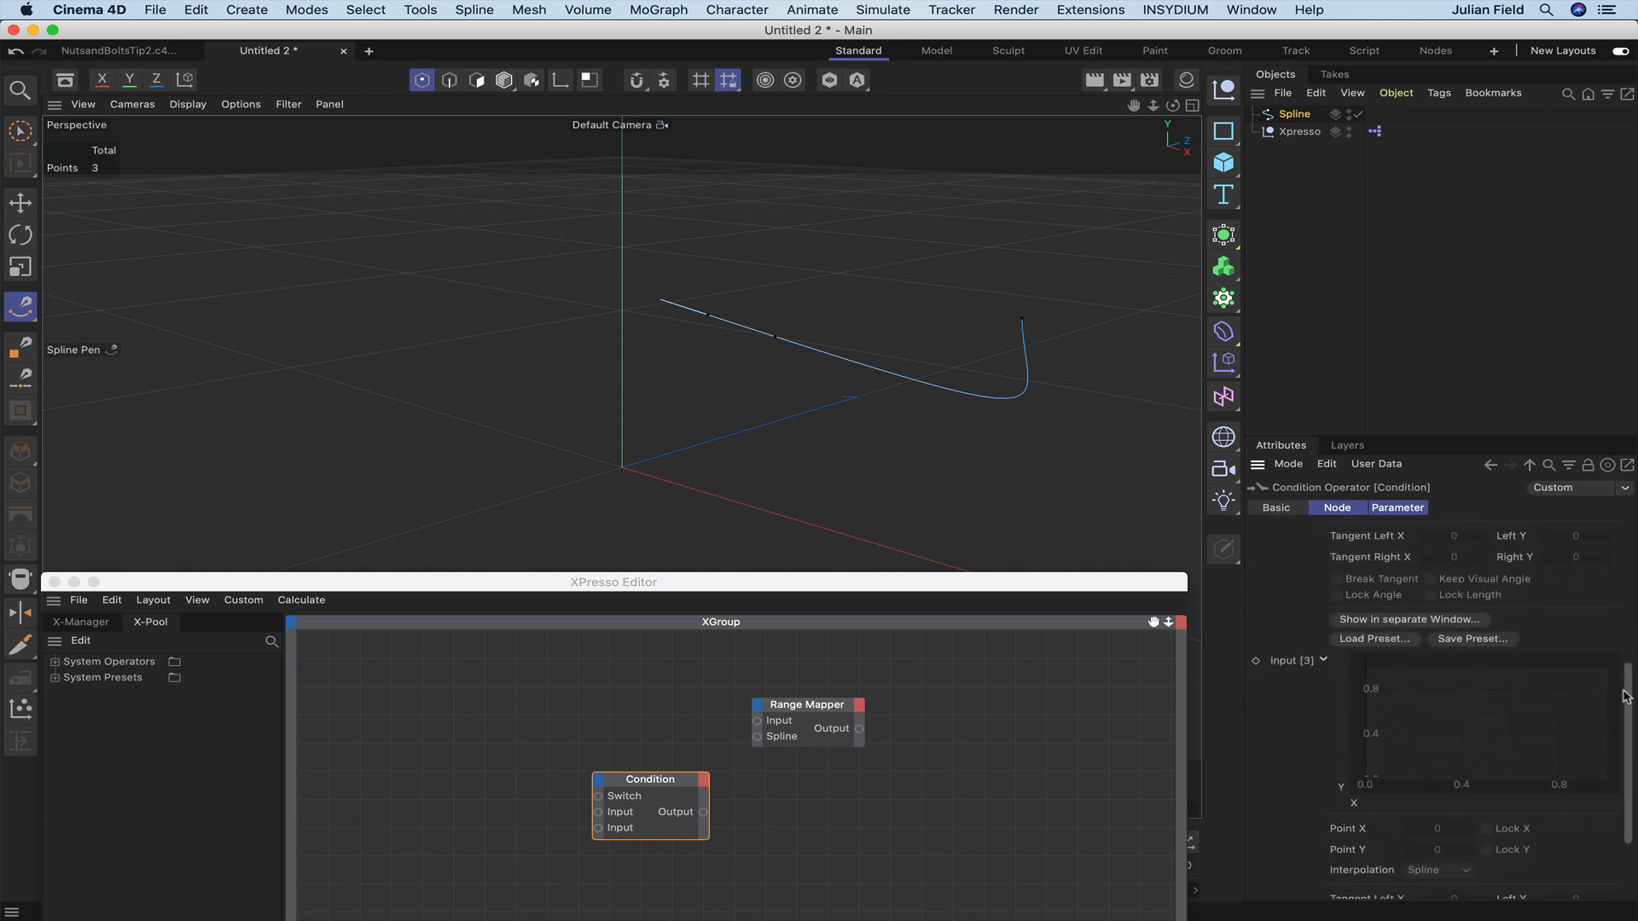
pyautogui.scroll(3)
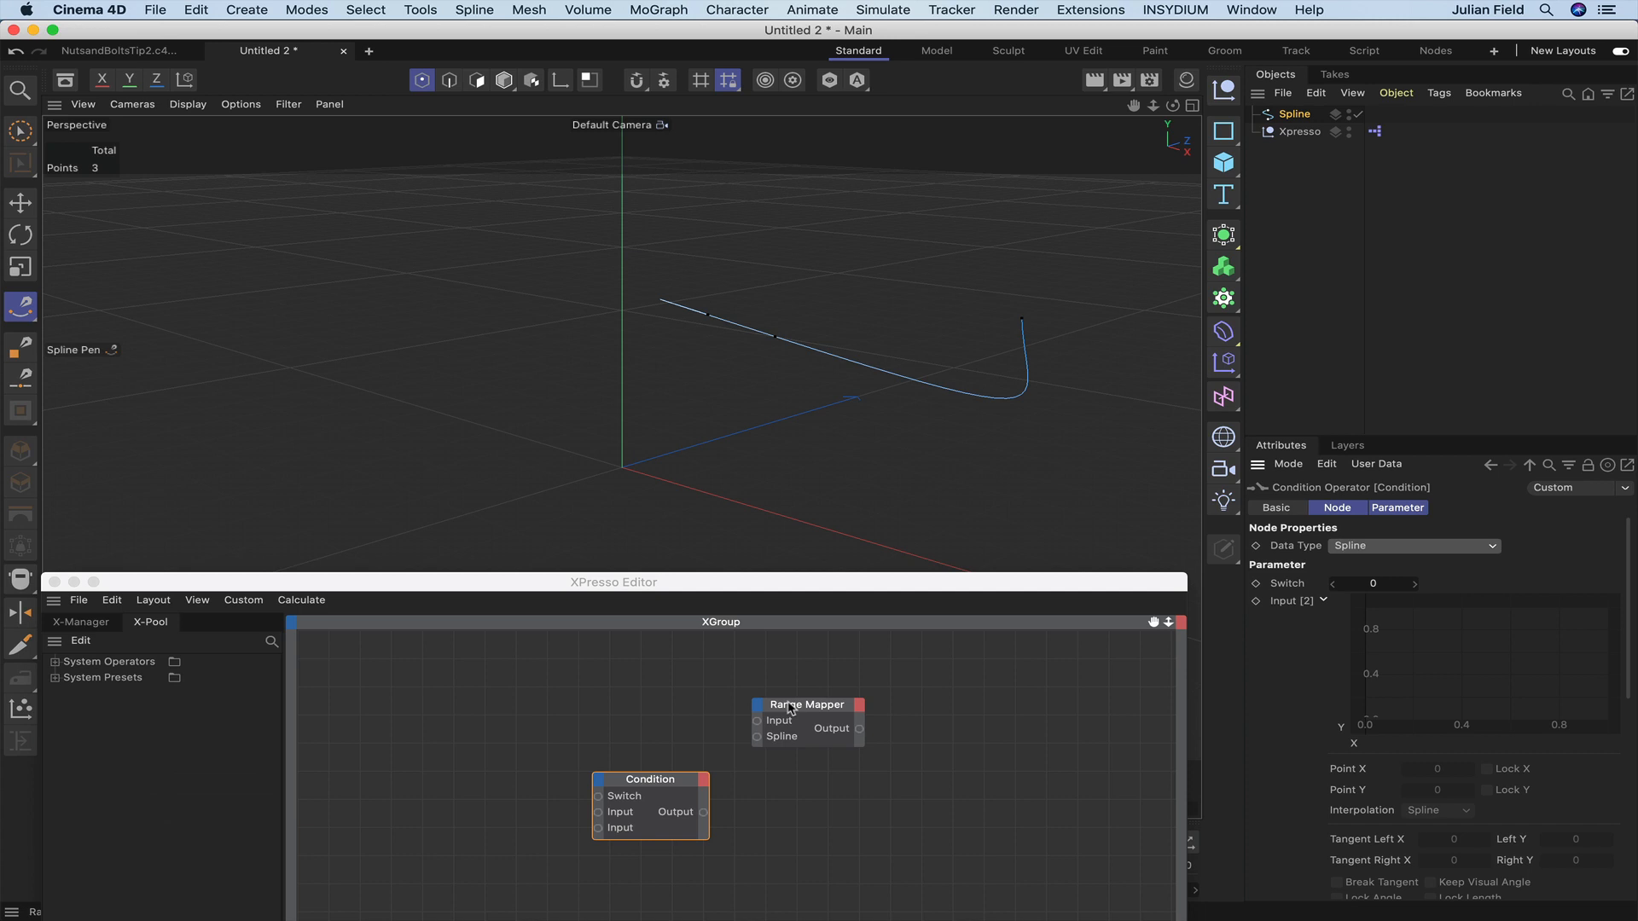
pyautogui.moveTo(688, 786)
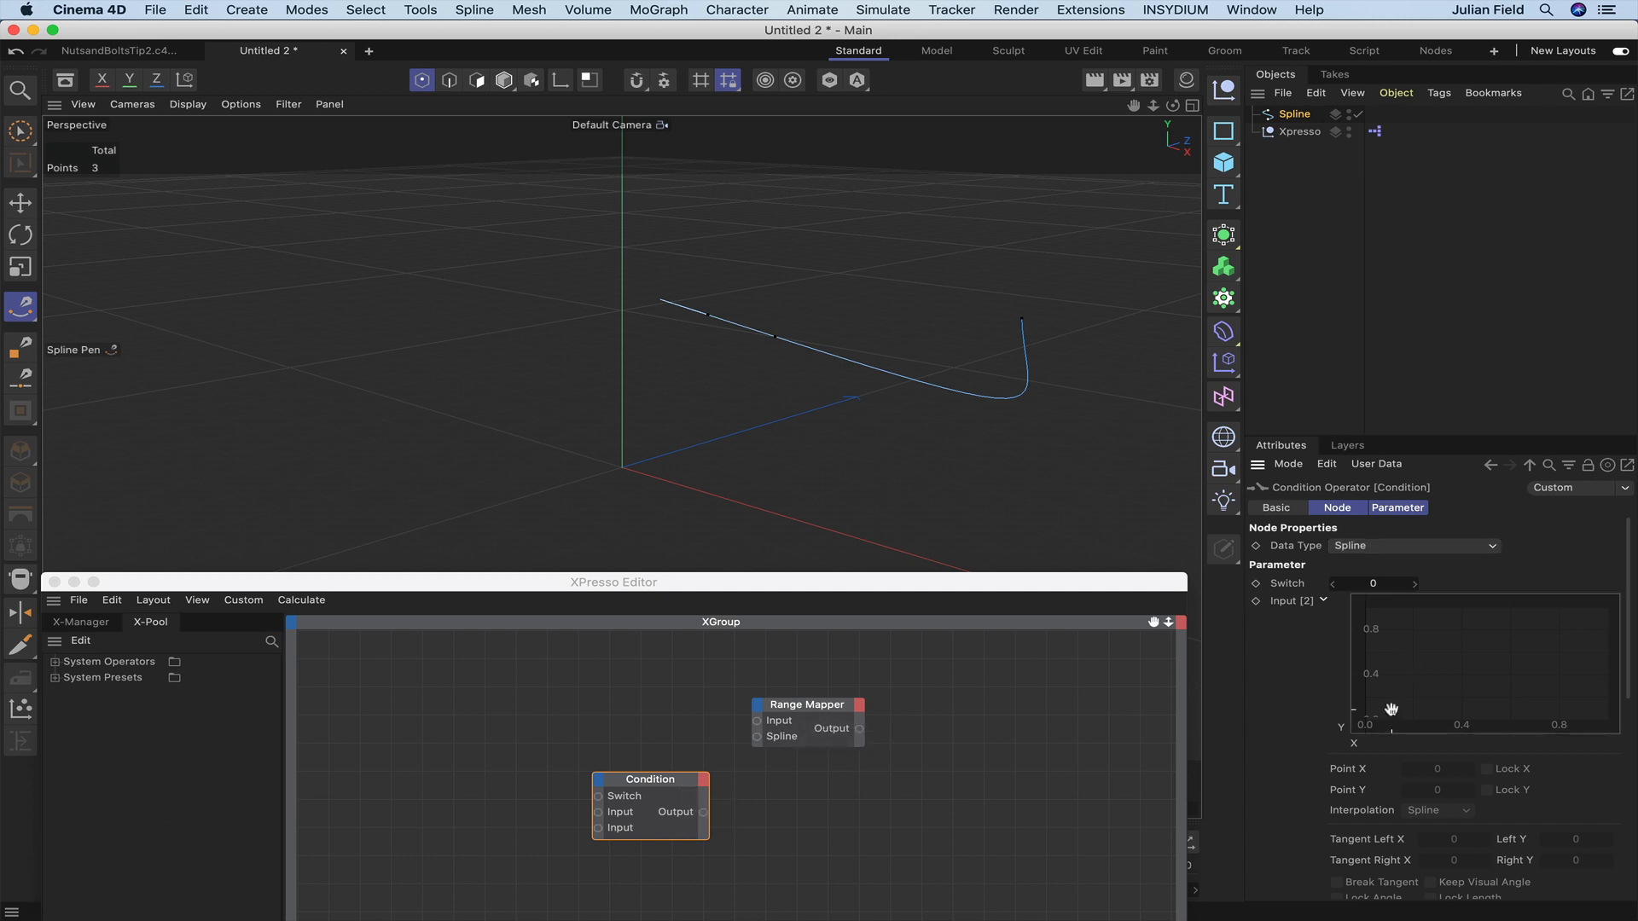
# - Add points to the Input [2] curve and set its start point's interpolation to linear
pyautogui.click(1395, 716)
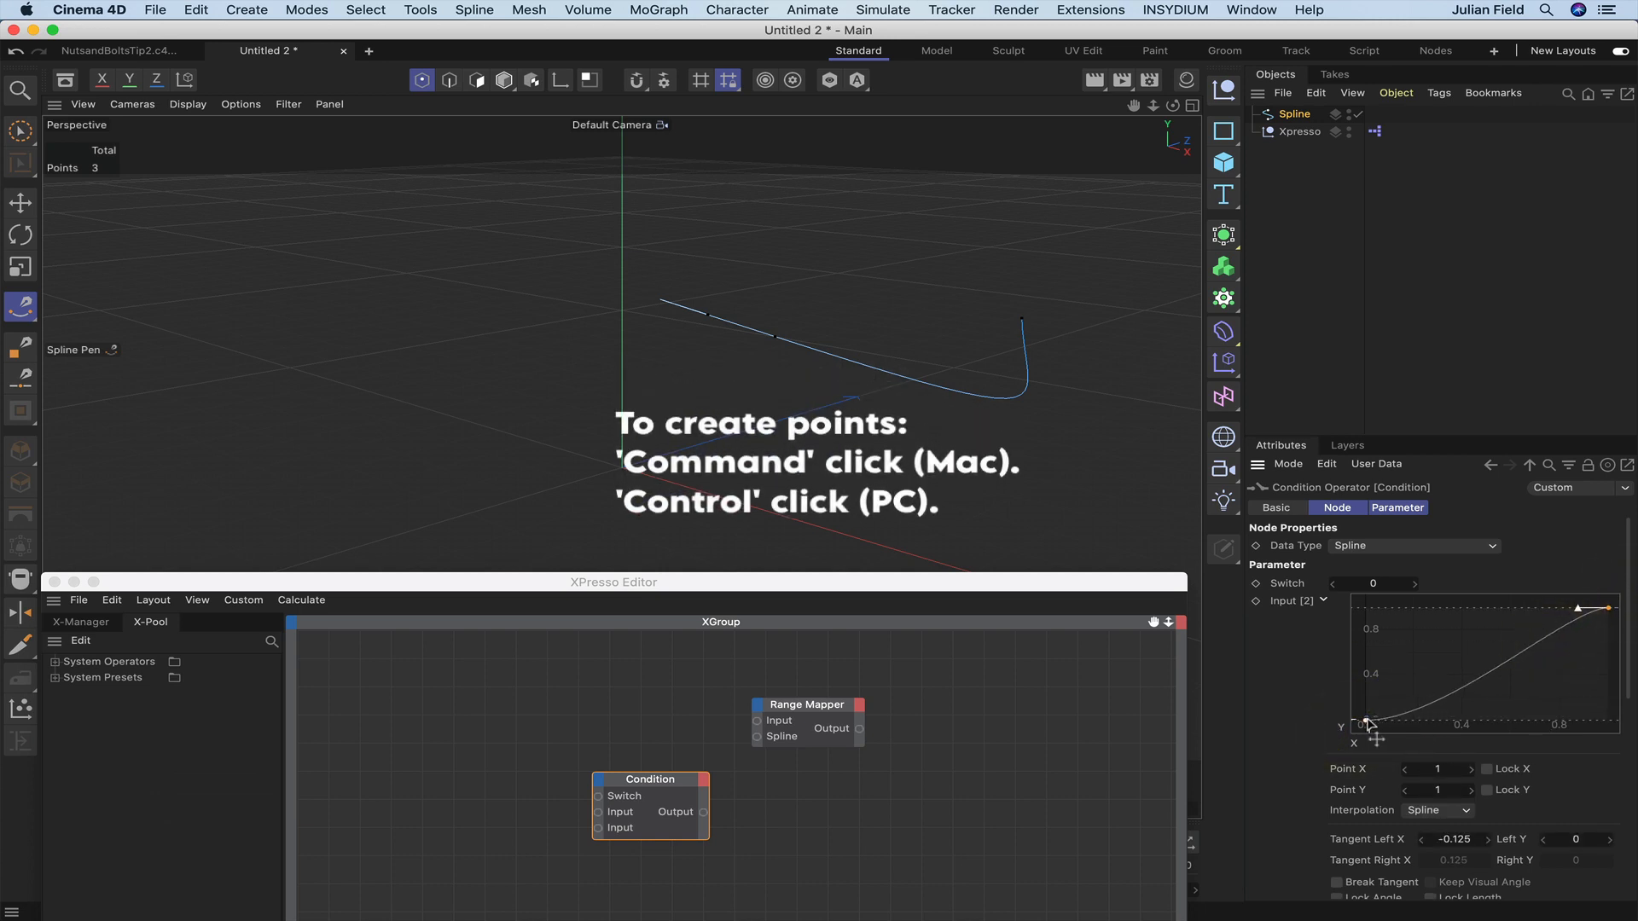
pyautogui.click(1439, 809)
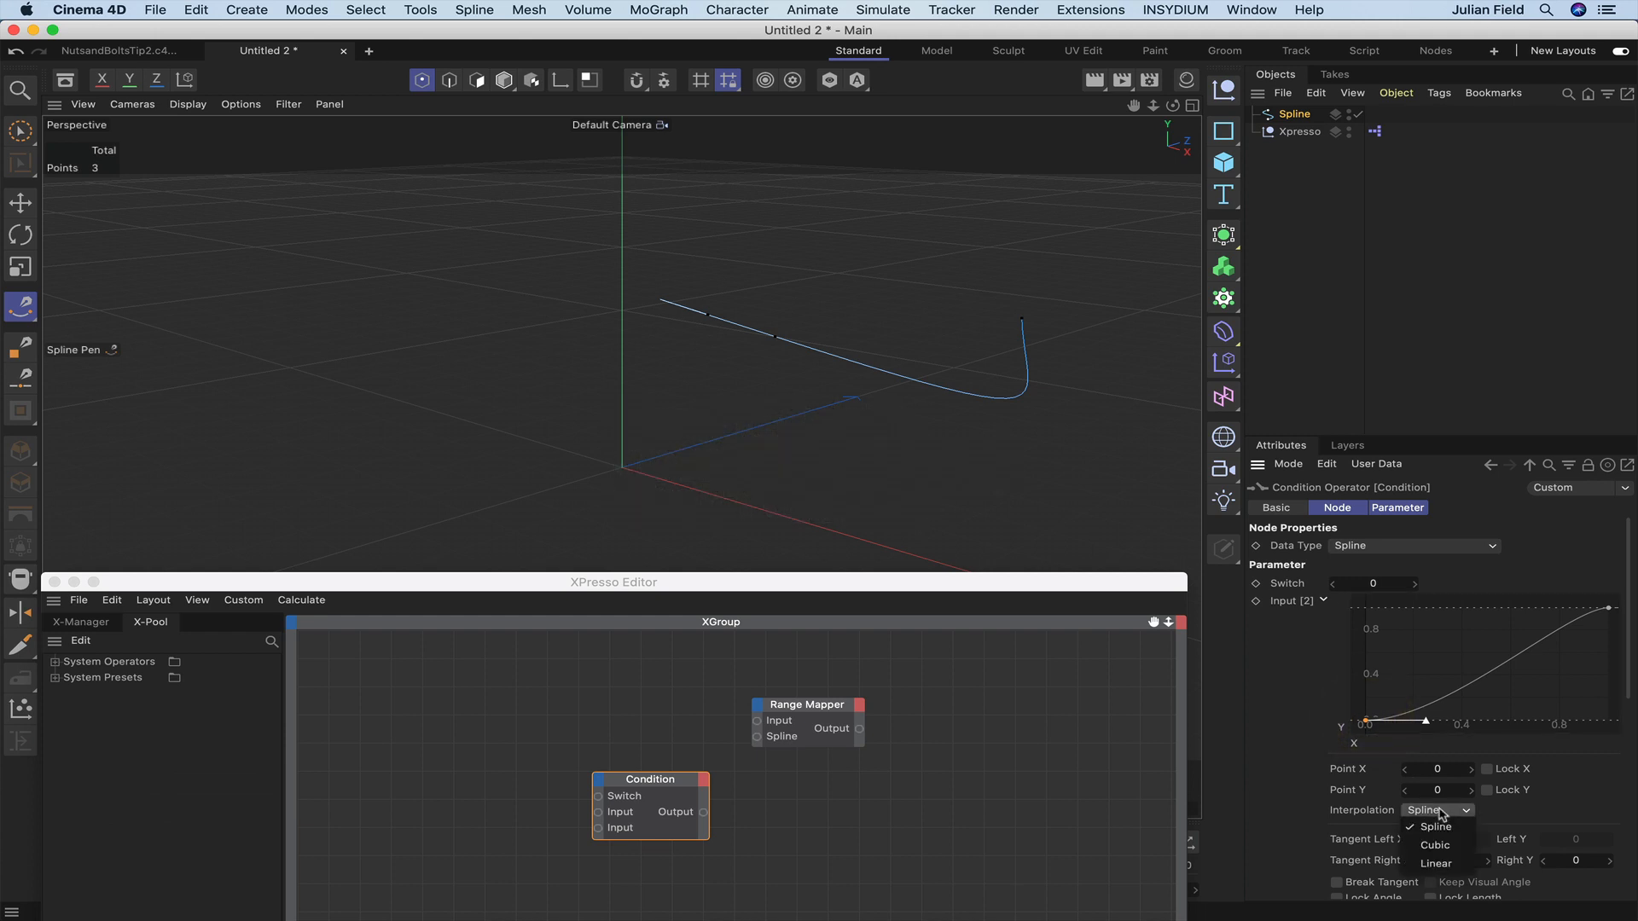
pyautogui.click(1437, 862)
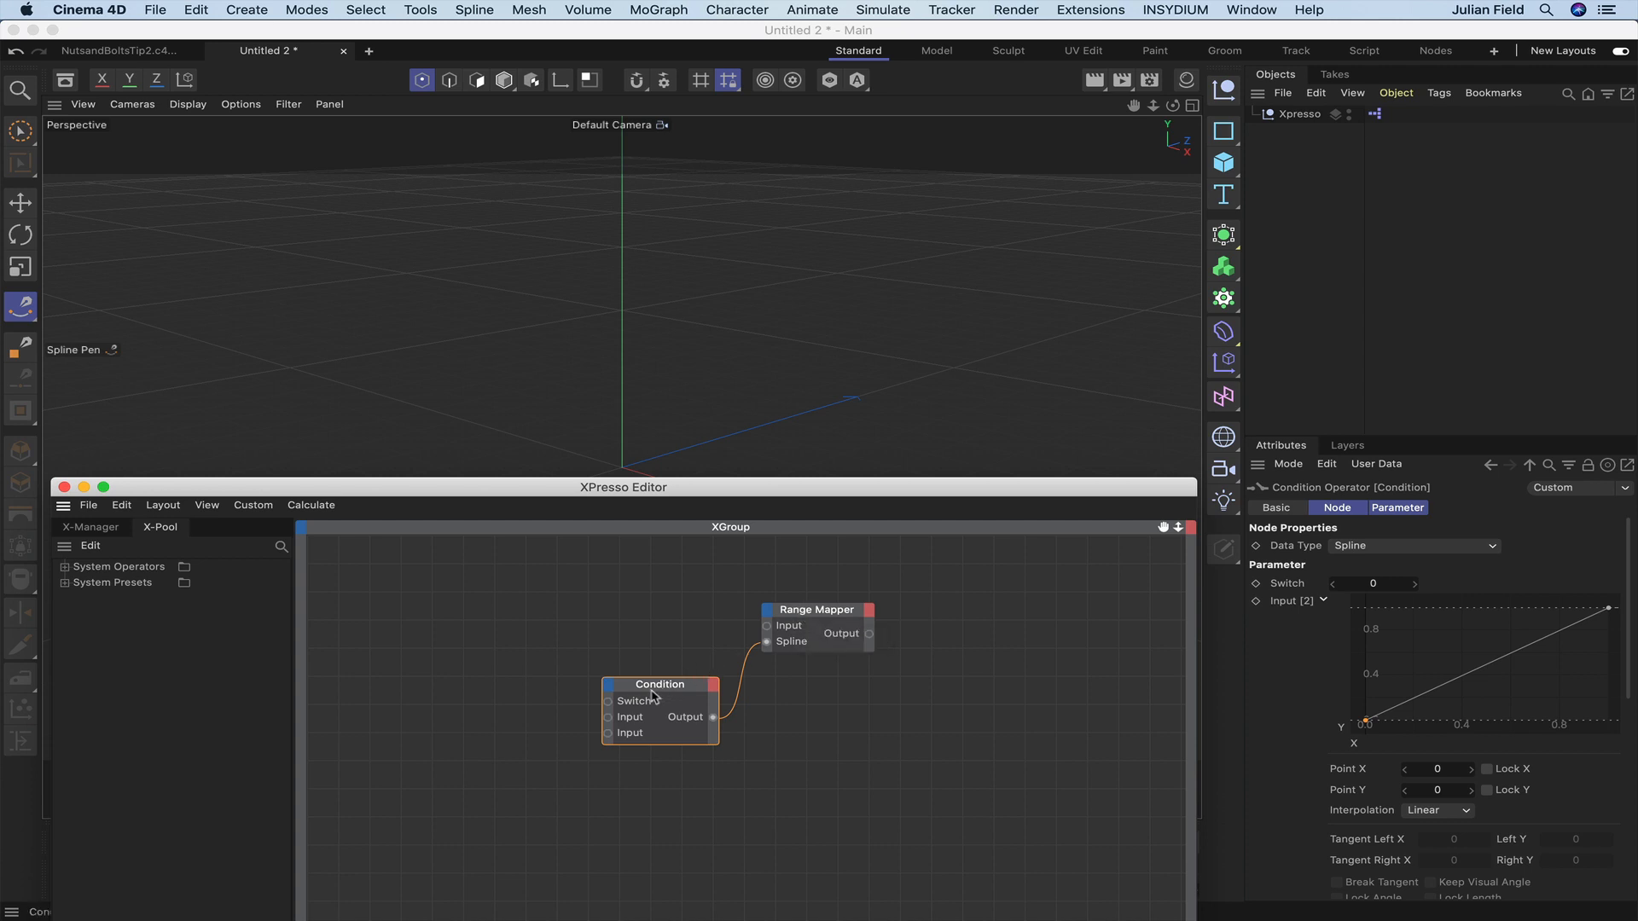
pyautogui.moveTo(1092, 692)
pyautogui.write('20')
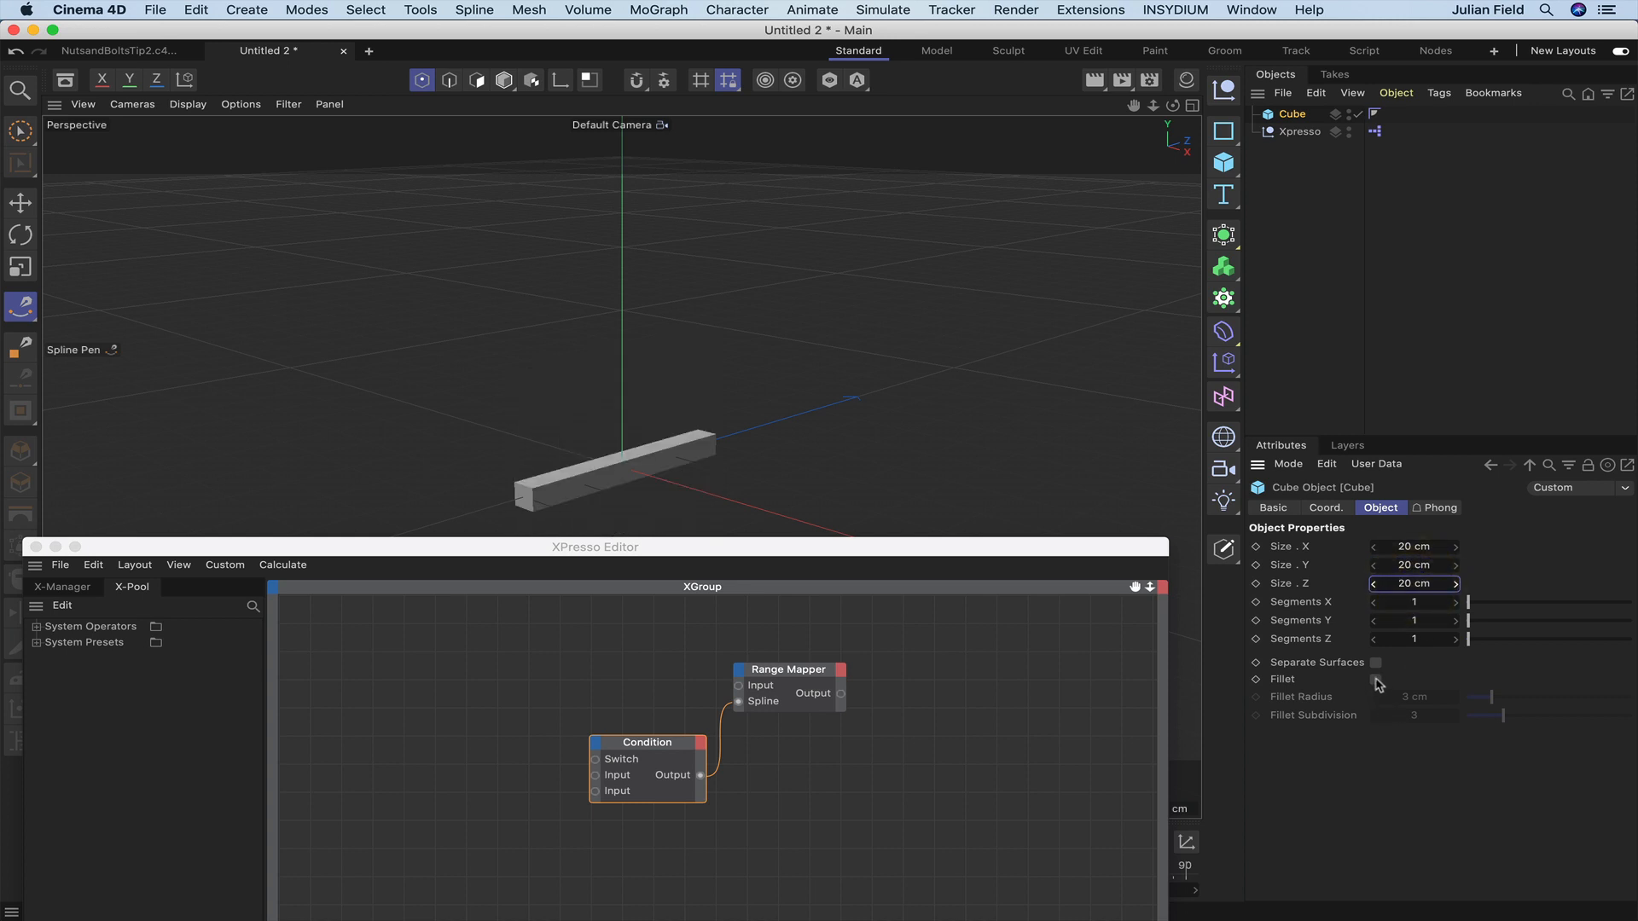
# - Enable Fillet on the 20 cm cube, giving 1 cm rounded edges
pyautogui.click(1377, 679)
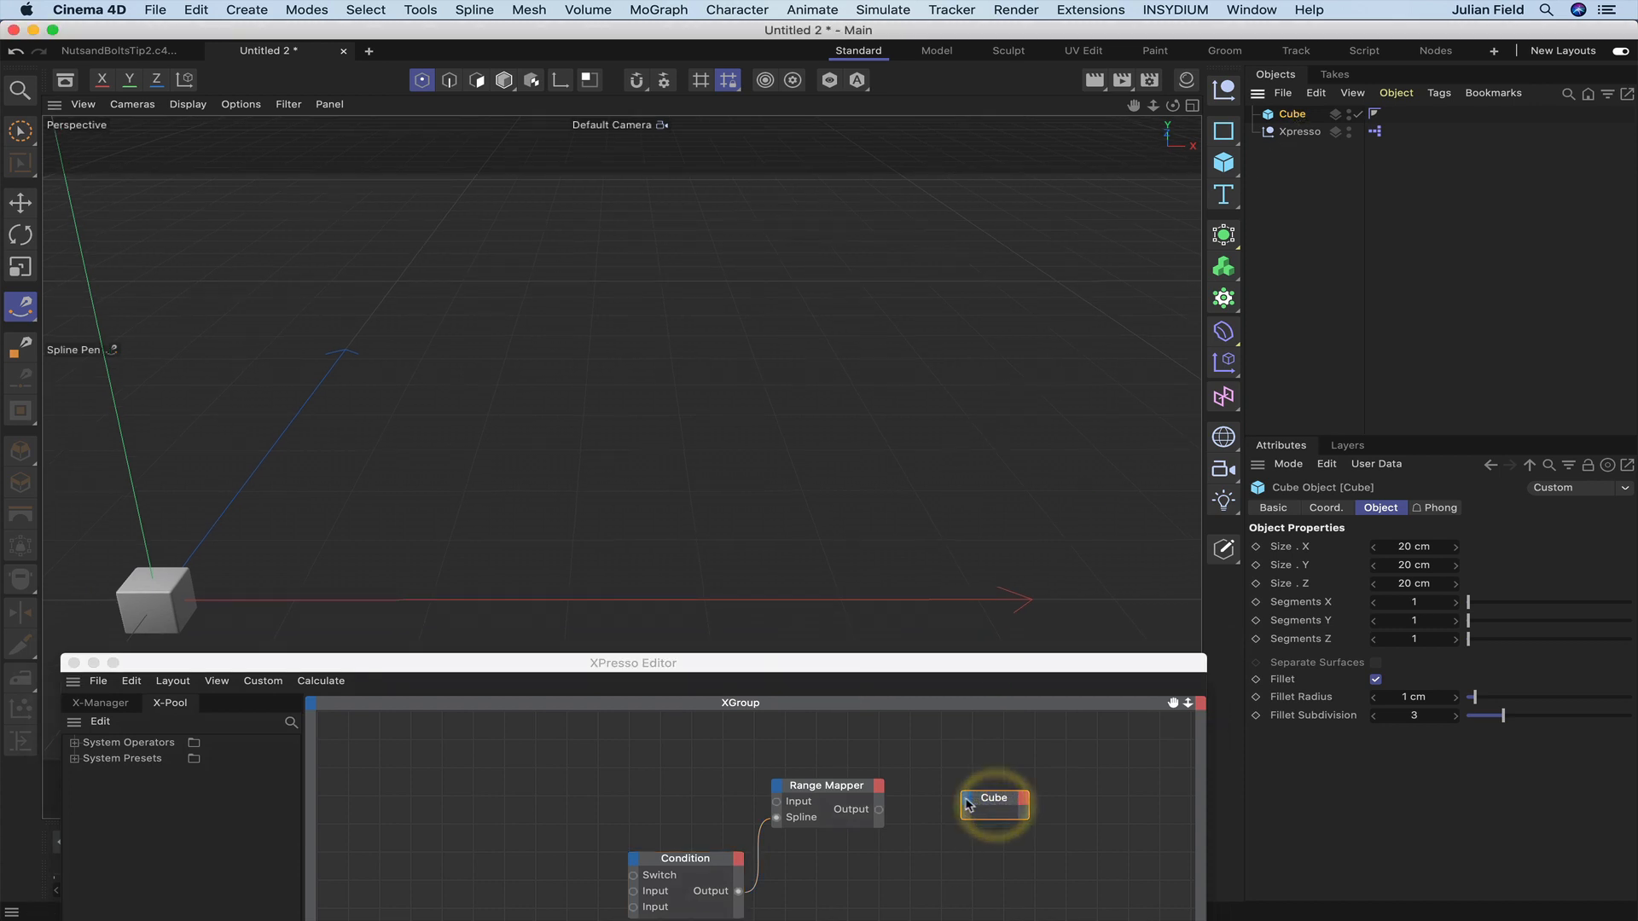
# - Add a Position . X input to the Cube node and wire the Range Mapper output into it
pyautogui.rightClick(993, 798)
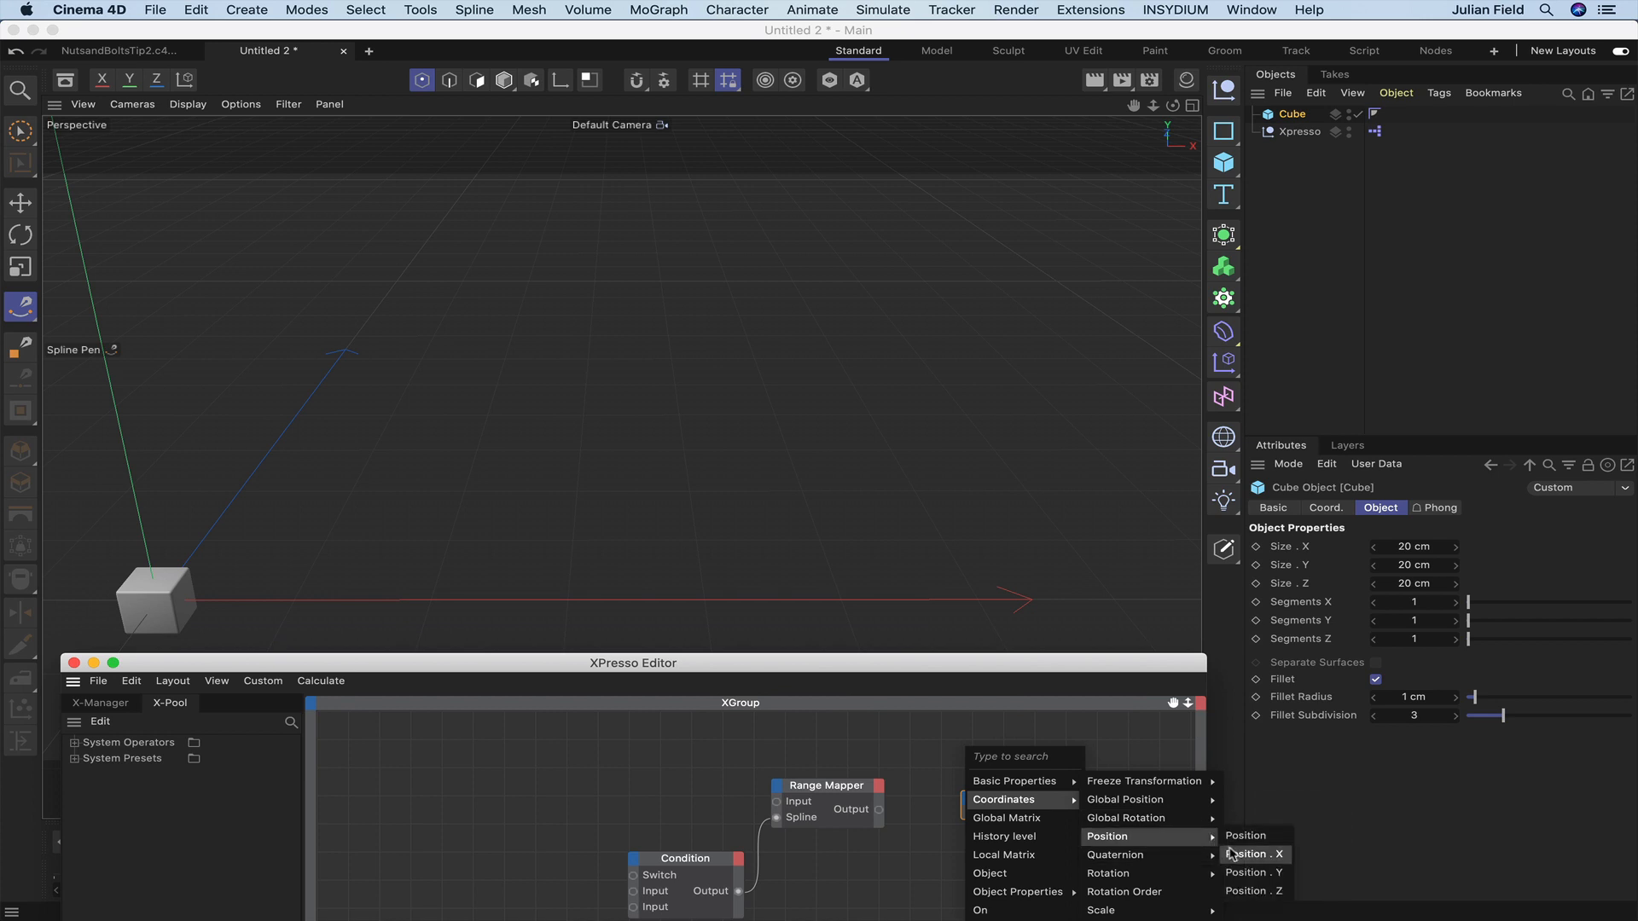
pyautogui.click(1246, 836)
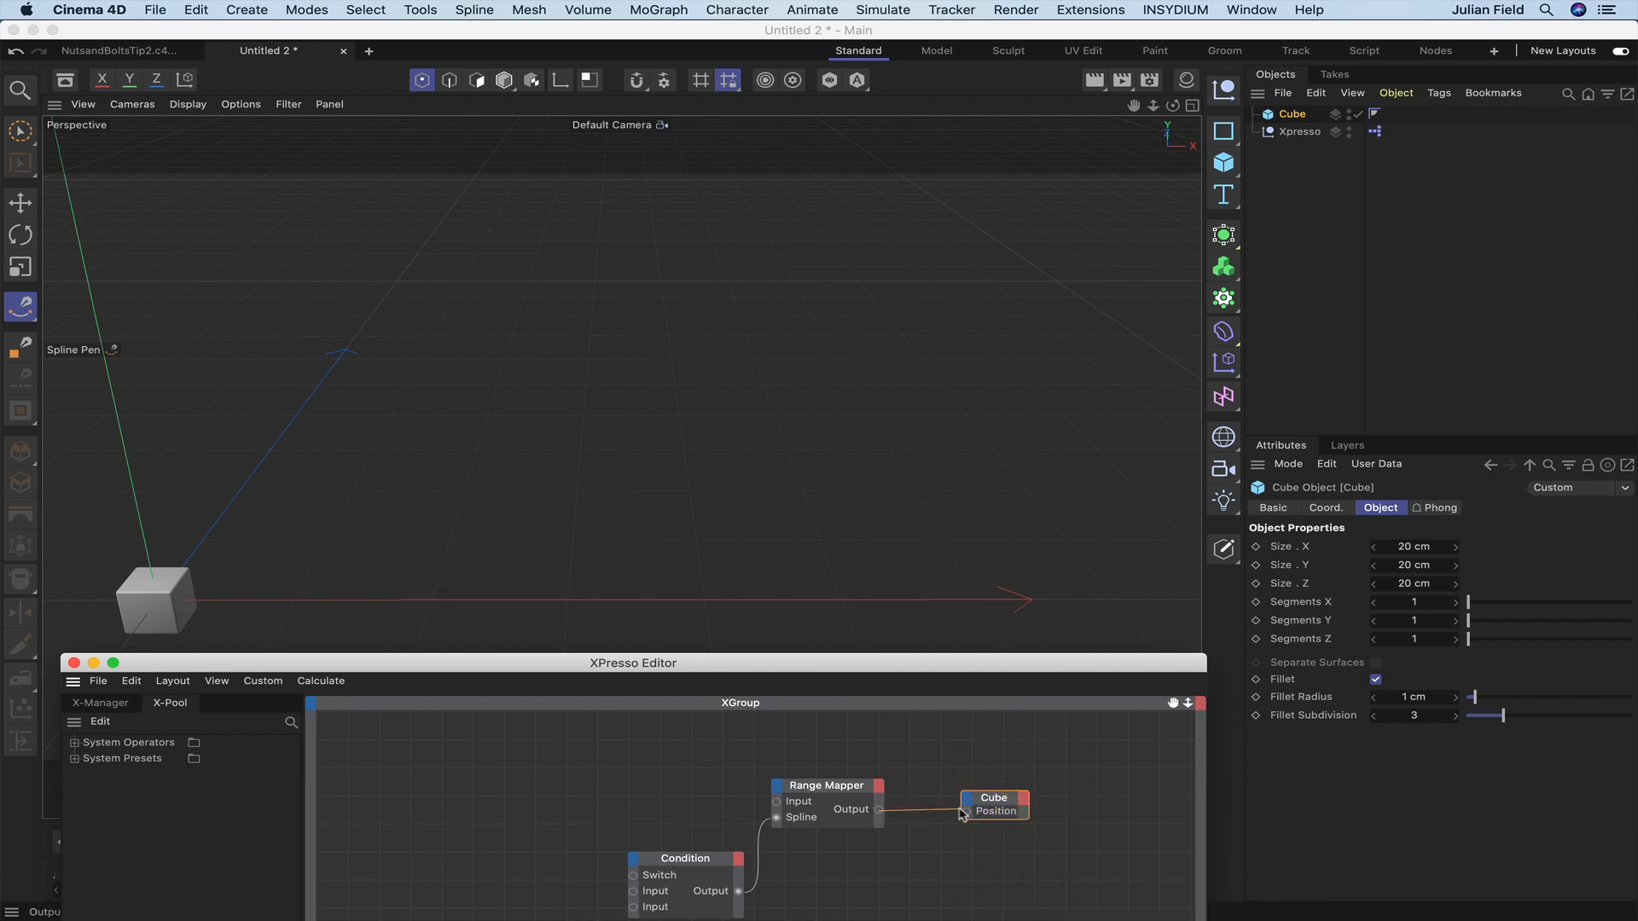
pyautogui.click(993, 797)
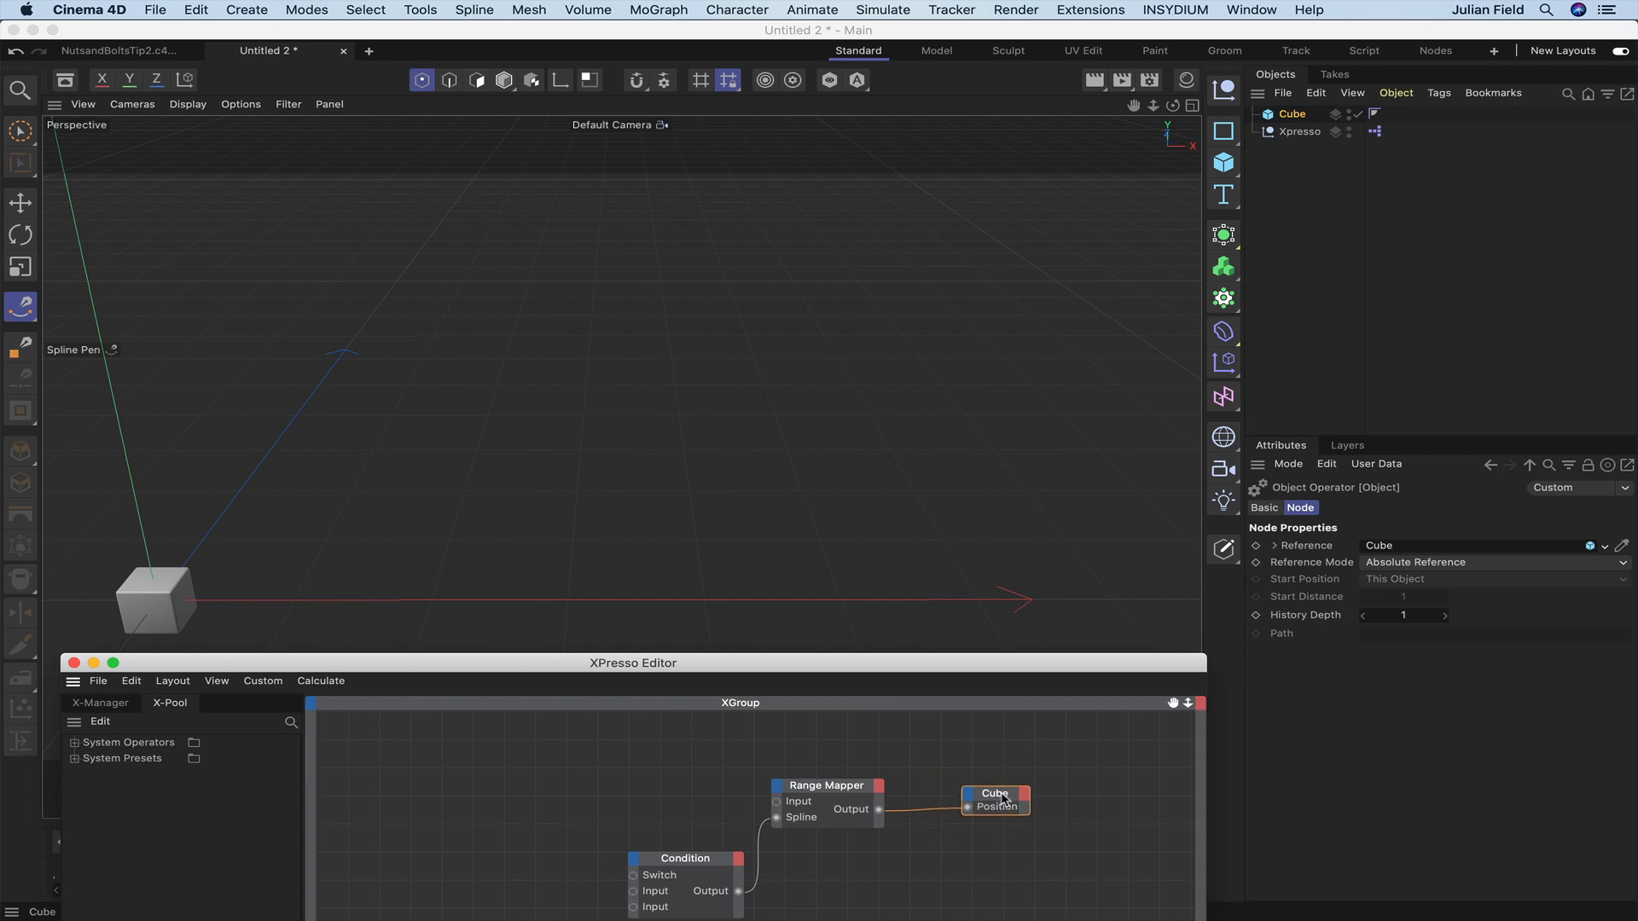
pyautogui.click(995, 795)
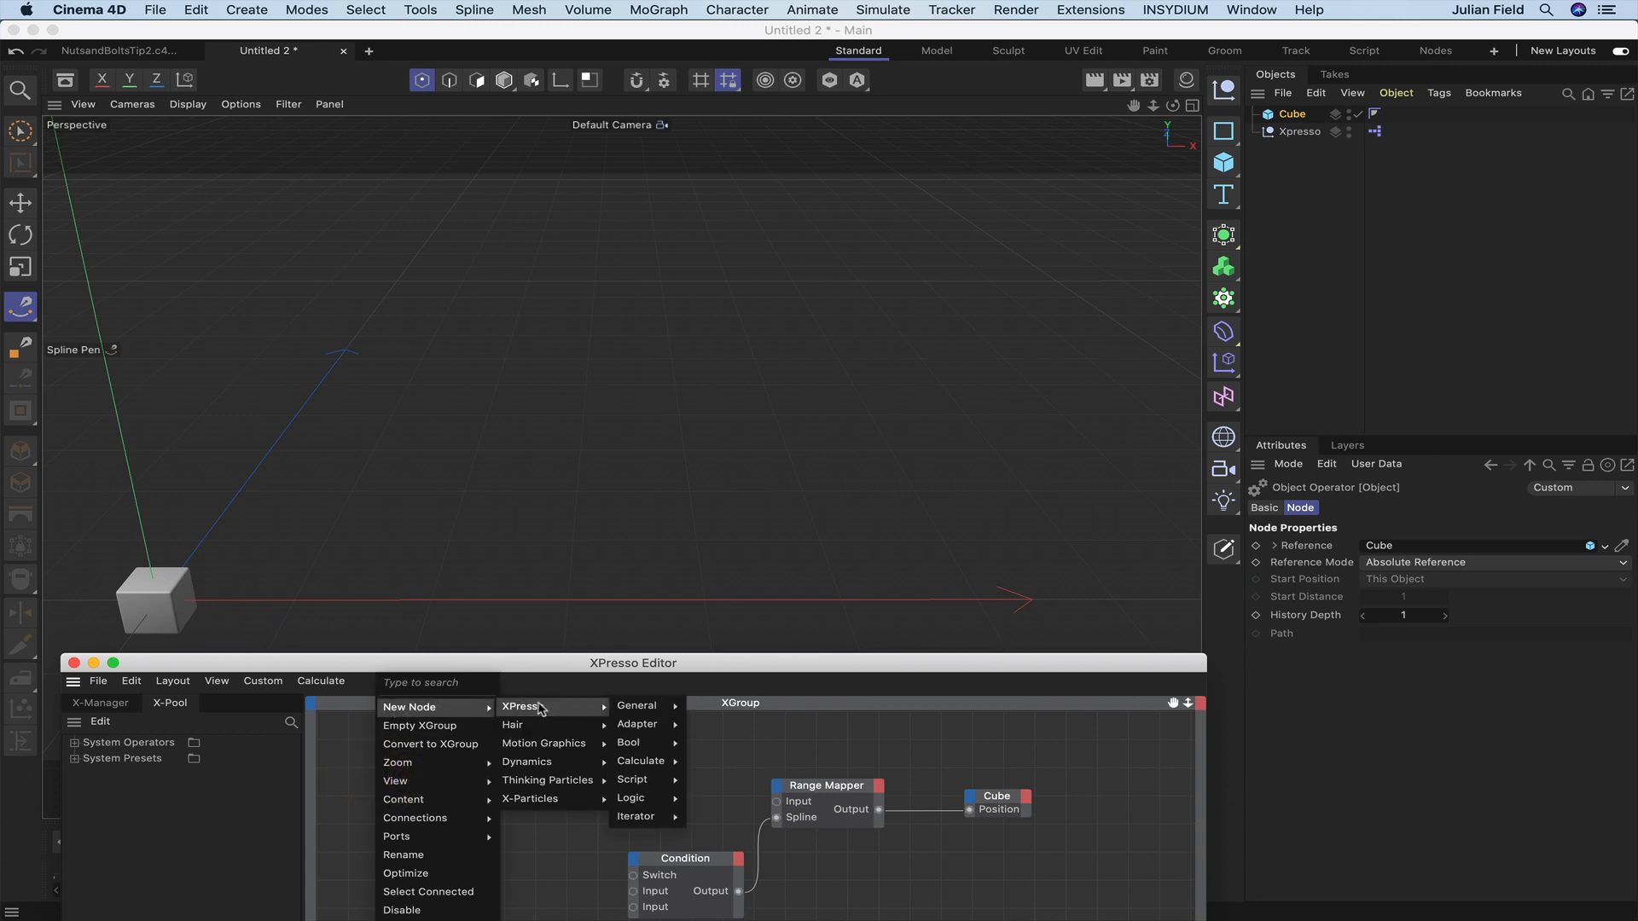
# - Add a Frame output to the Time node and connect it to the Range Mapper's Input
pyautogui.click(637, 705)
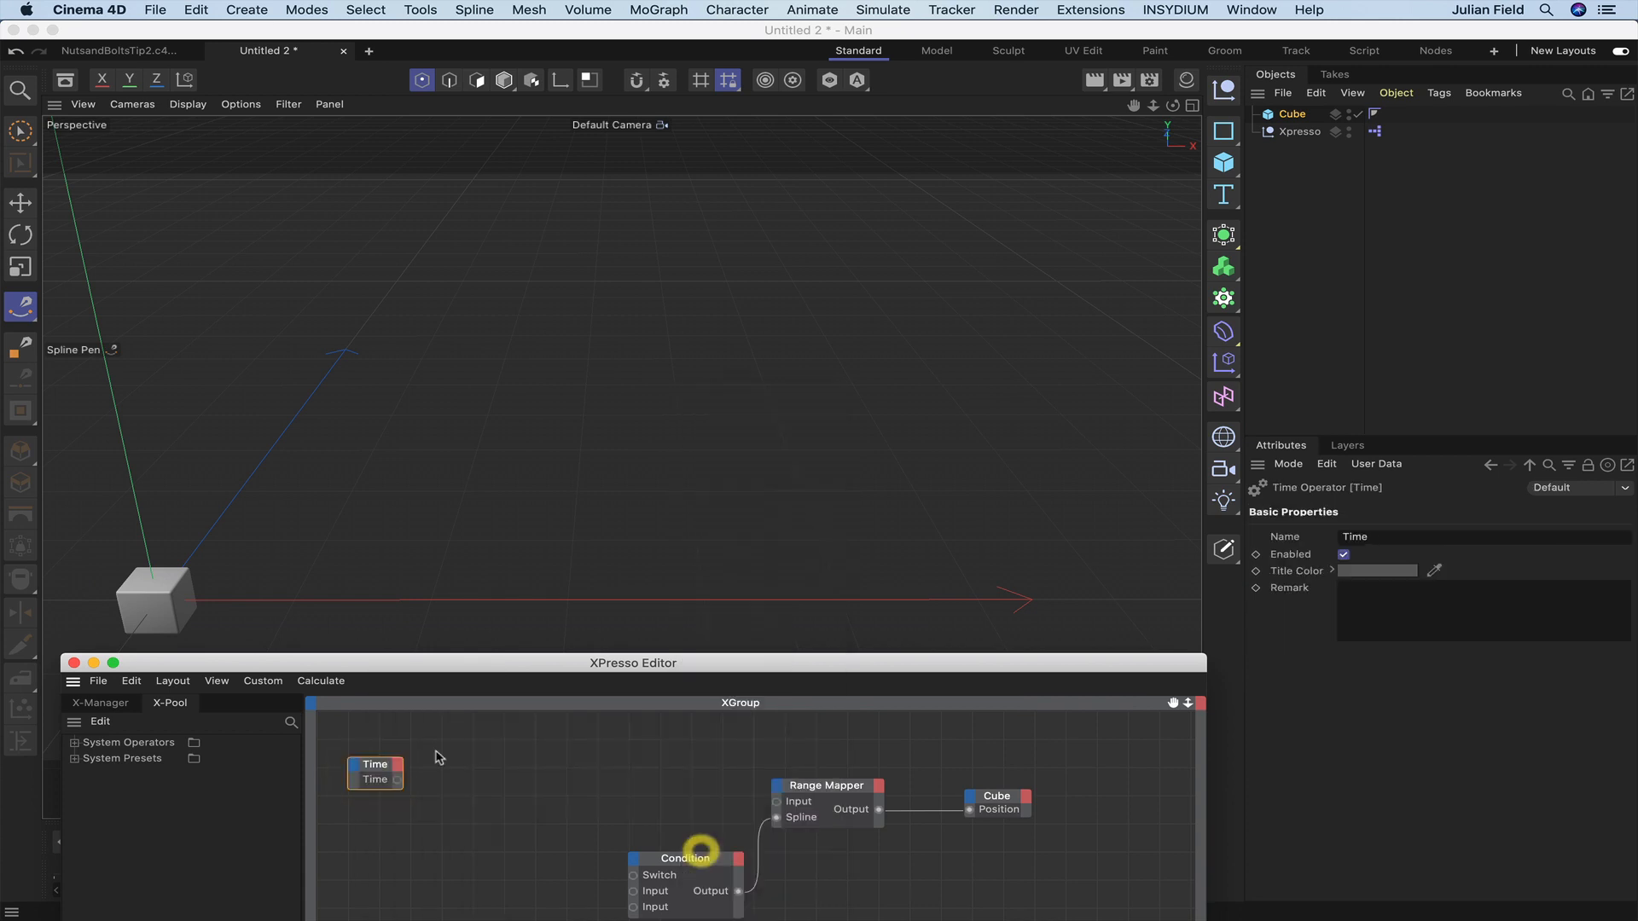
pyautogui.rightClick(374, 779)
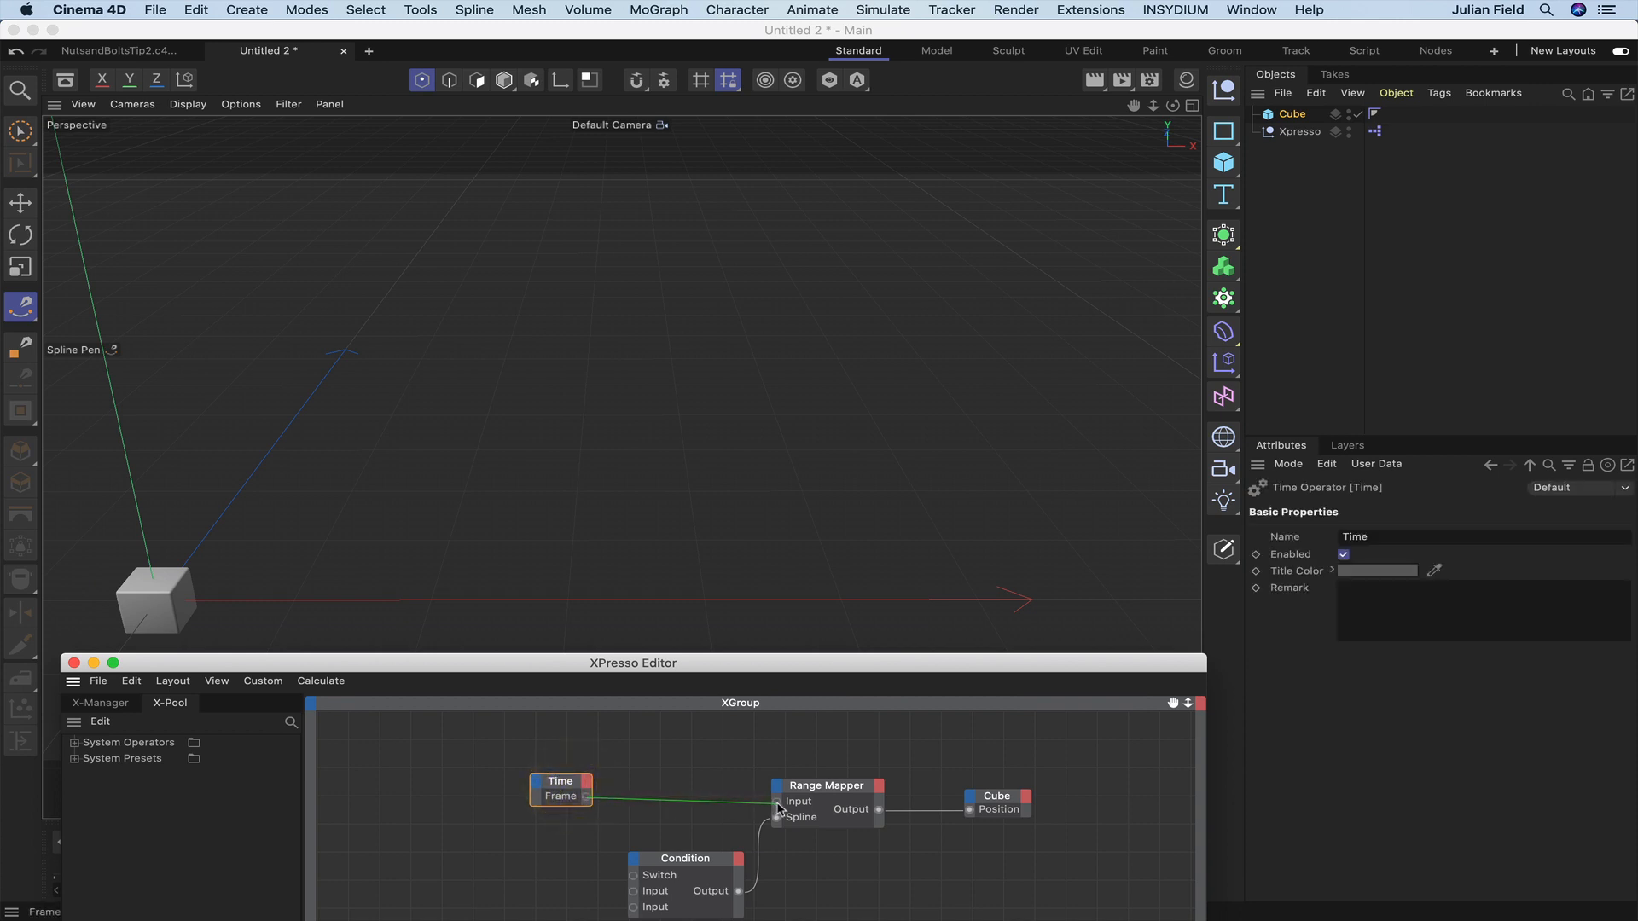
pyautogui.click(560, 790)
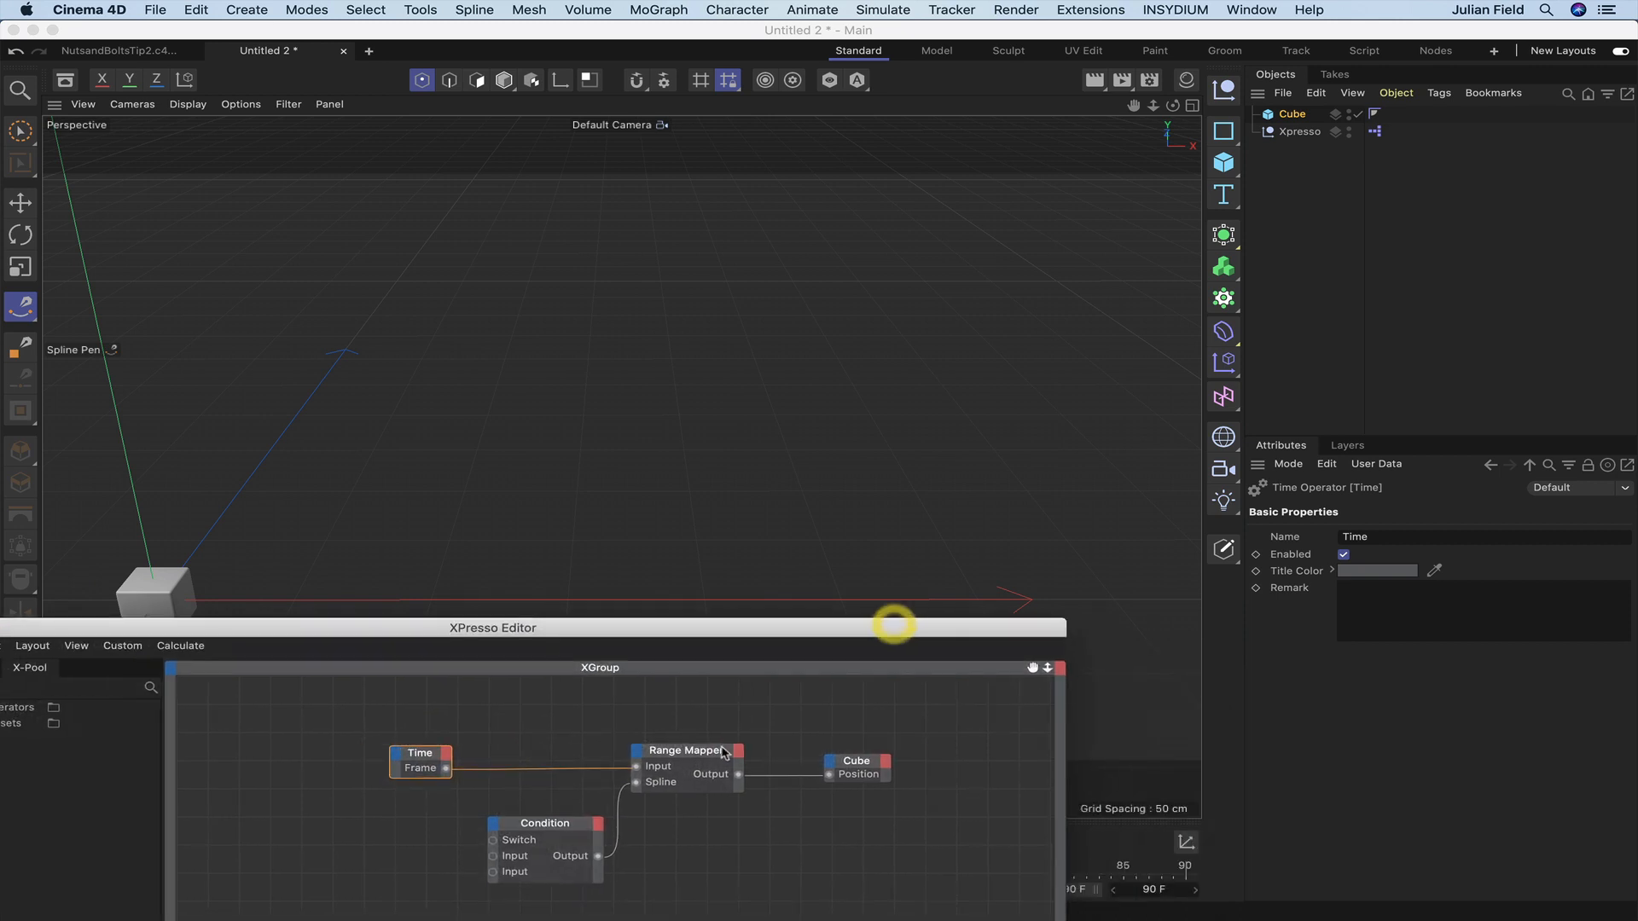
pyautogui.click(685, 750)
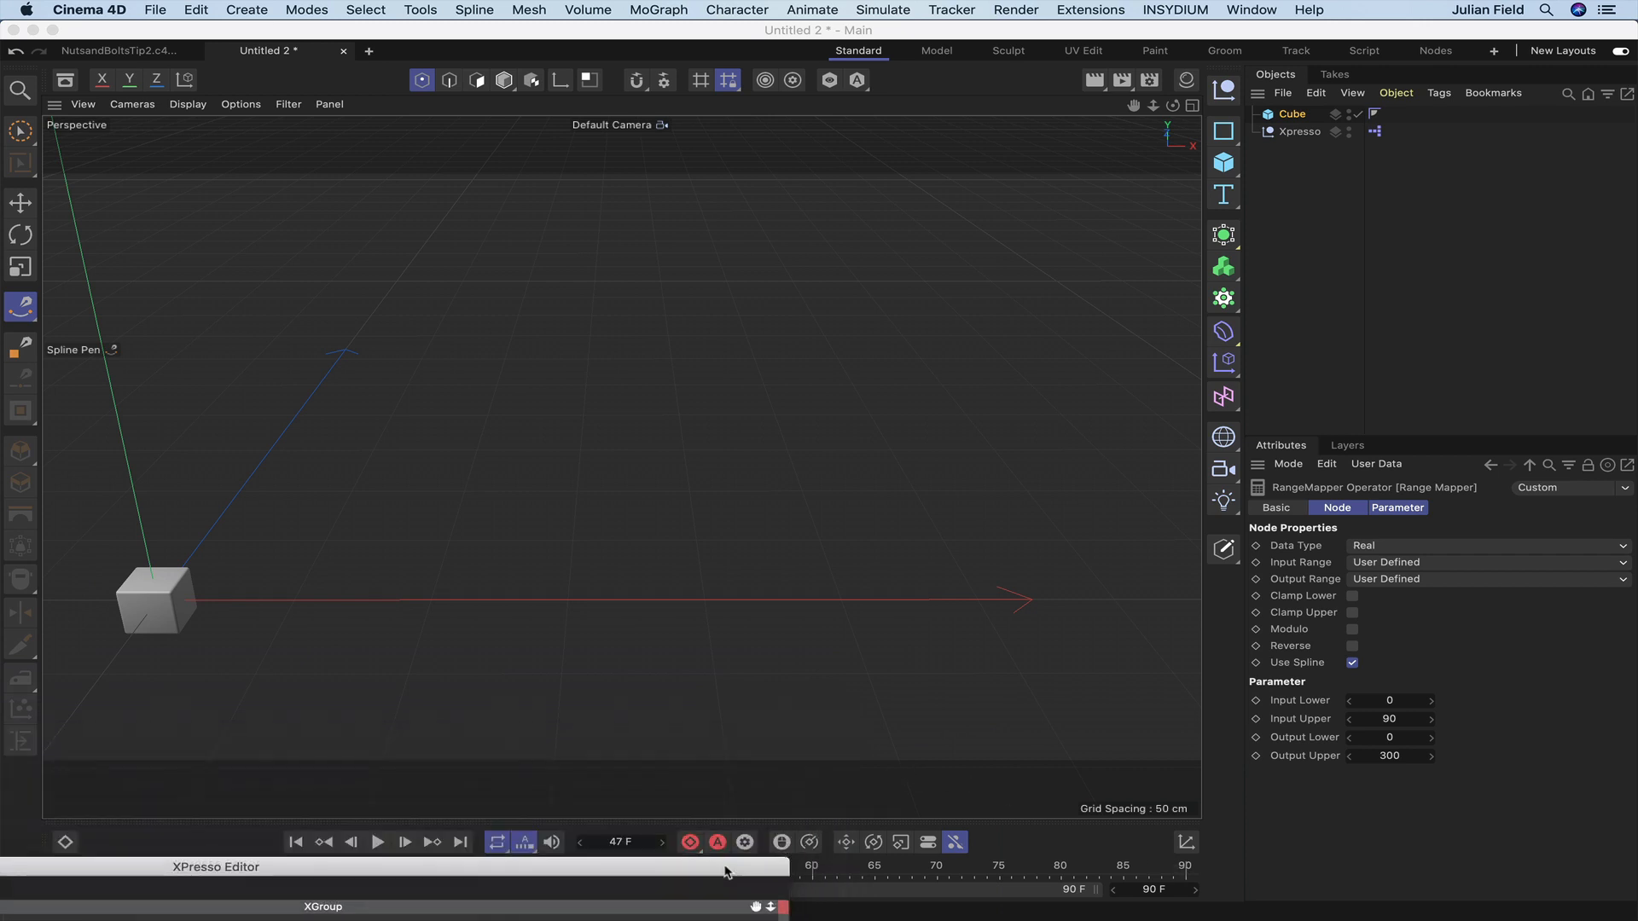
# - Set the Range Mapper's Output Upper to 350 and play back the cube's longer X travel
pyautogui.click(296, 842)
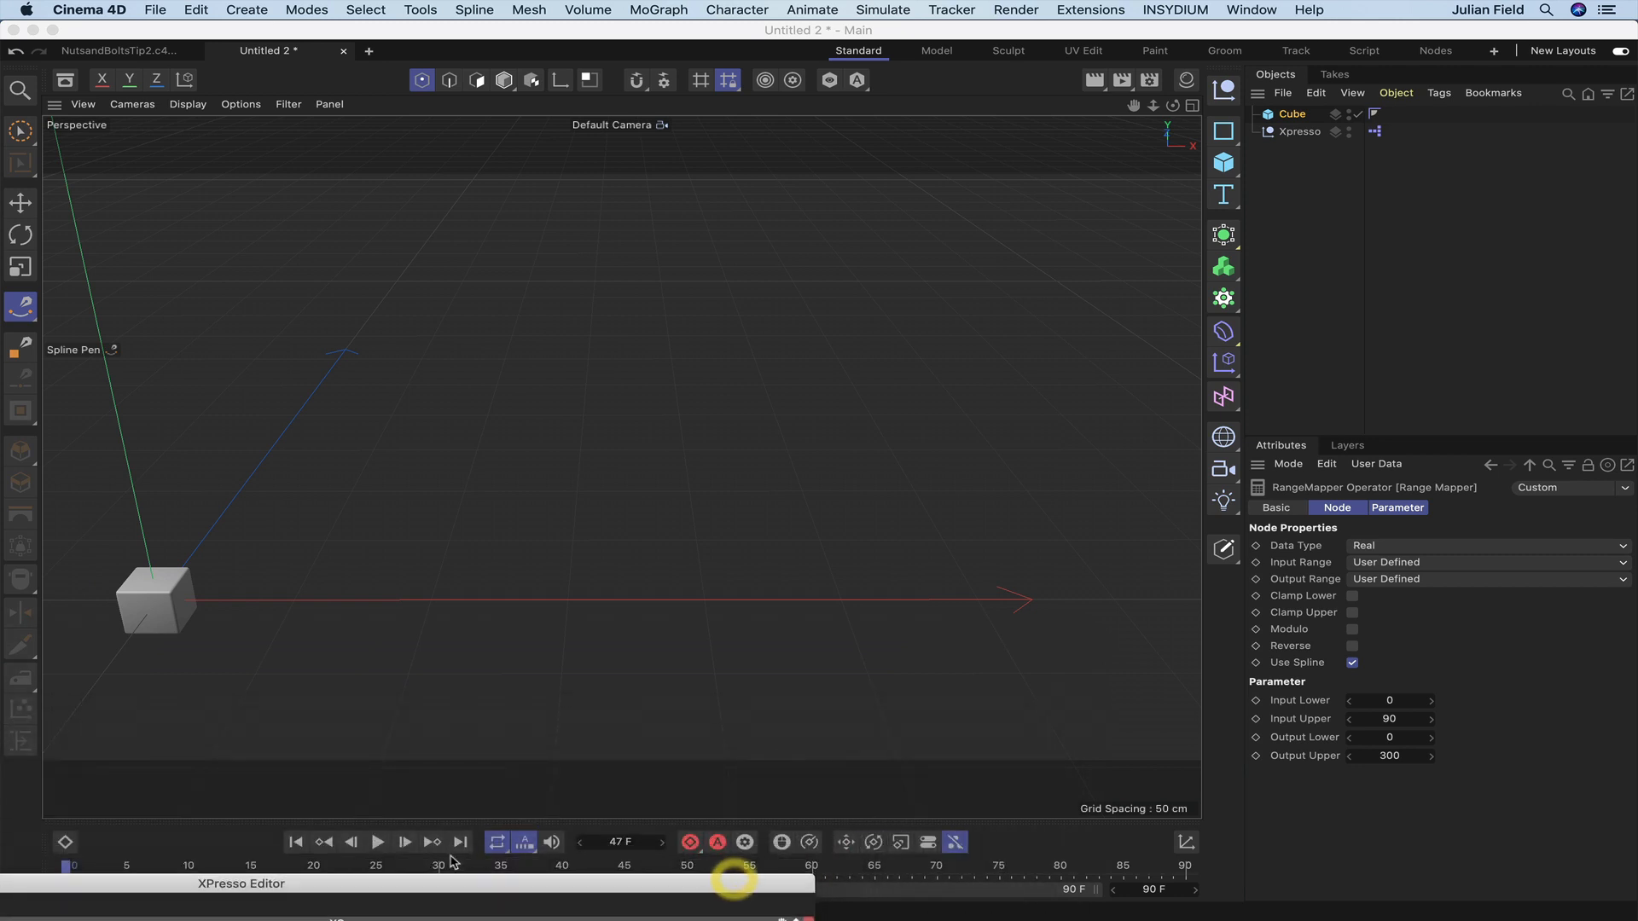
pyautogui.click(378, 842)
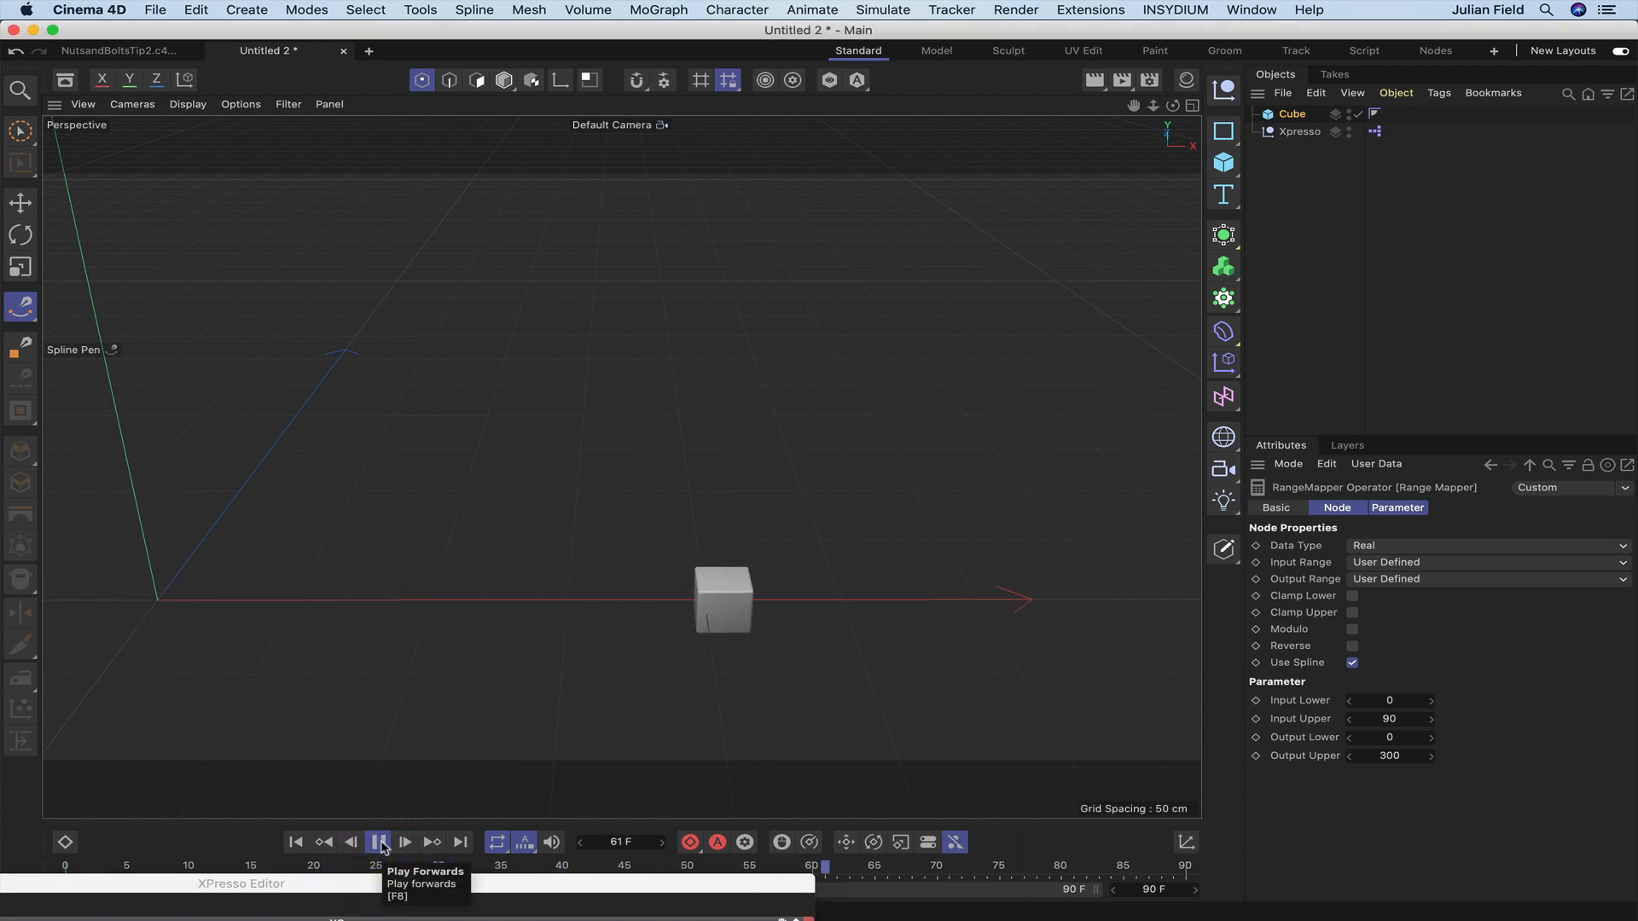
pyautogui.click(405, 842)
pyautogui.write('350')
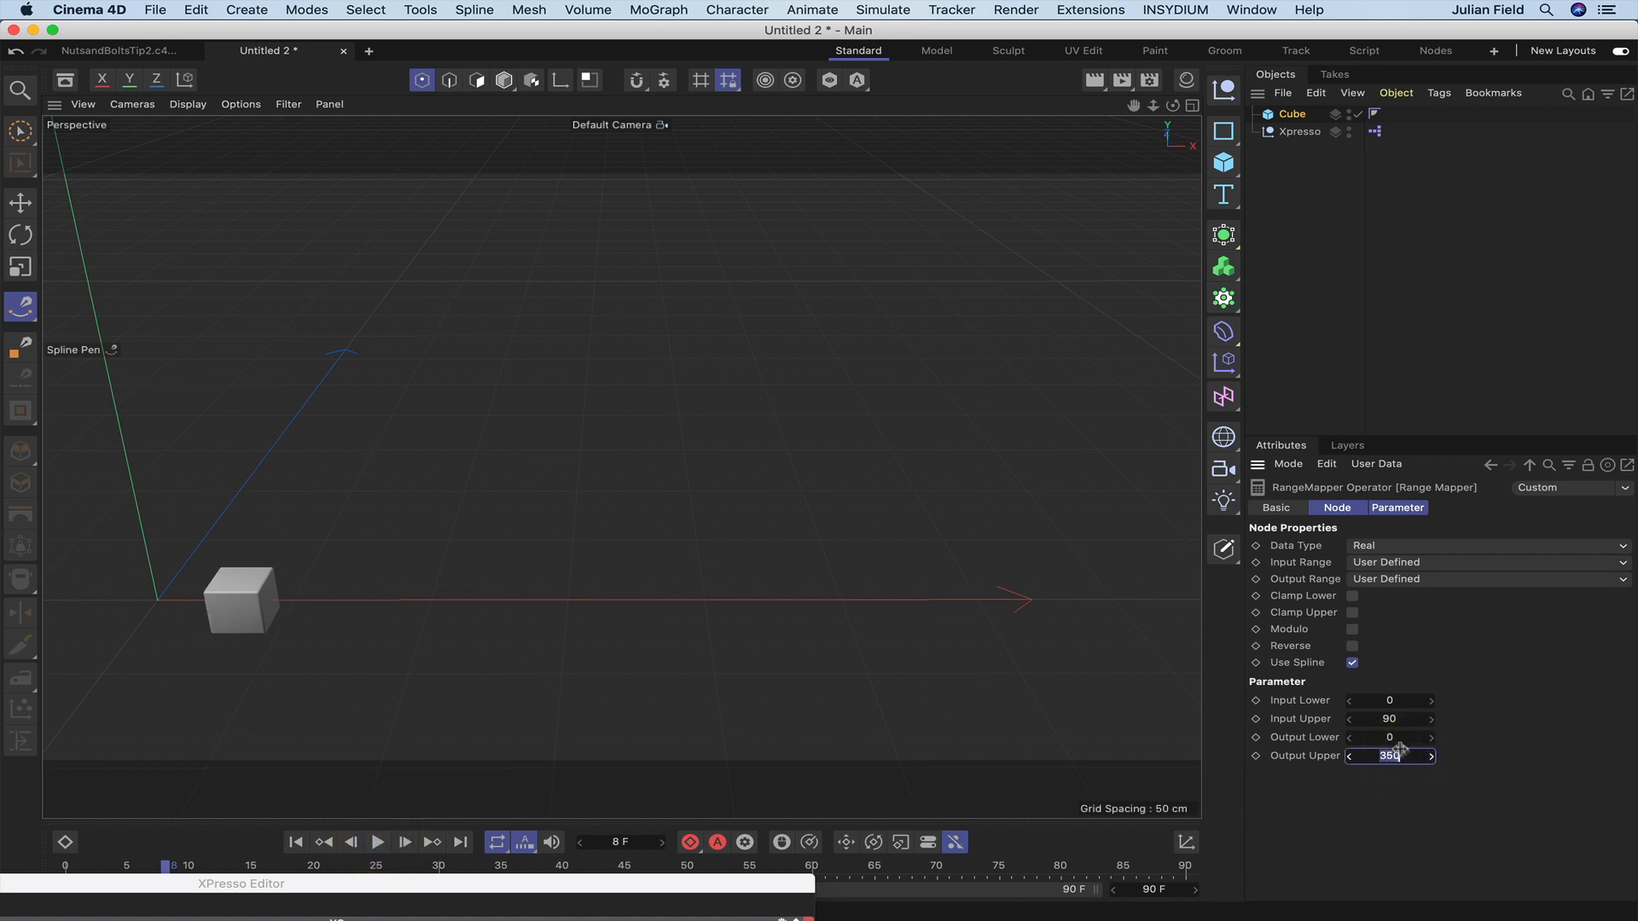
pyautogui.click(377, 842)
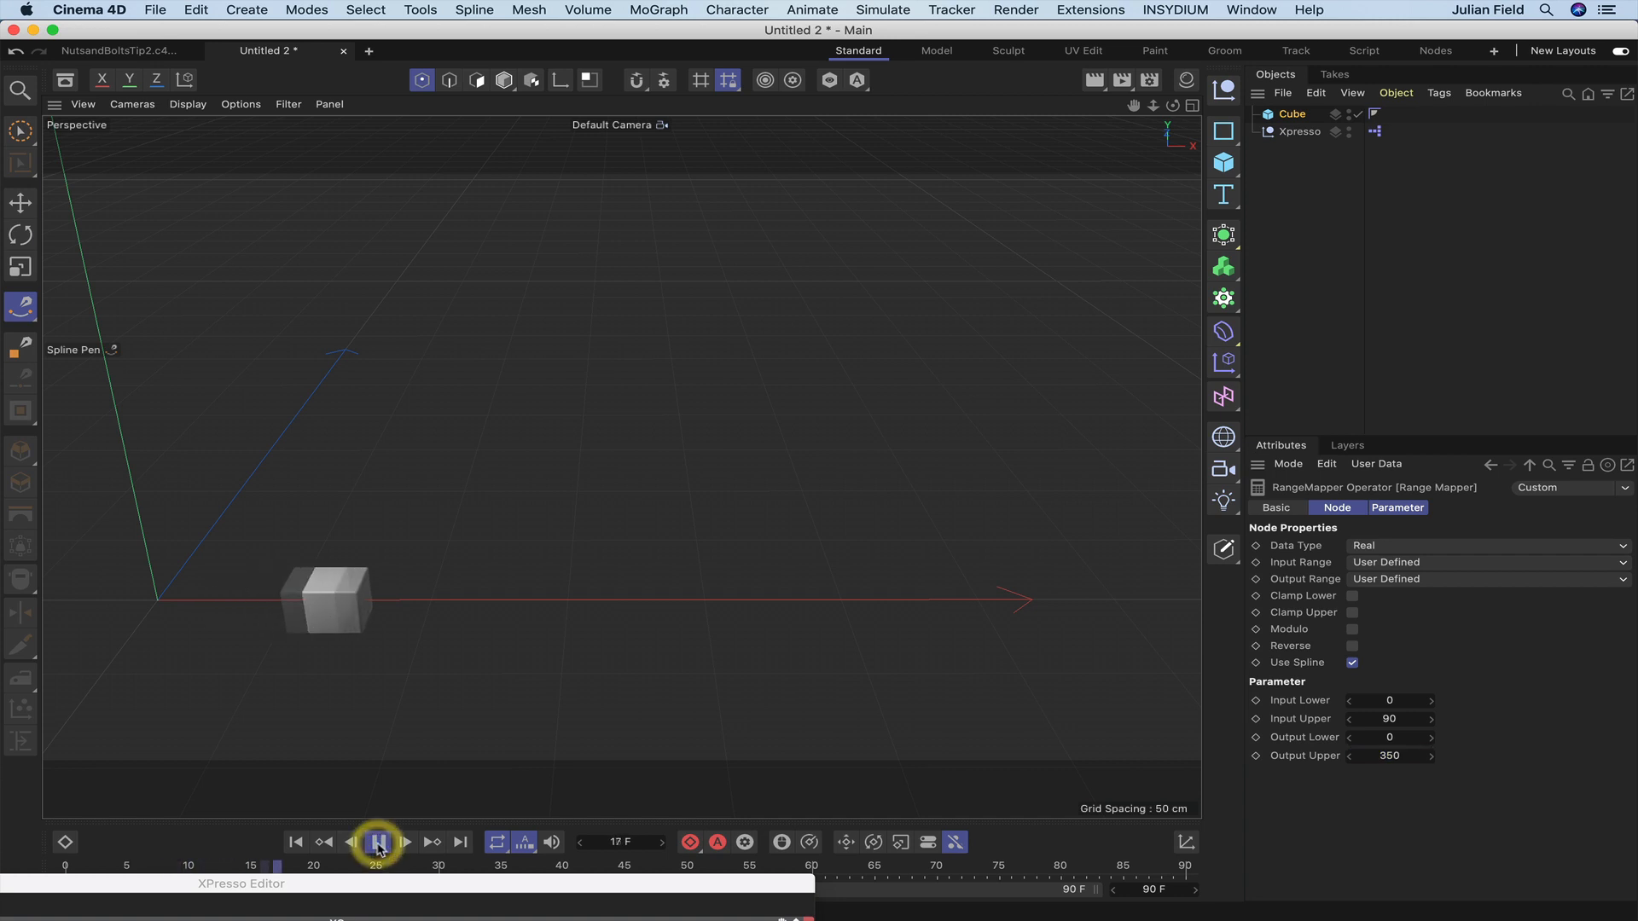
pyautogui.click(378, 842)
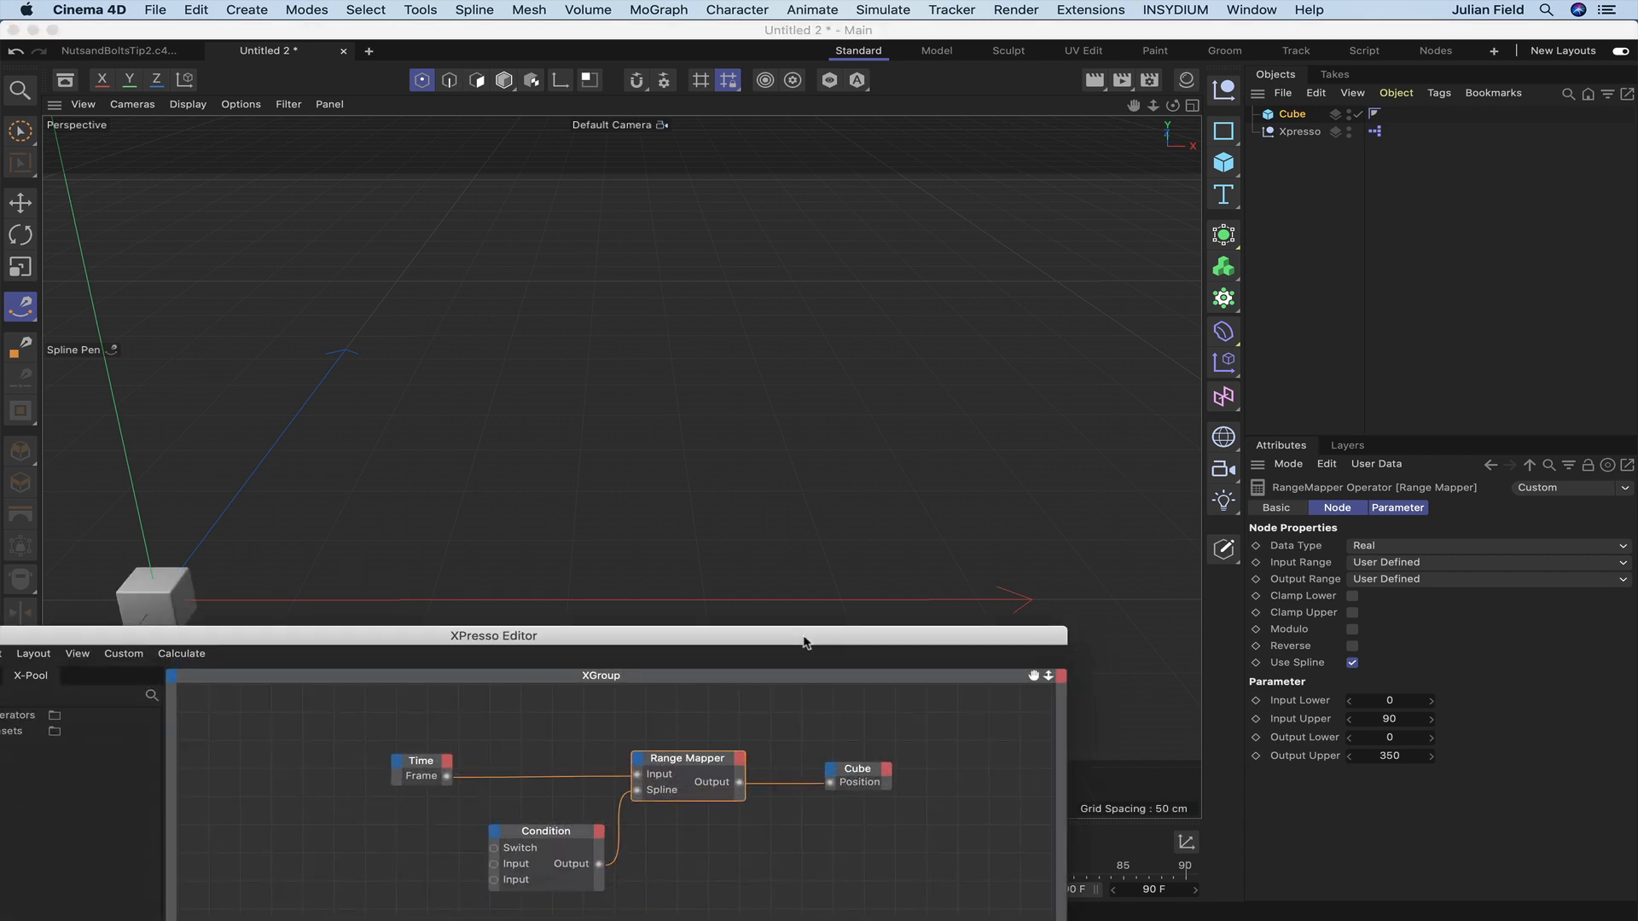
# - Add 'Switch' user data to Xpresso: Real unit, 0–1 range, slider enabled
pyautogui.click(545, 830)
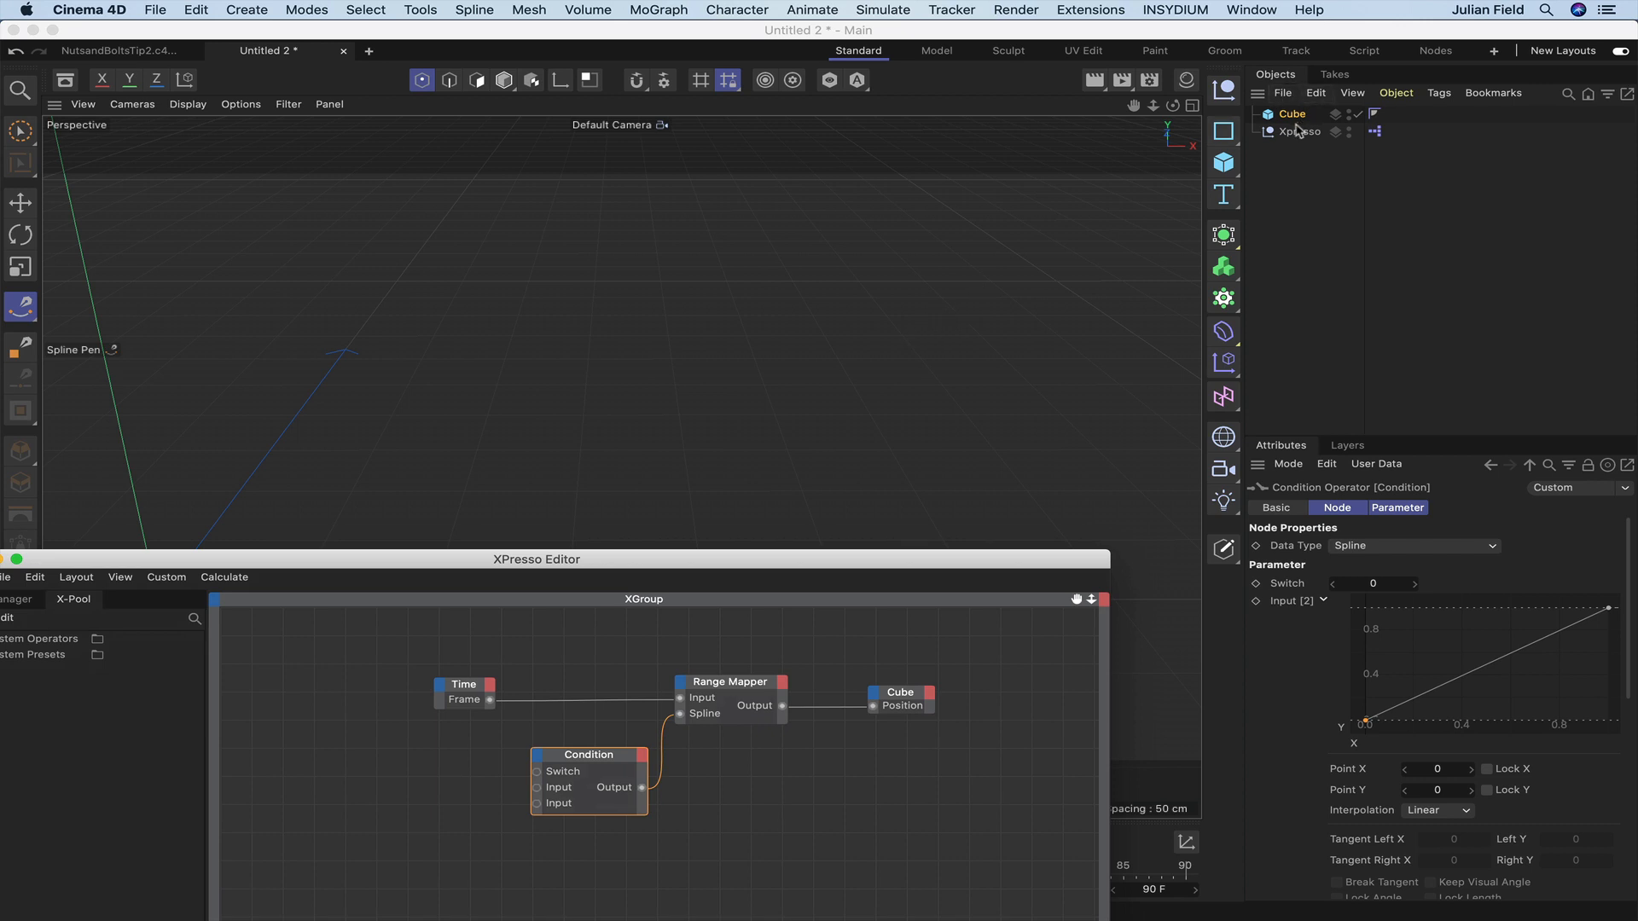
pyautogui.click(1301, 132)
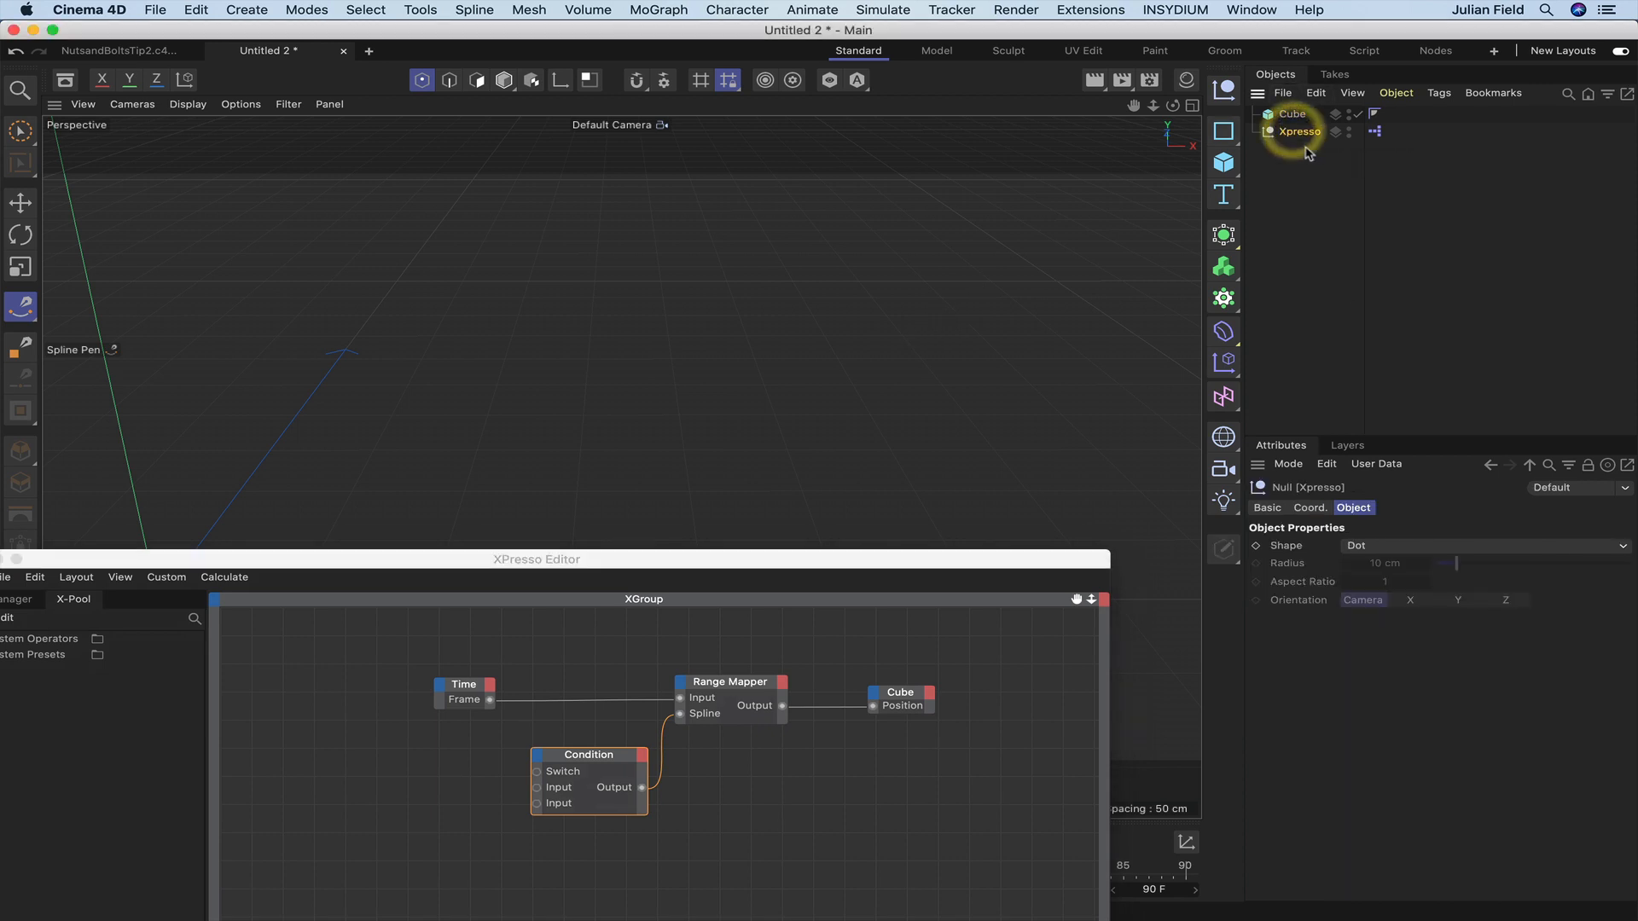
pyautogui.click(1377, 464)
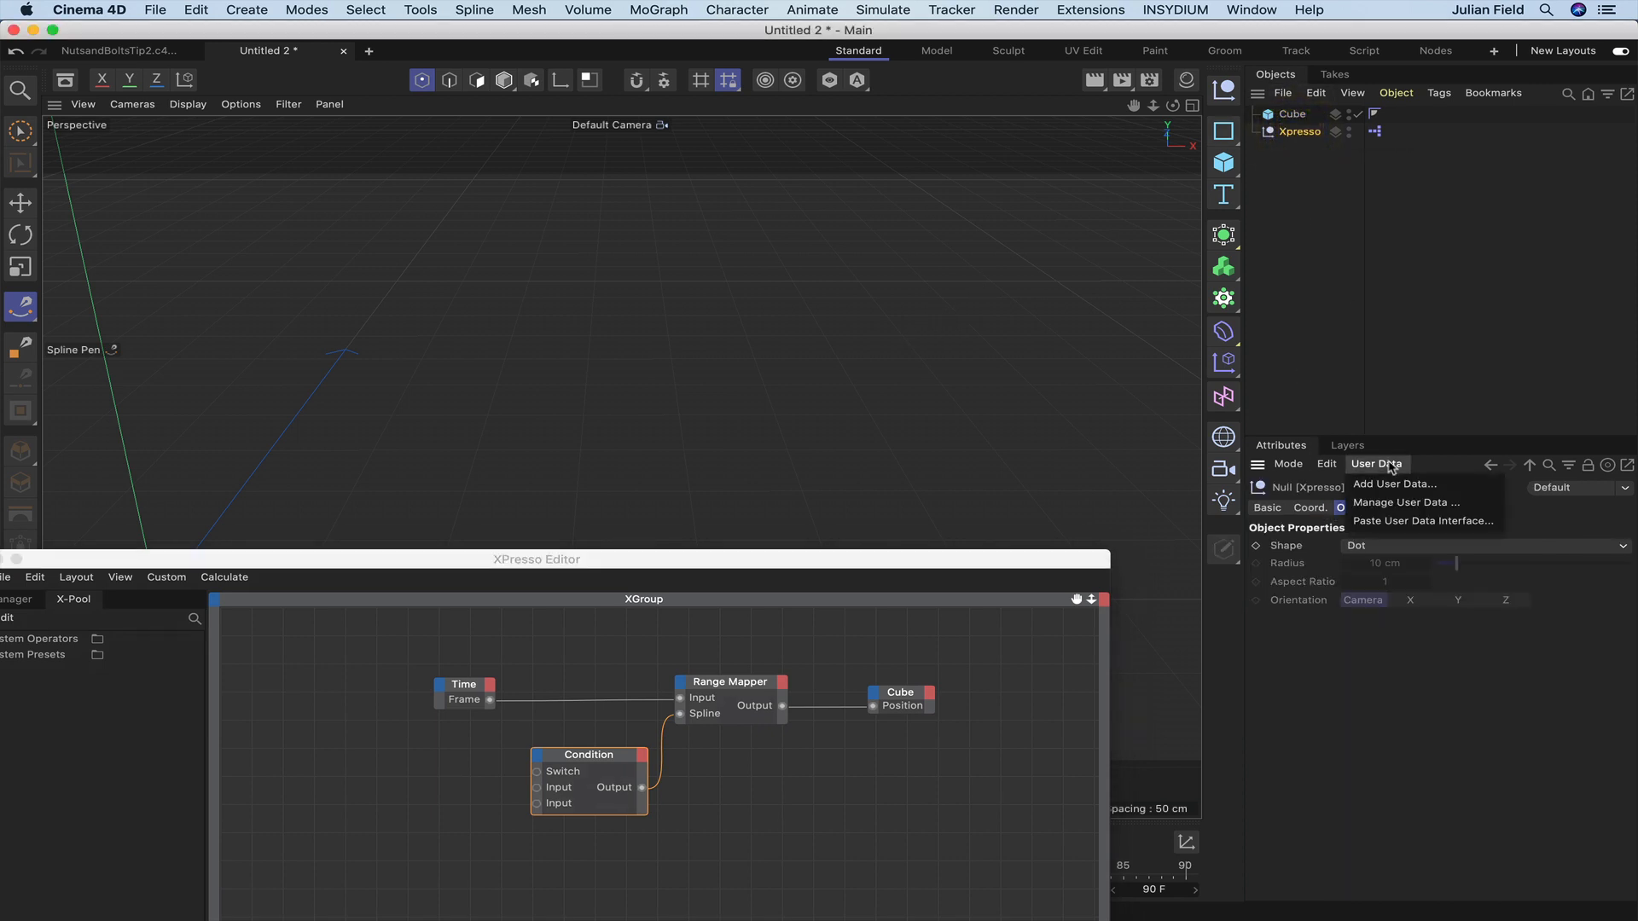
pyautogui.click(1406, 503)
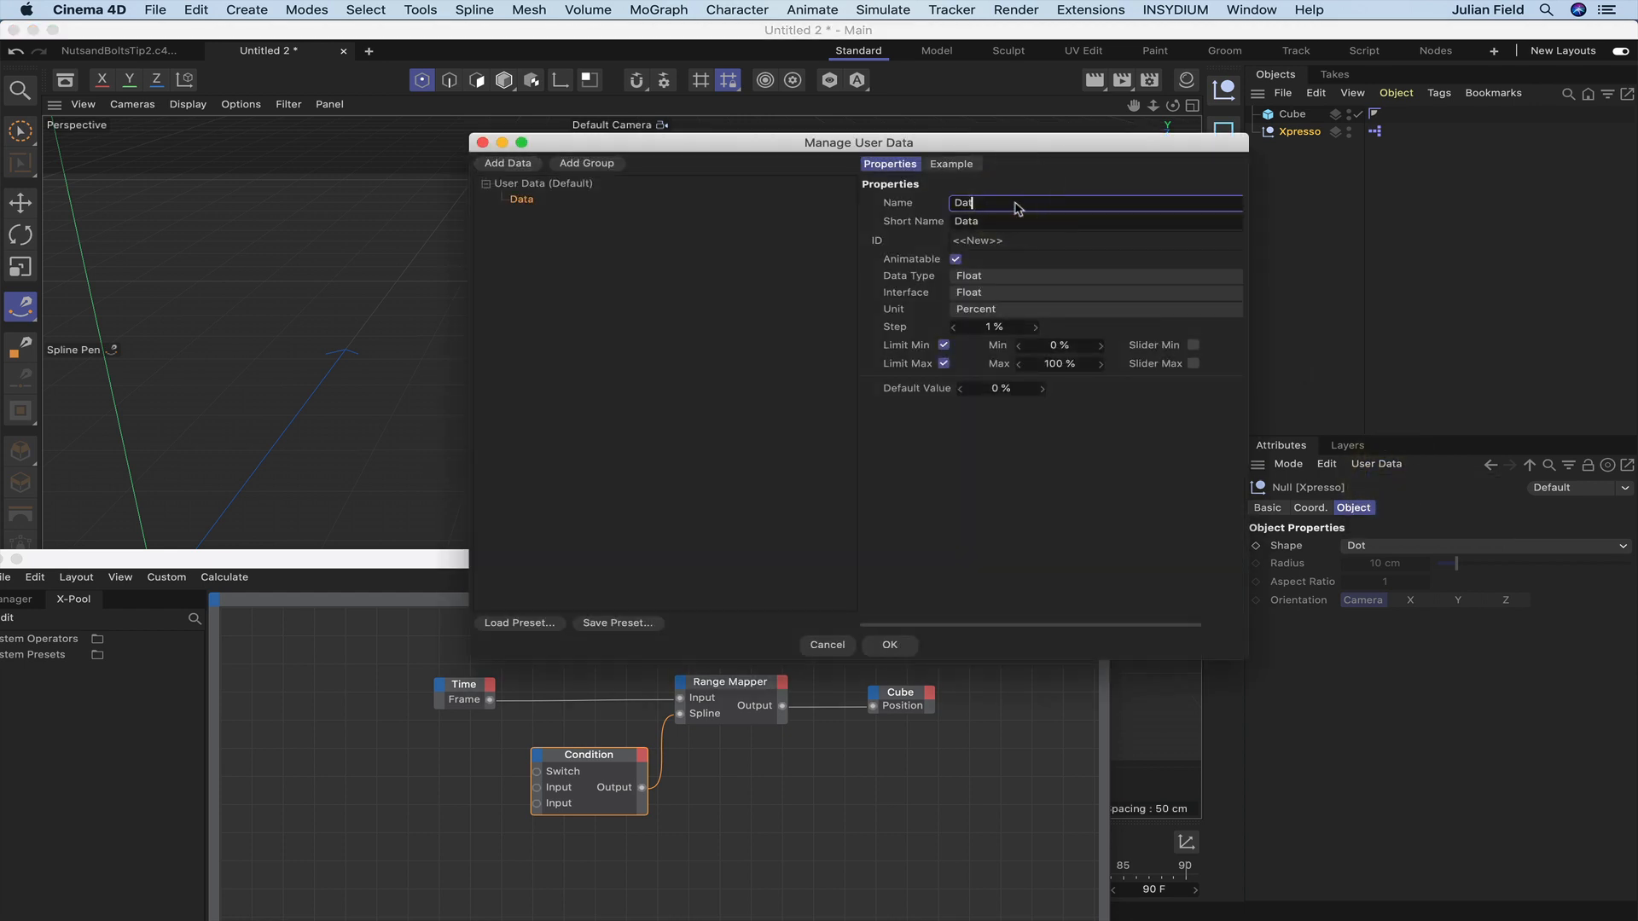
pyautogui.write('Switch')
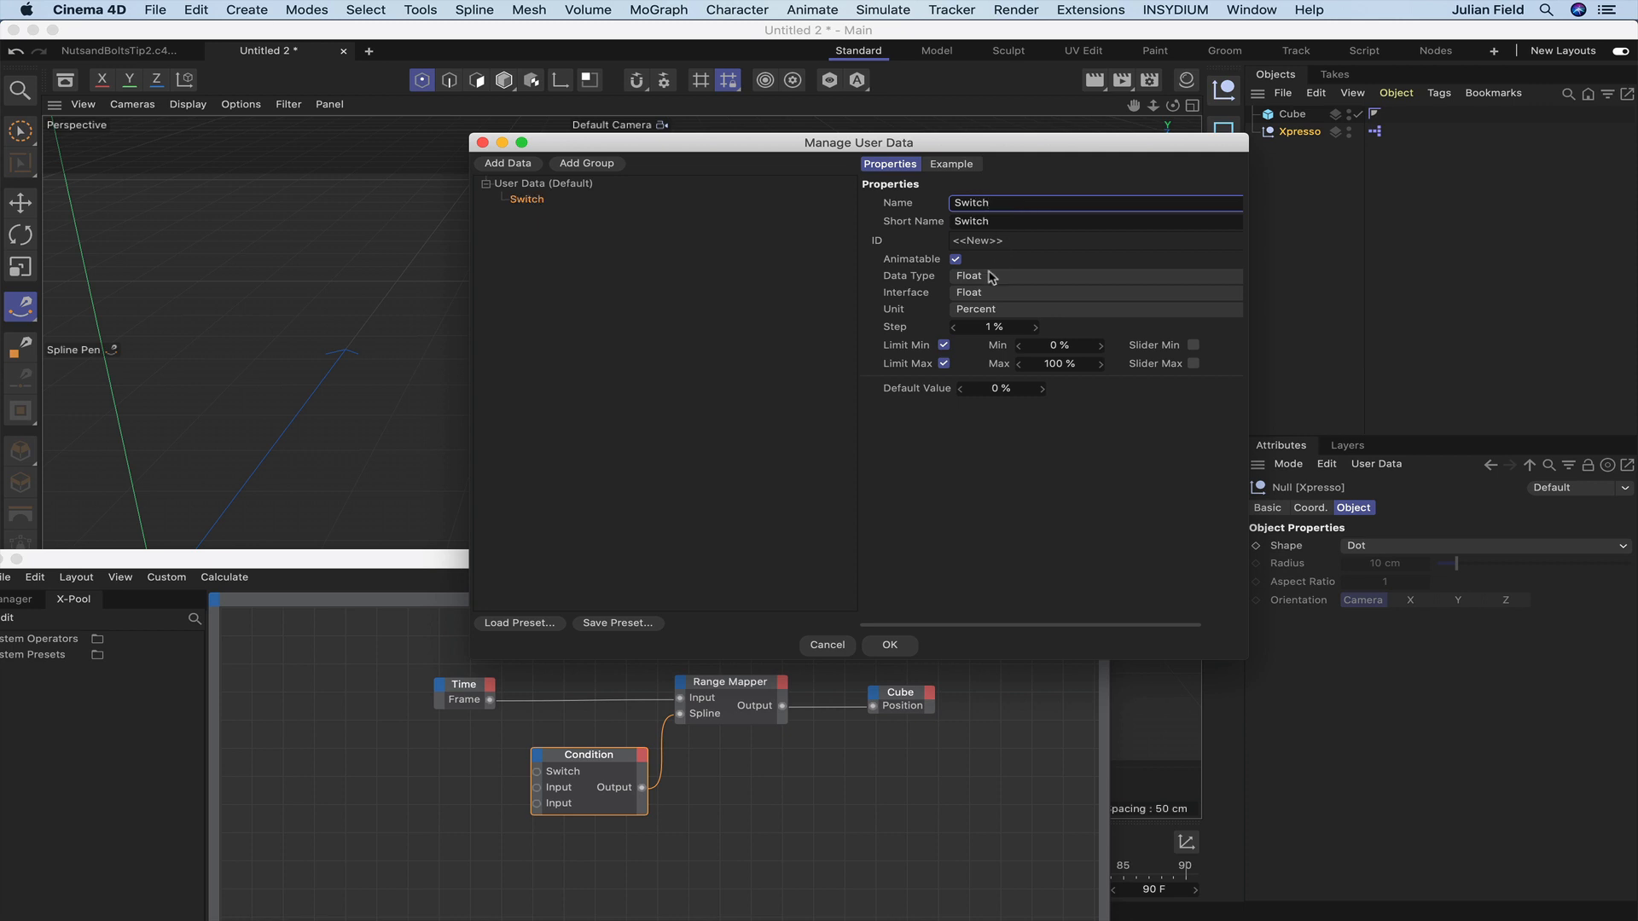
pyautogui.click(1092, 276)
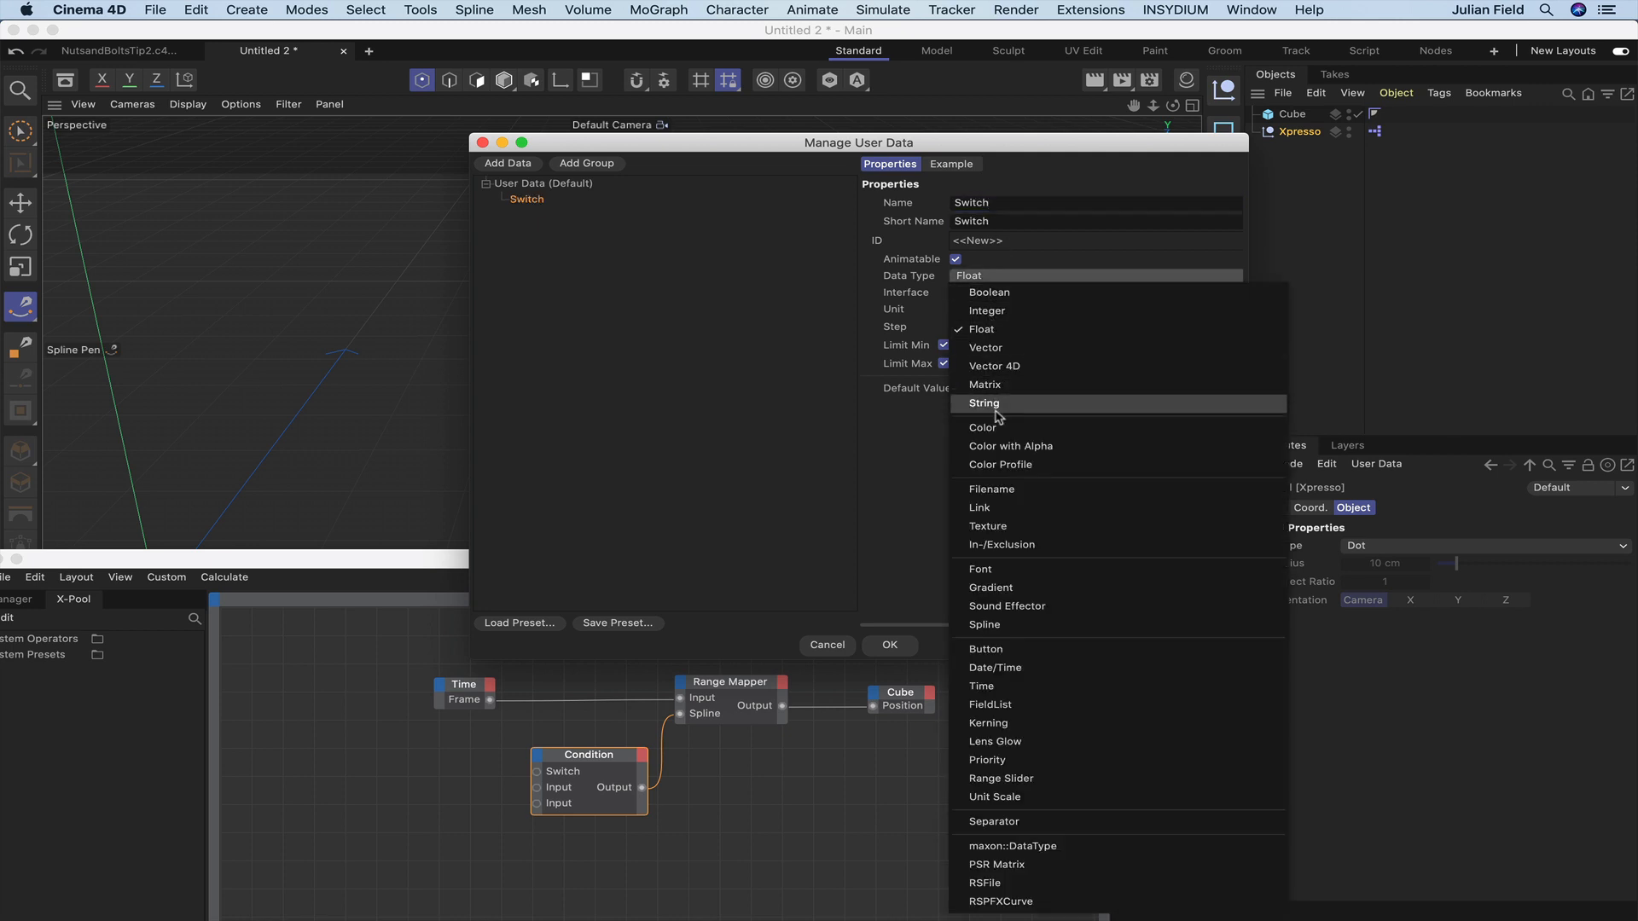
pyautogui.moveTo(1000, 465)
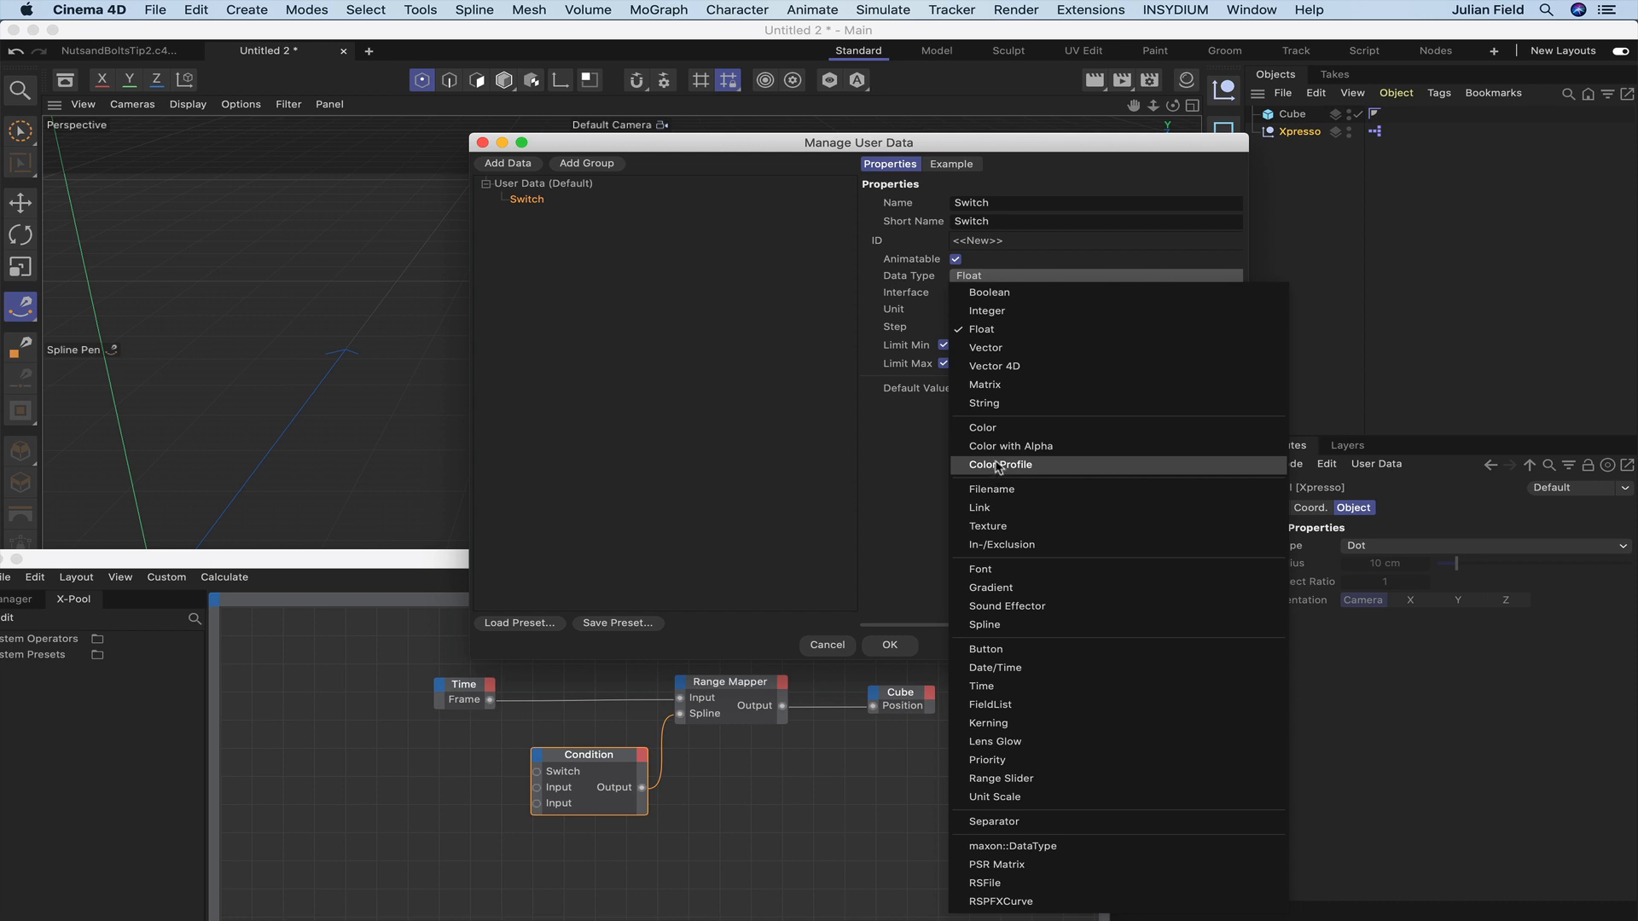
pyautogui.moveTo(1029, 347)
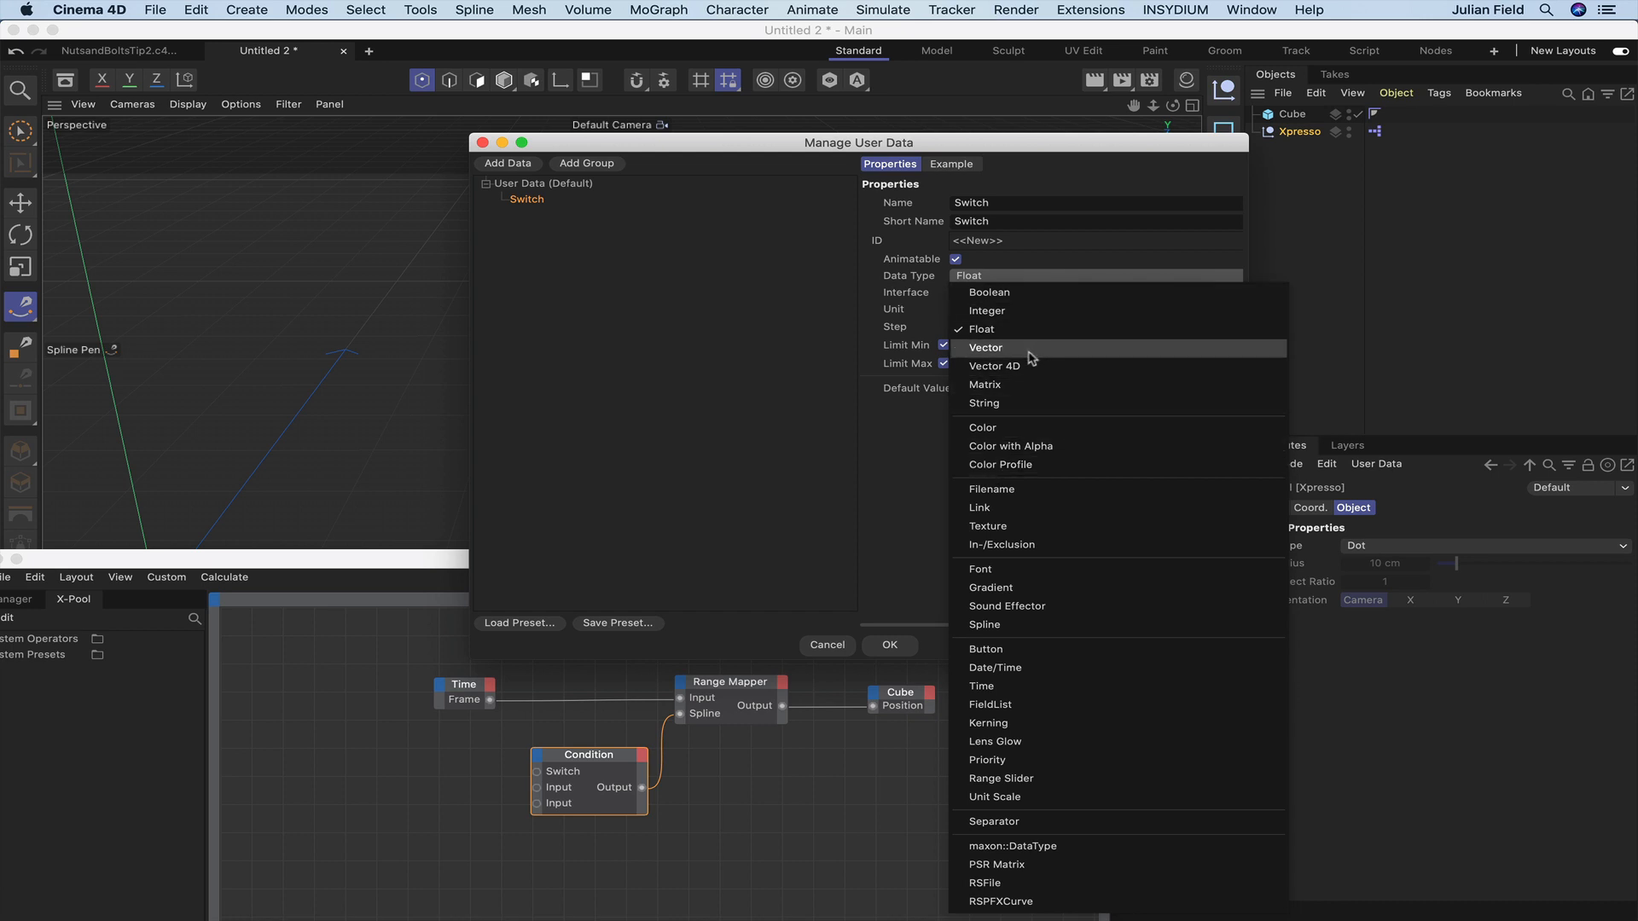
pyautogui.moveTo(941, 484)
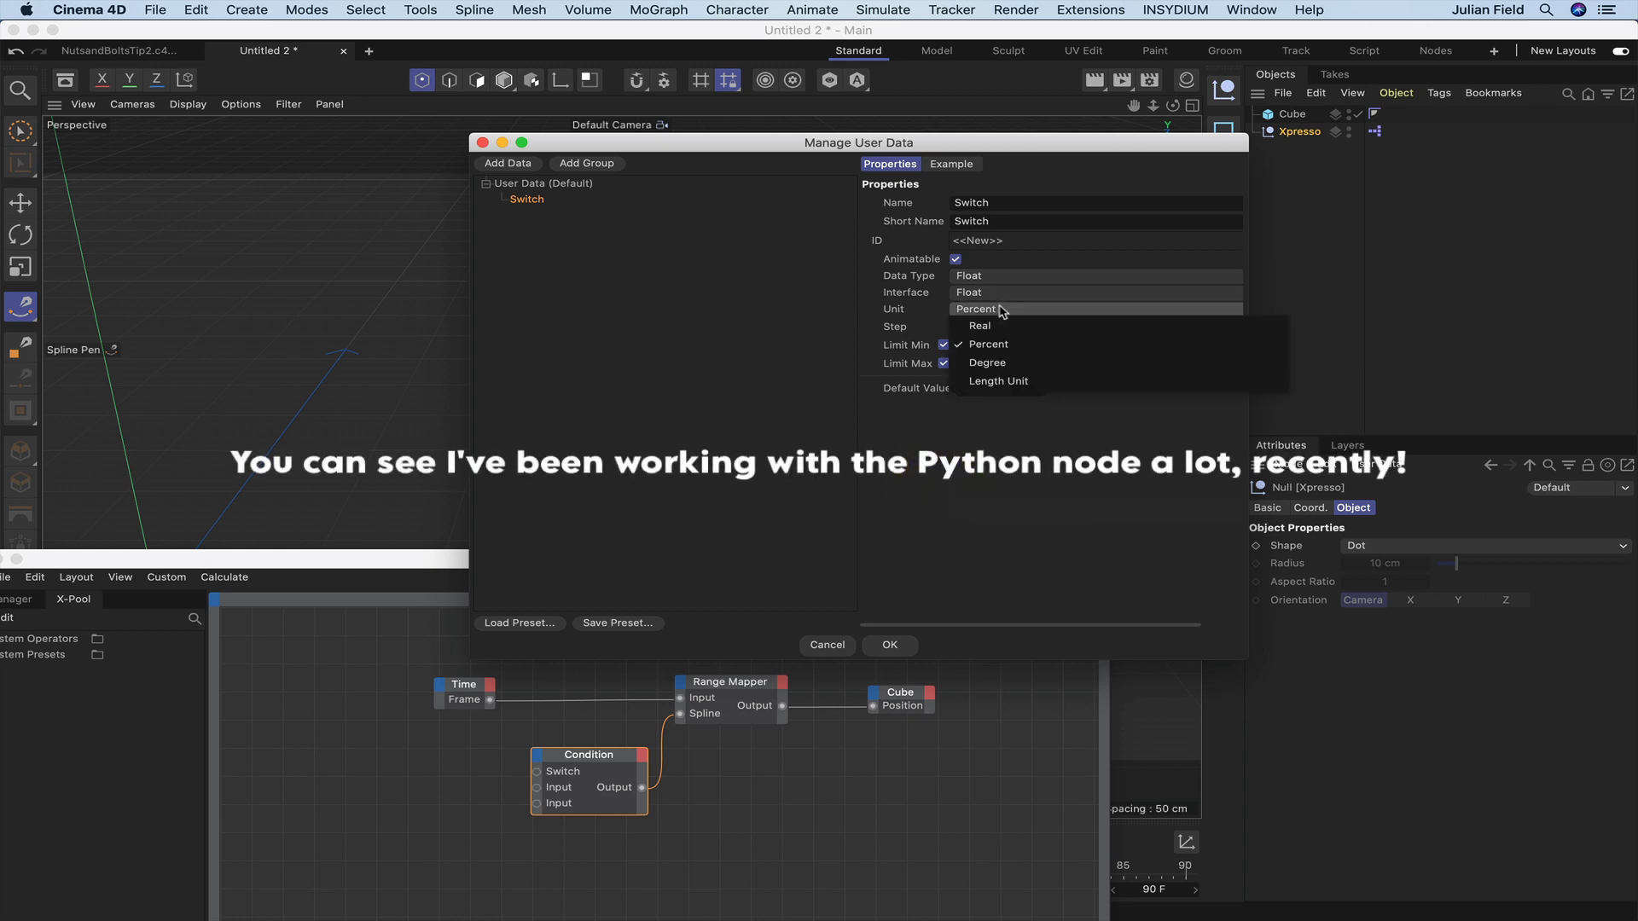
pyautogui.click(981, 325)
pyautogui.write('1000')
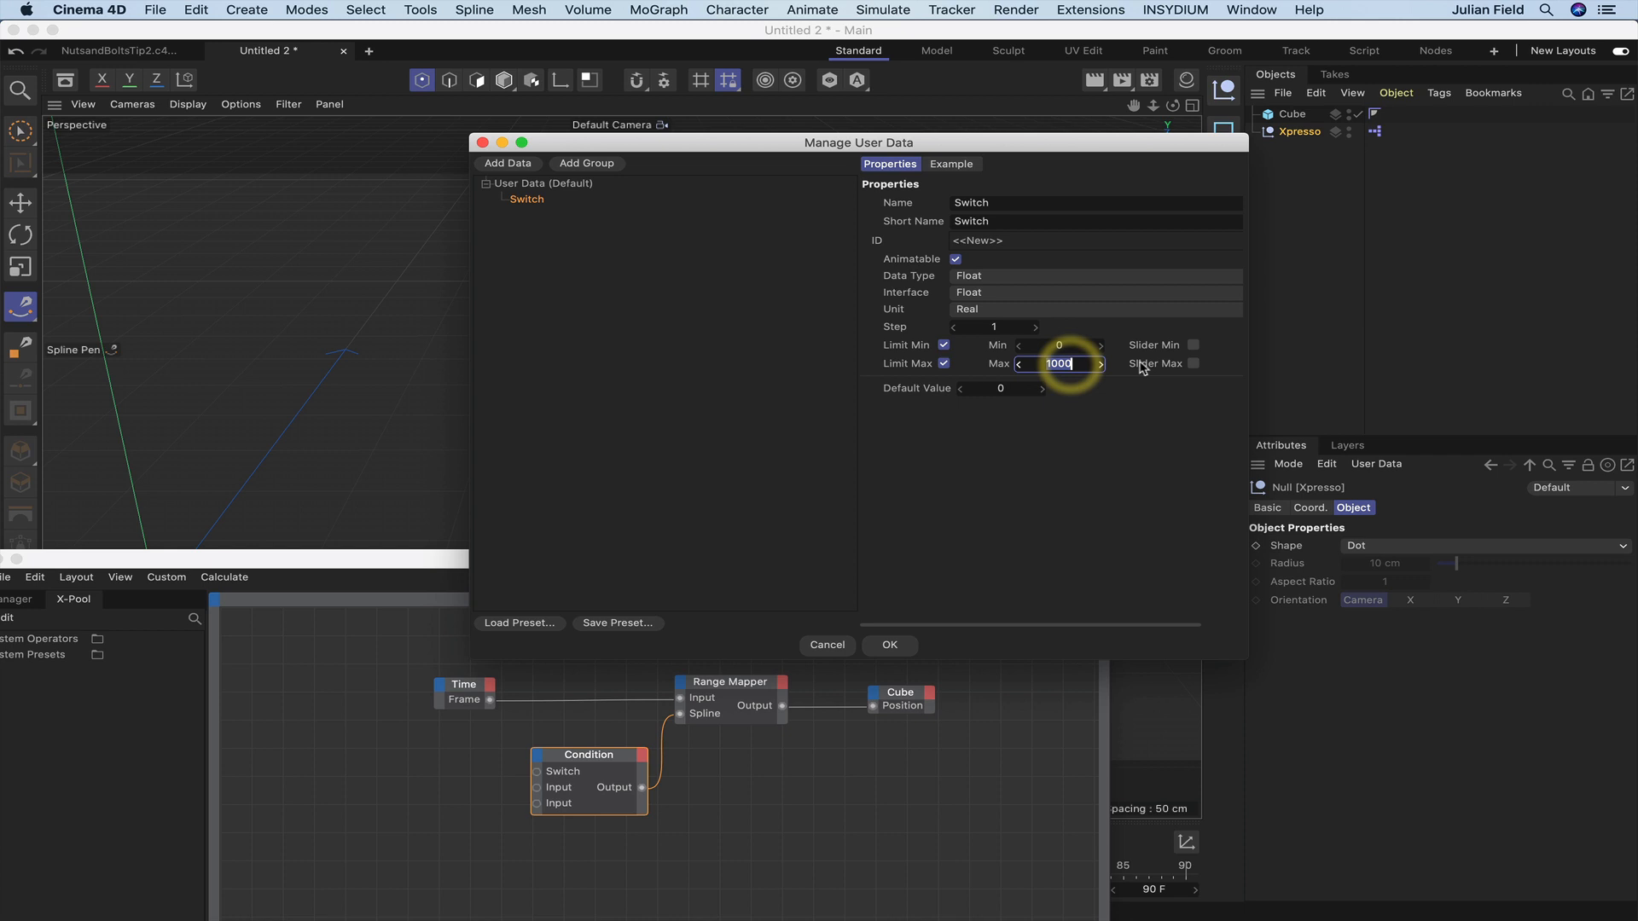
pyautogui.click(1193, 345)
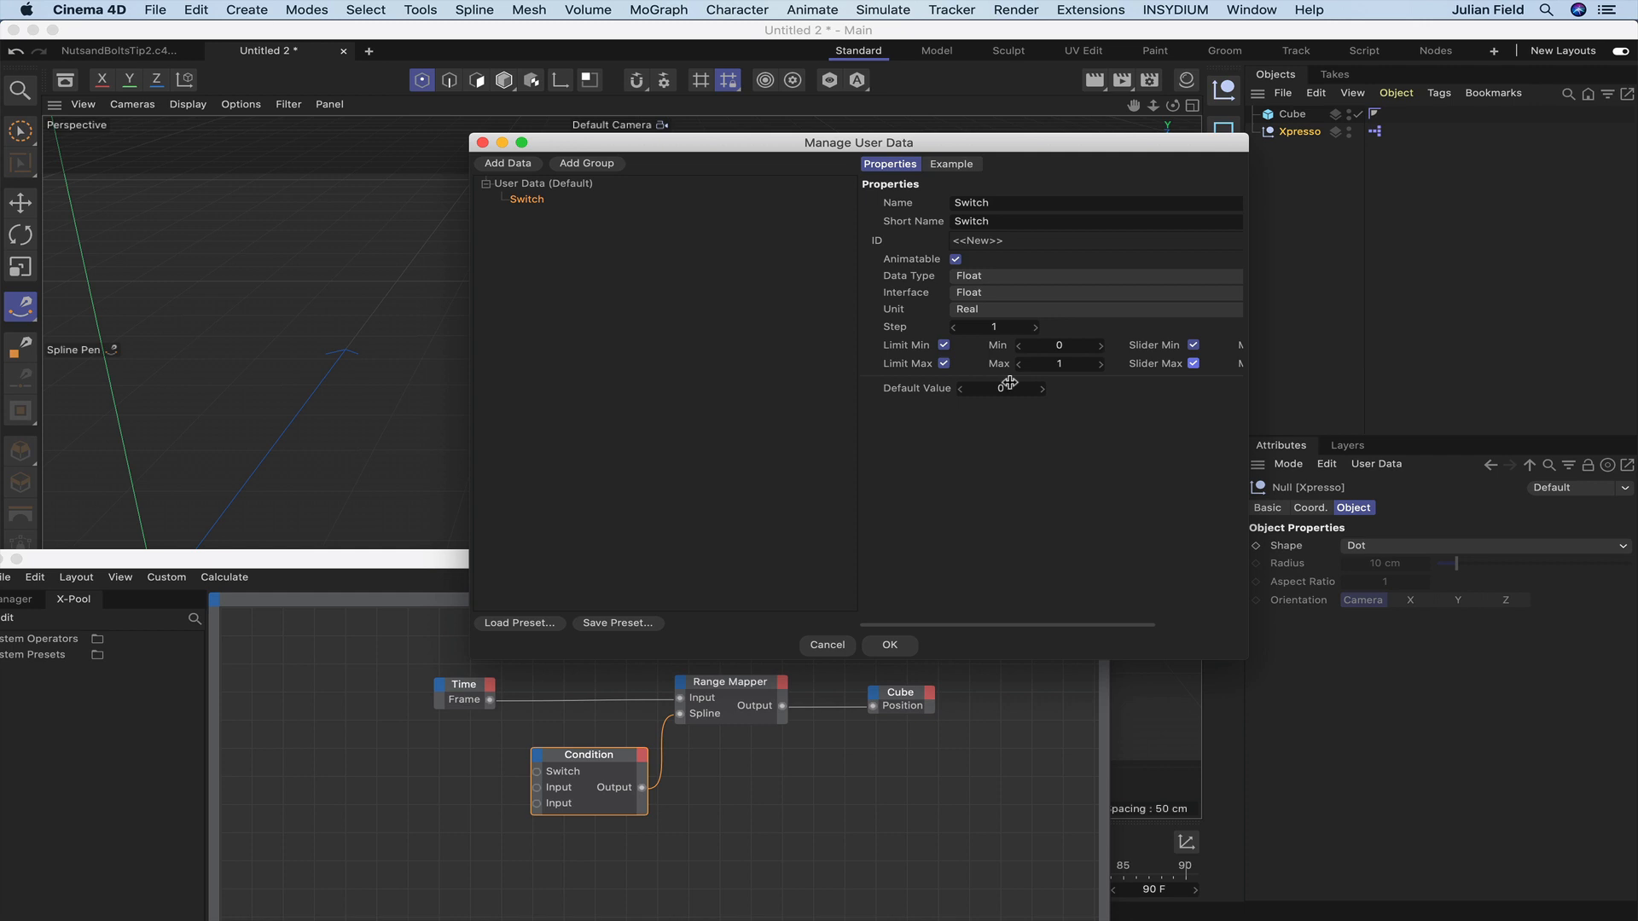
pyautogui.click(888, 645)
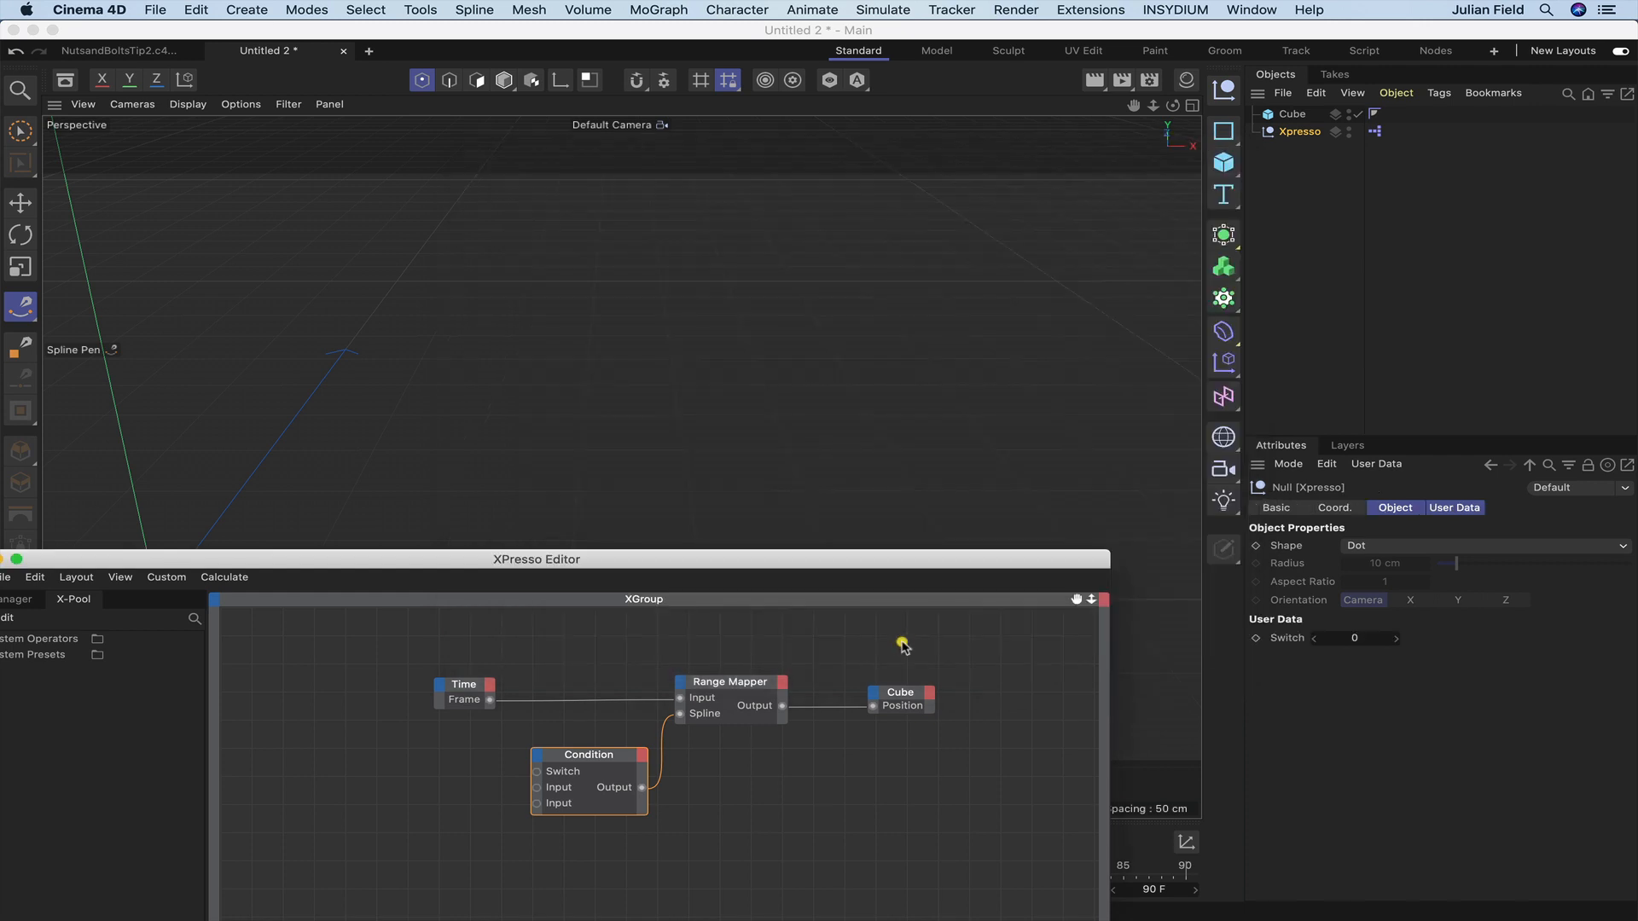
pyautogui.moveTo(1344, 162)
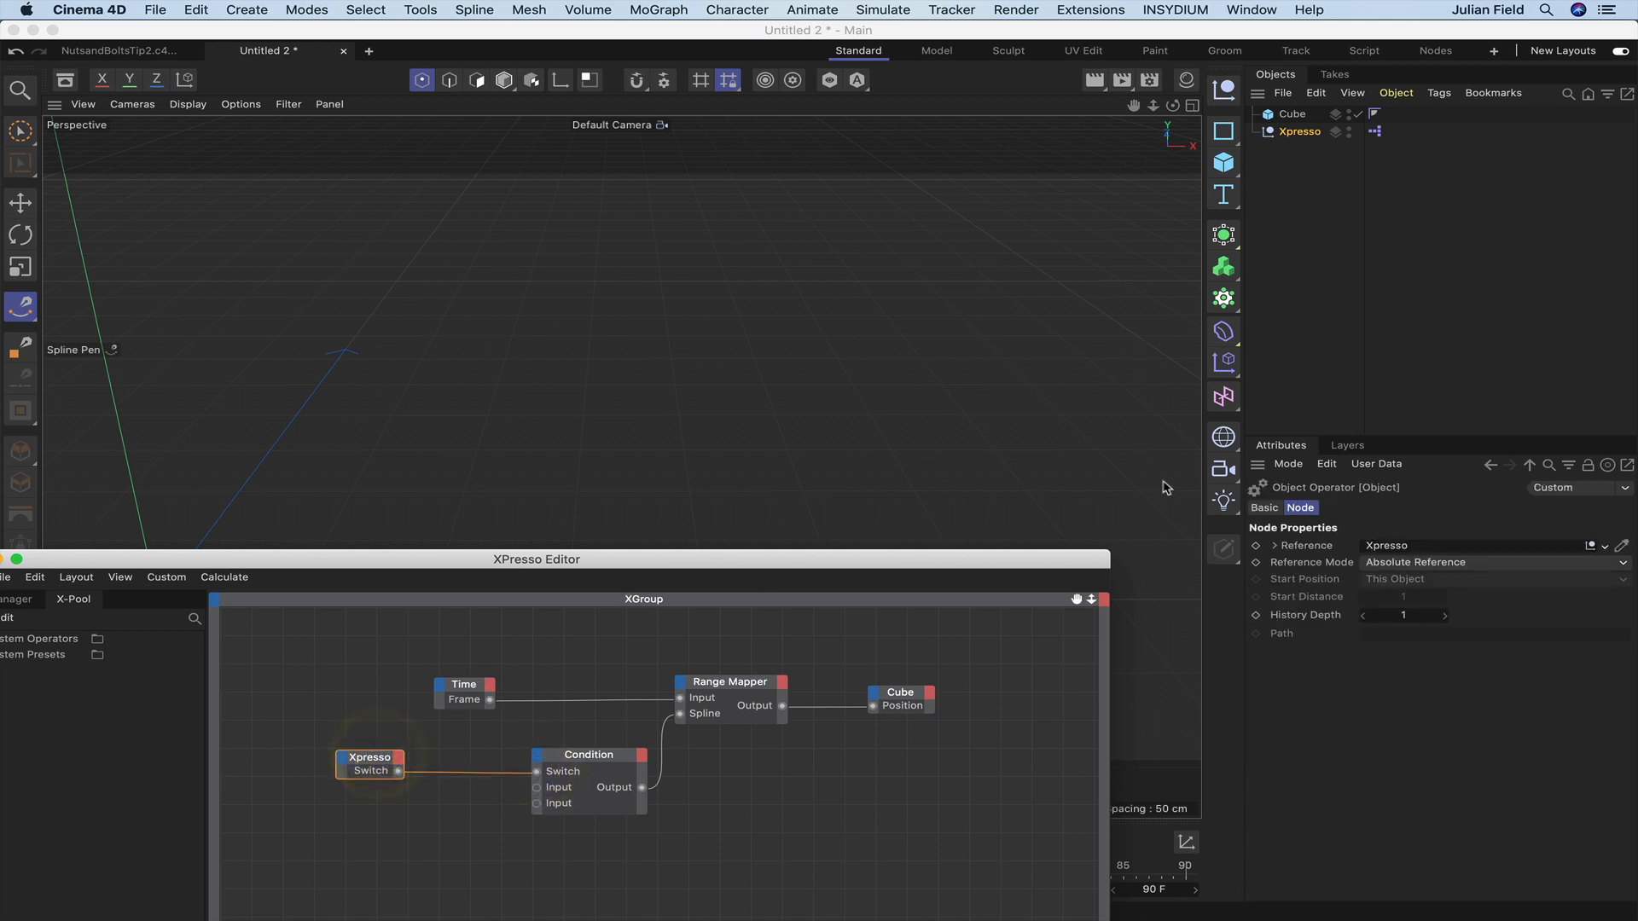
pyautogui.moveTo(1356, 390)
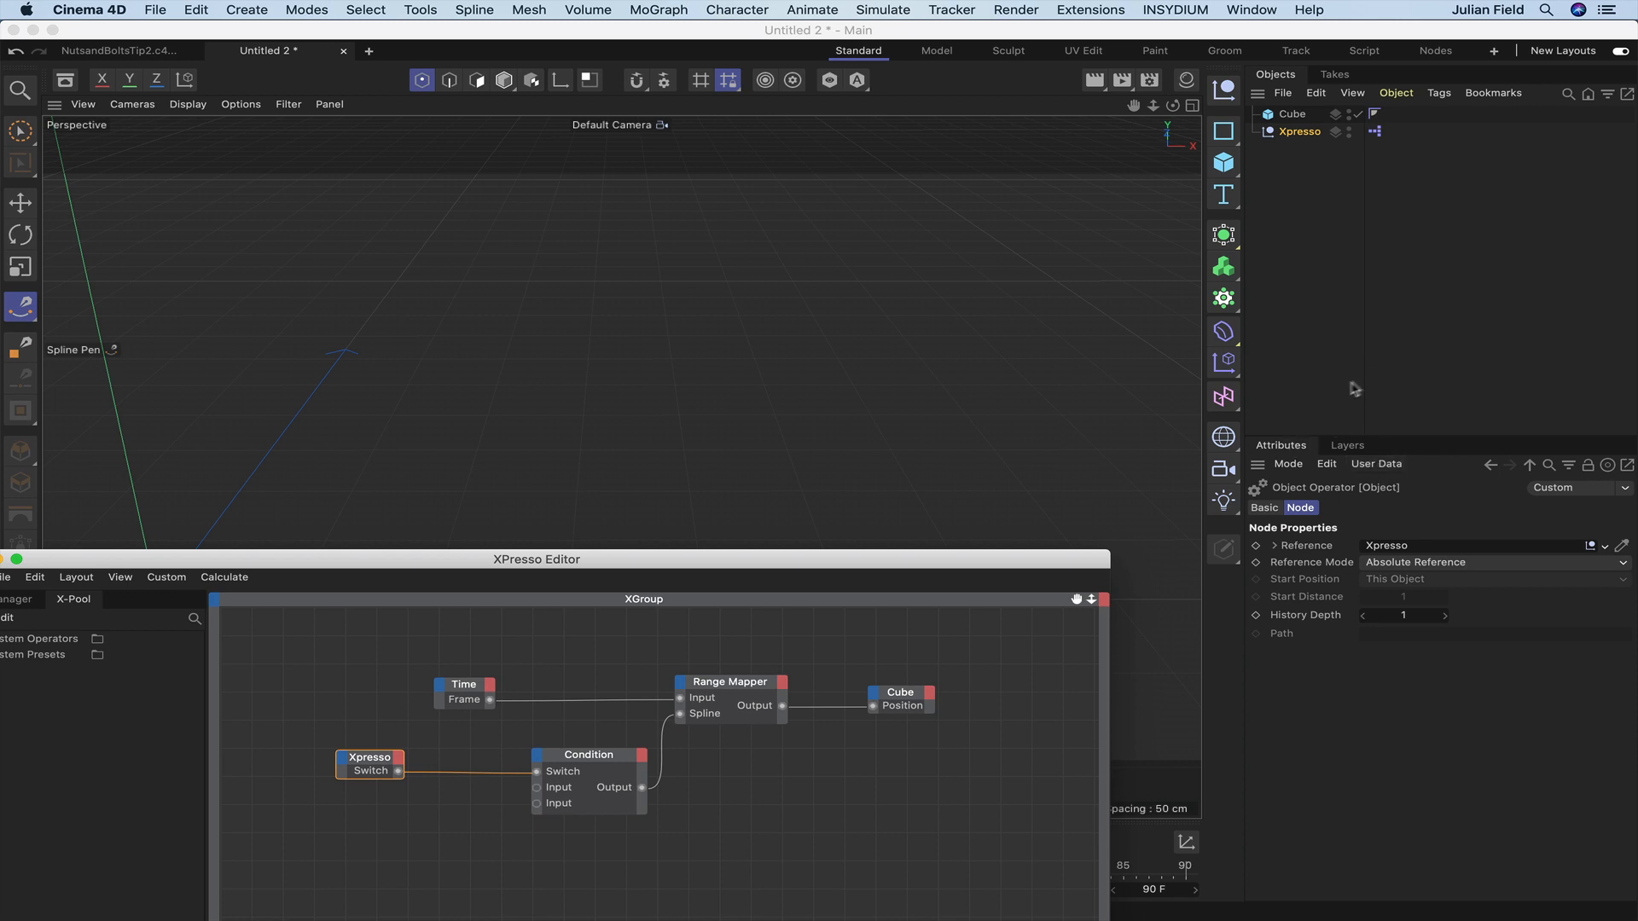
# - Select the Xpresso object and toggle its Switch value to 1 and back to 0
pyautogui.click(1300, 130)
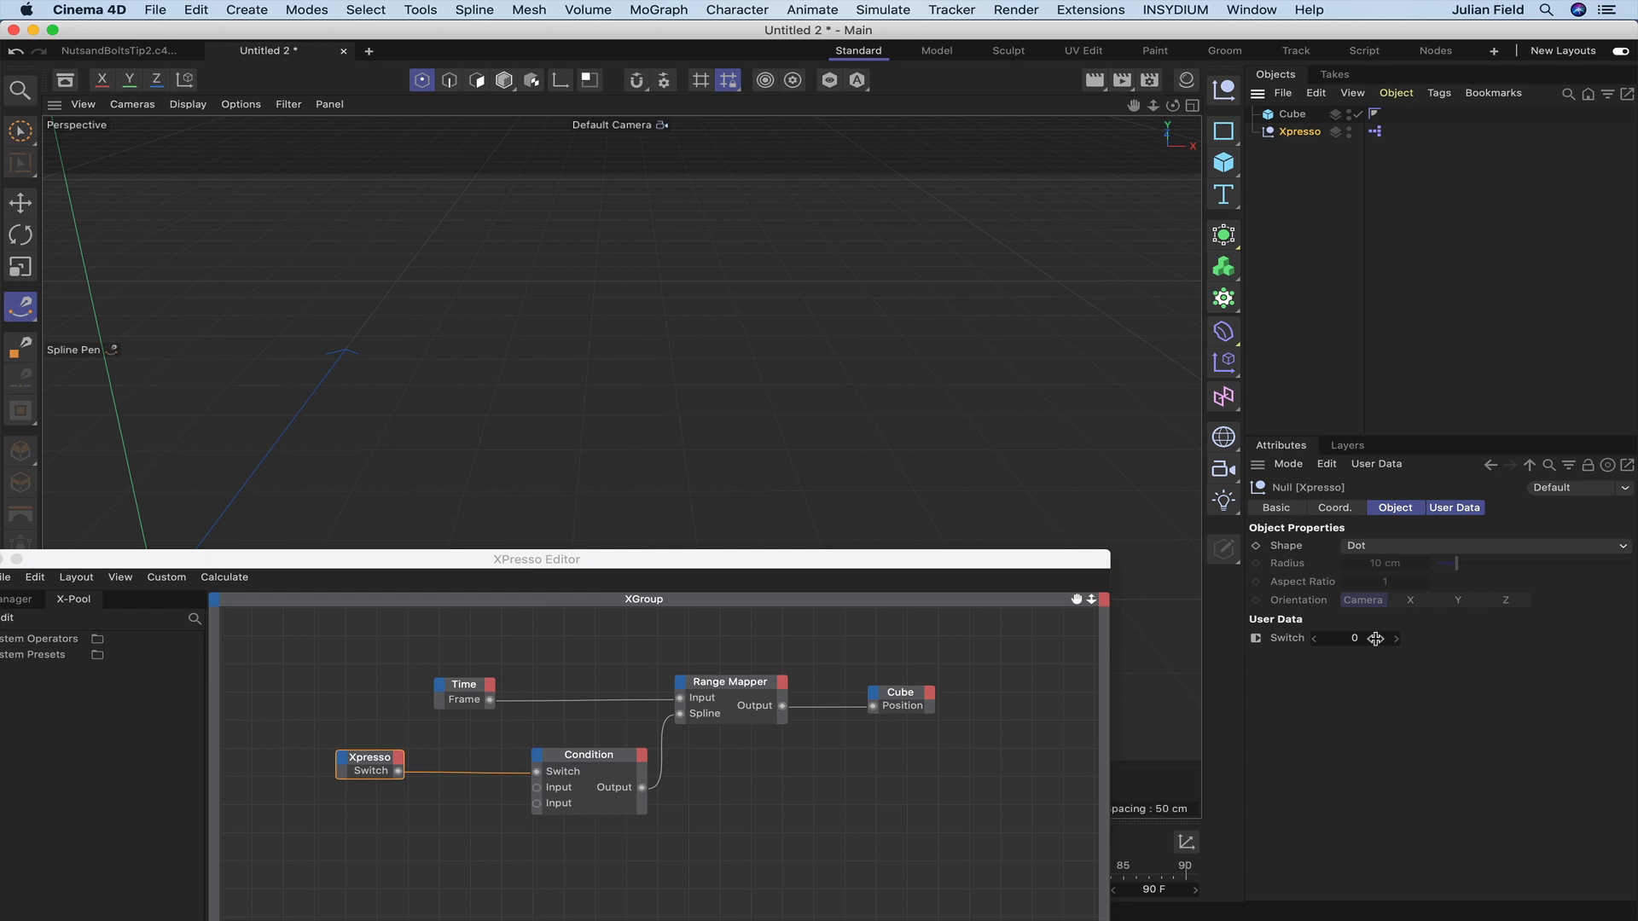
pyautogui.click(1395, 638)
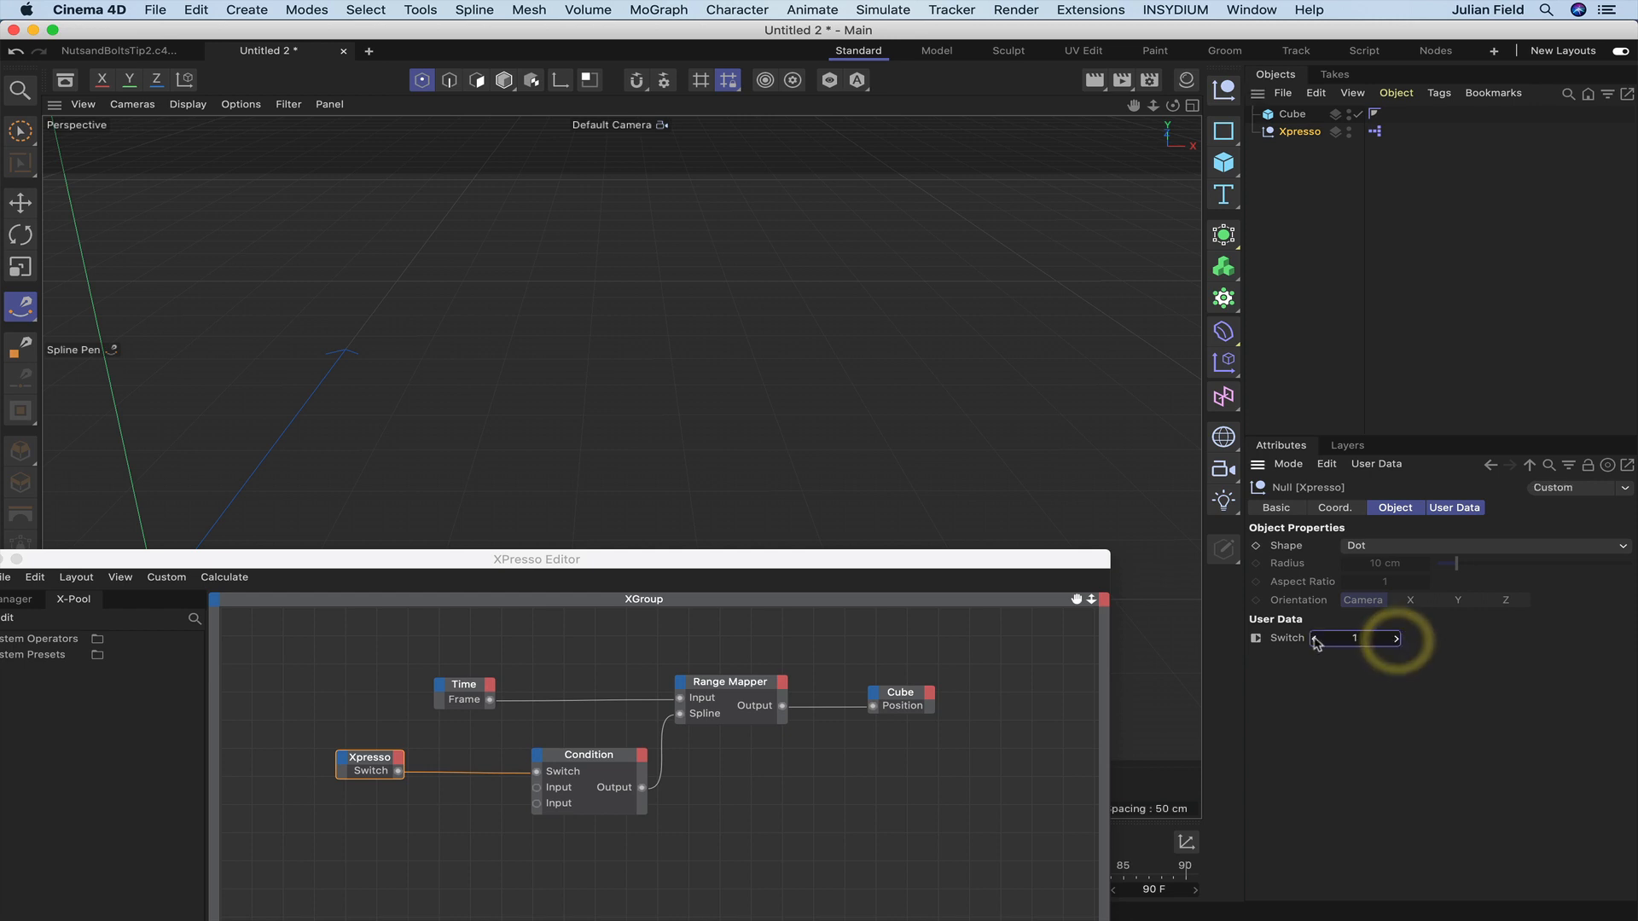
pyautogui.click(1314, 638)
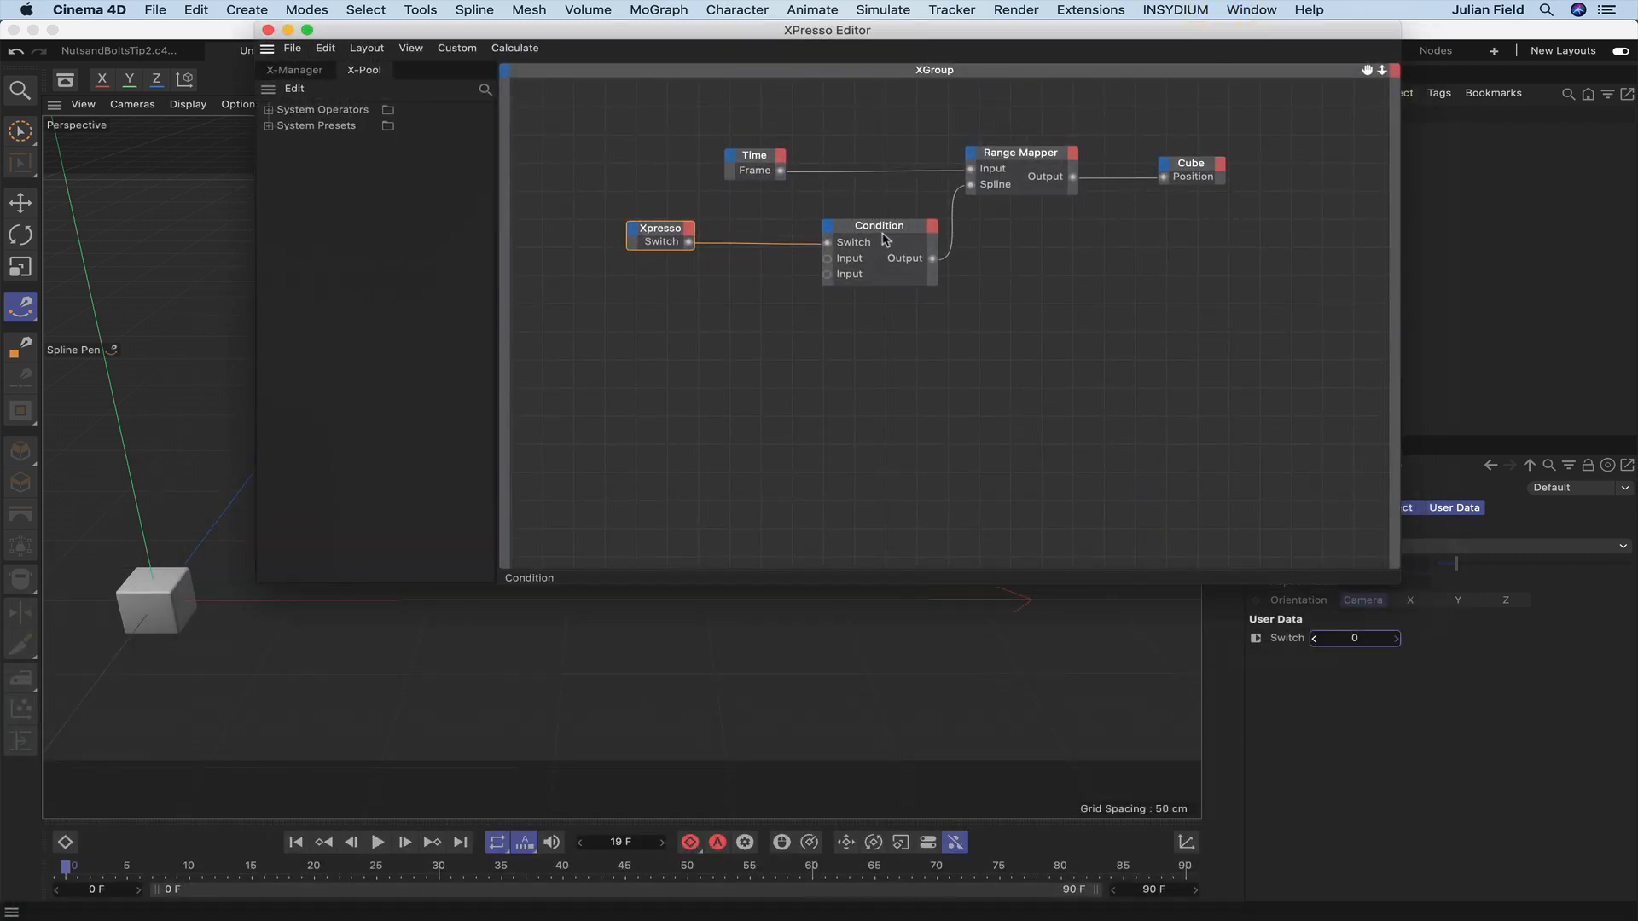
# - Set the Condition node to String with inputs 'Linear' and 'Ease Out/Ease In'
pyautogui.click(878, 225)
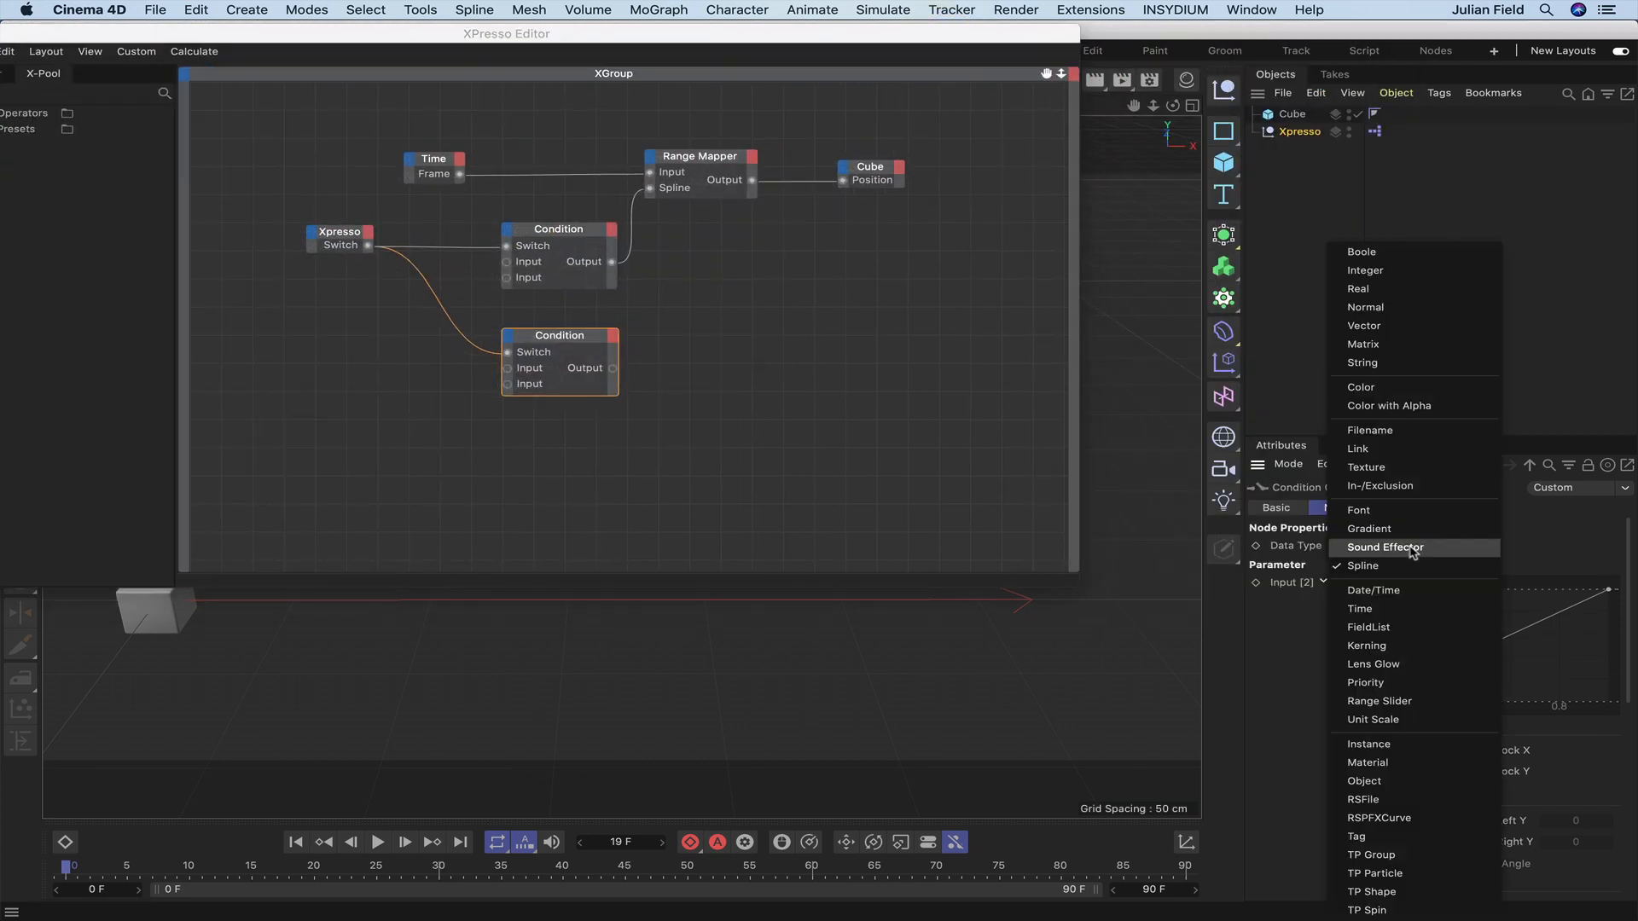
pyautogui.moveTo(1372, 590)
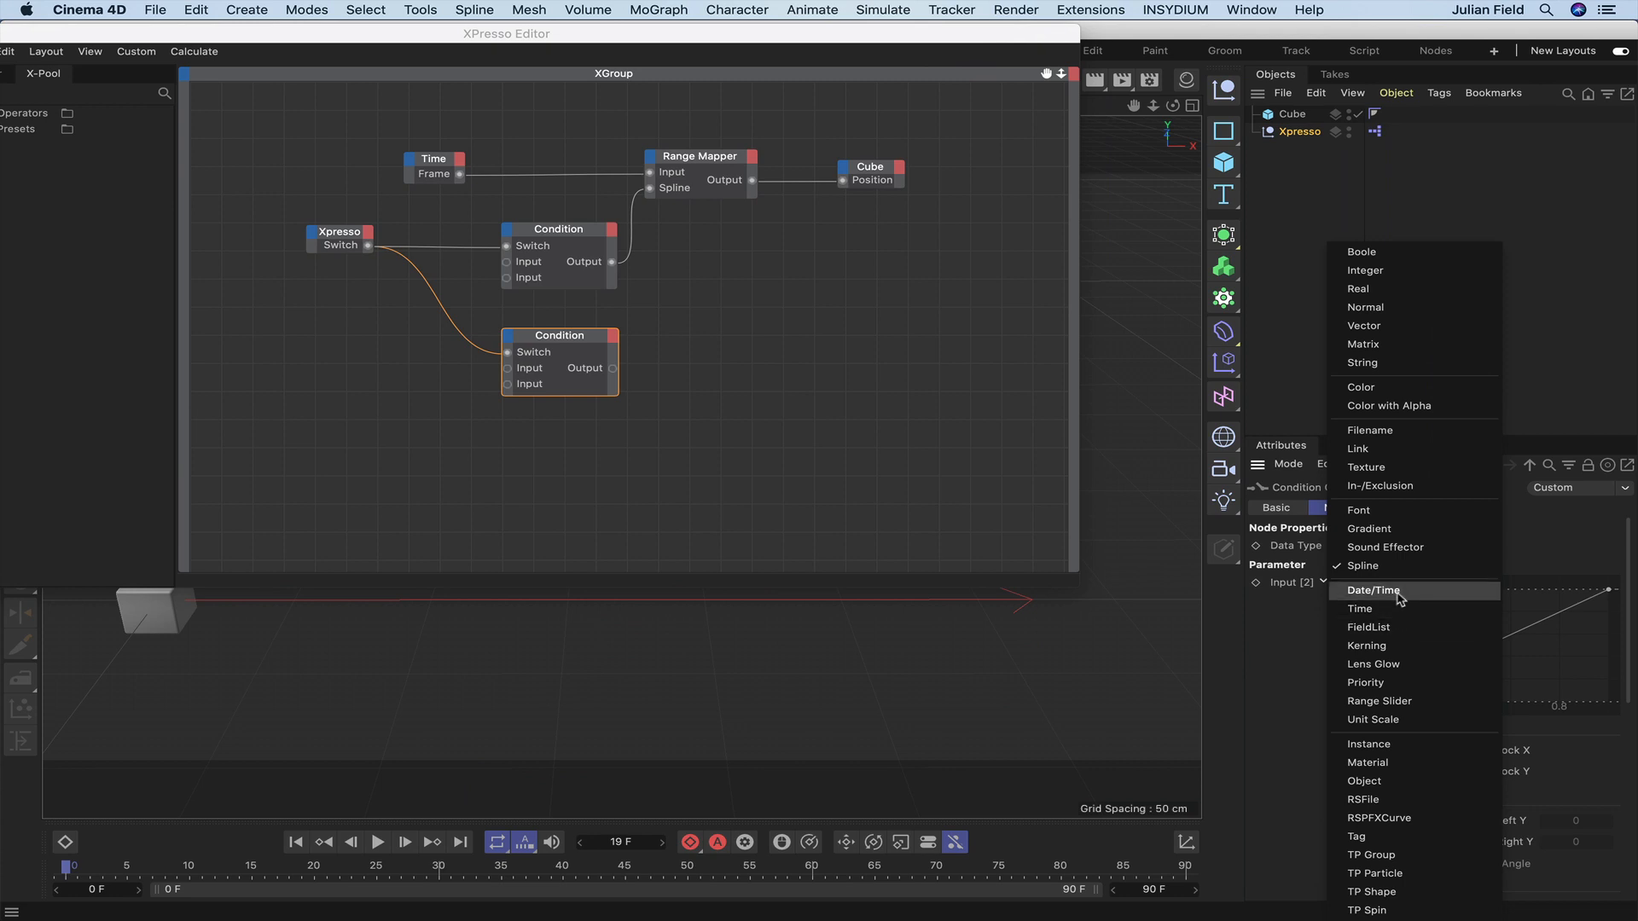
pyautogui.moveTo(1390, 625)
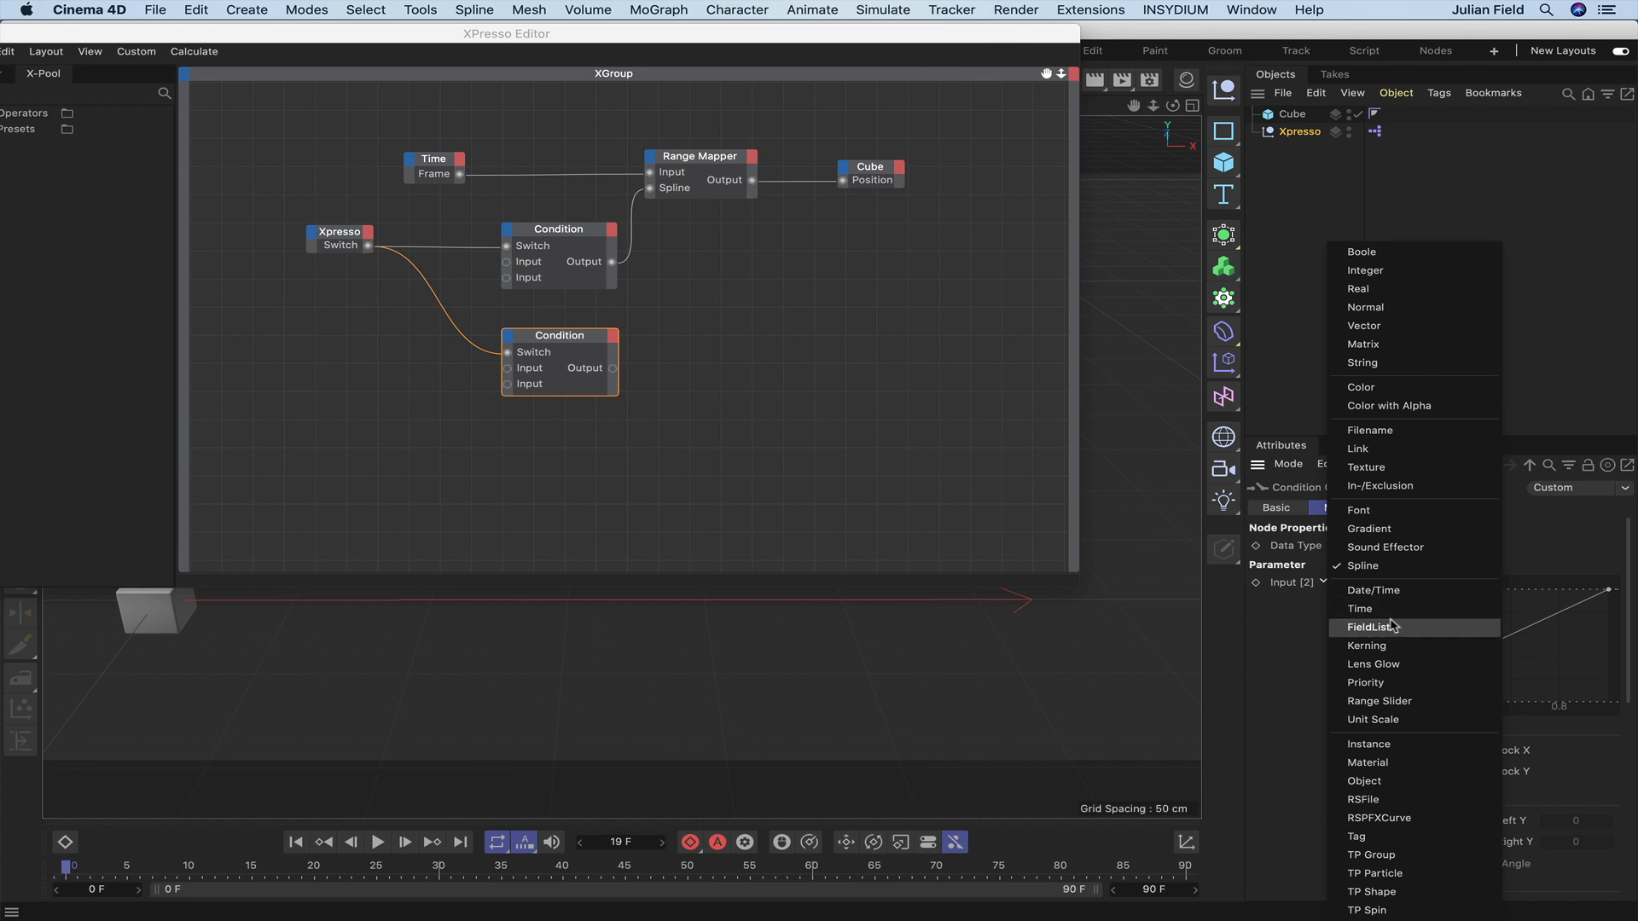
pyautogui.moveTo(1390, 609)
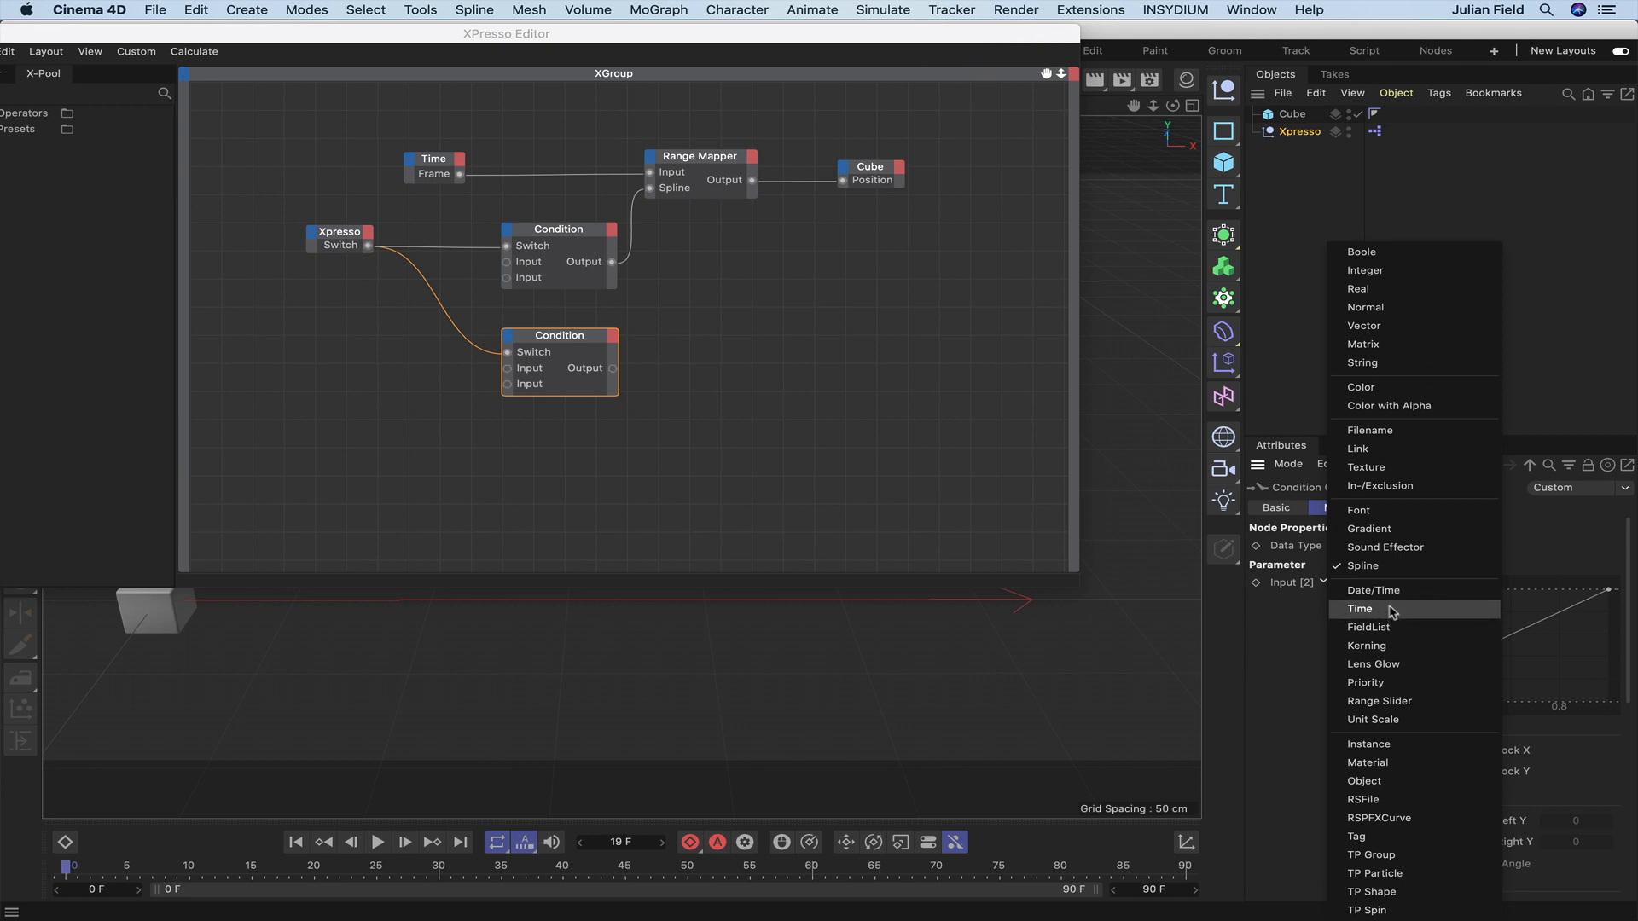
pyautogui.click(1363, 362)
pyautogui.write('Linear')
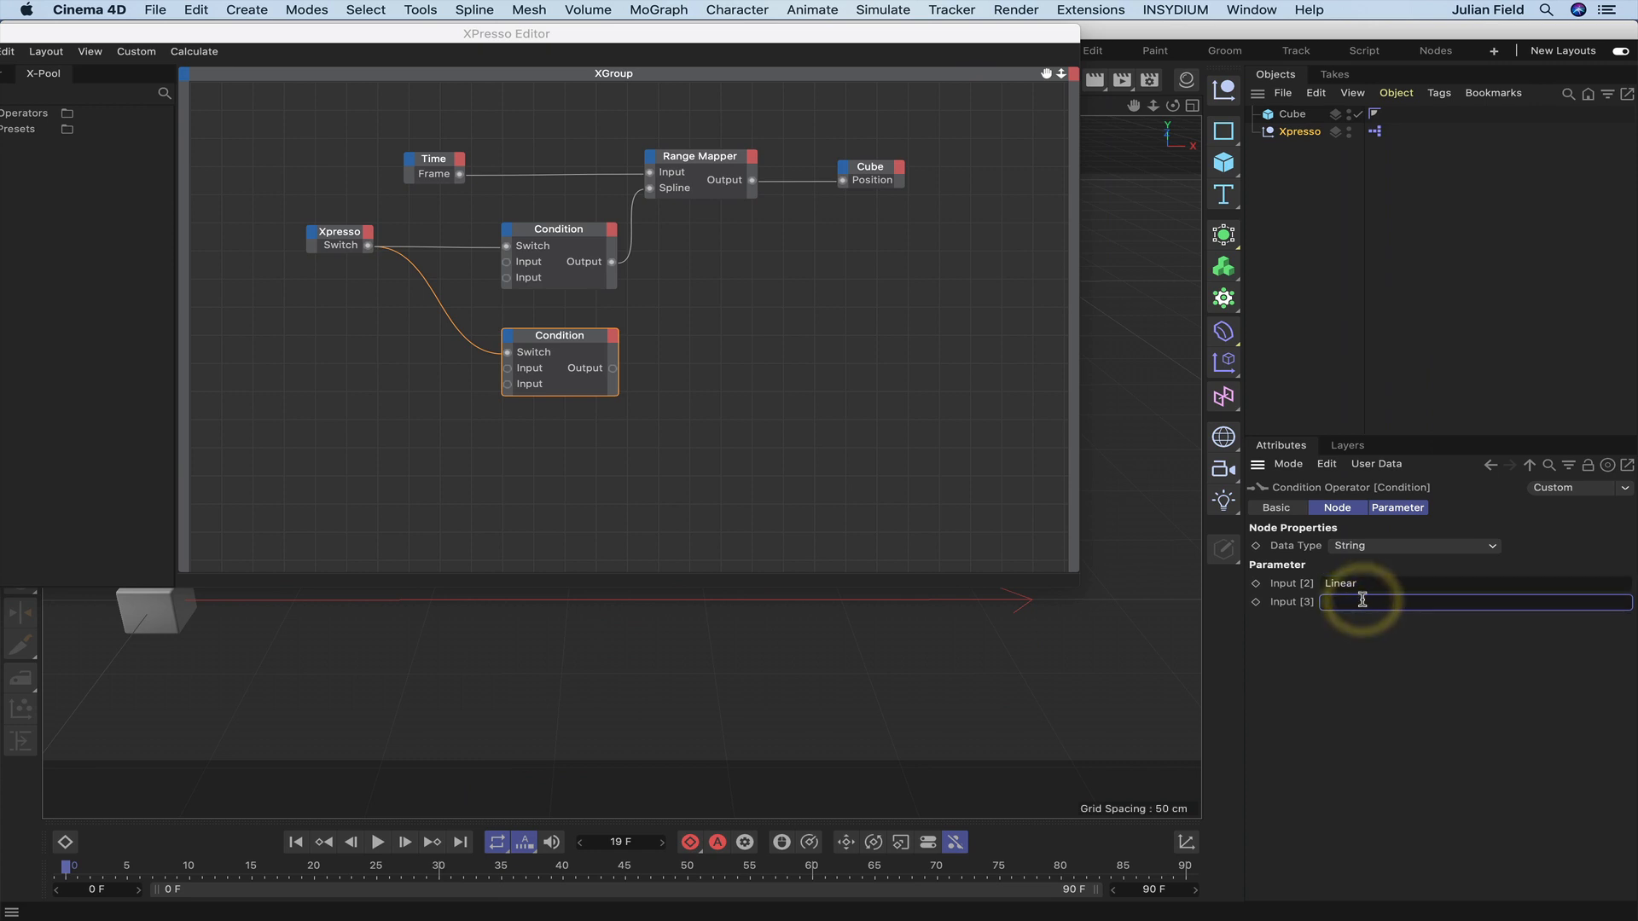
pyautogui.write('Ease')
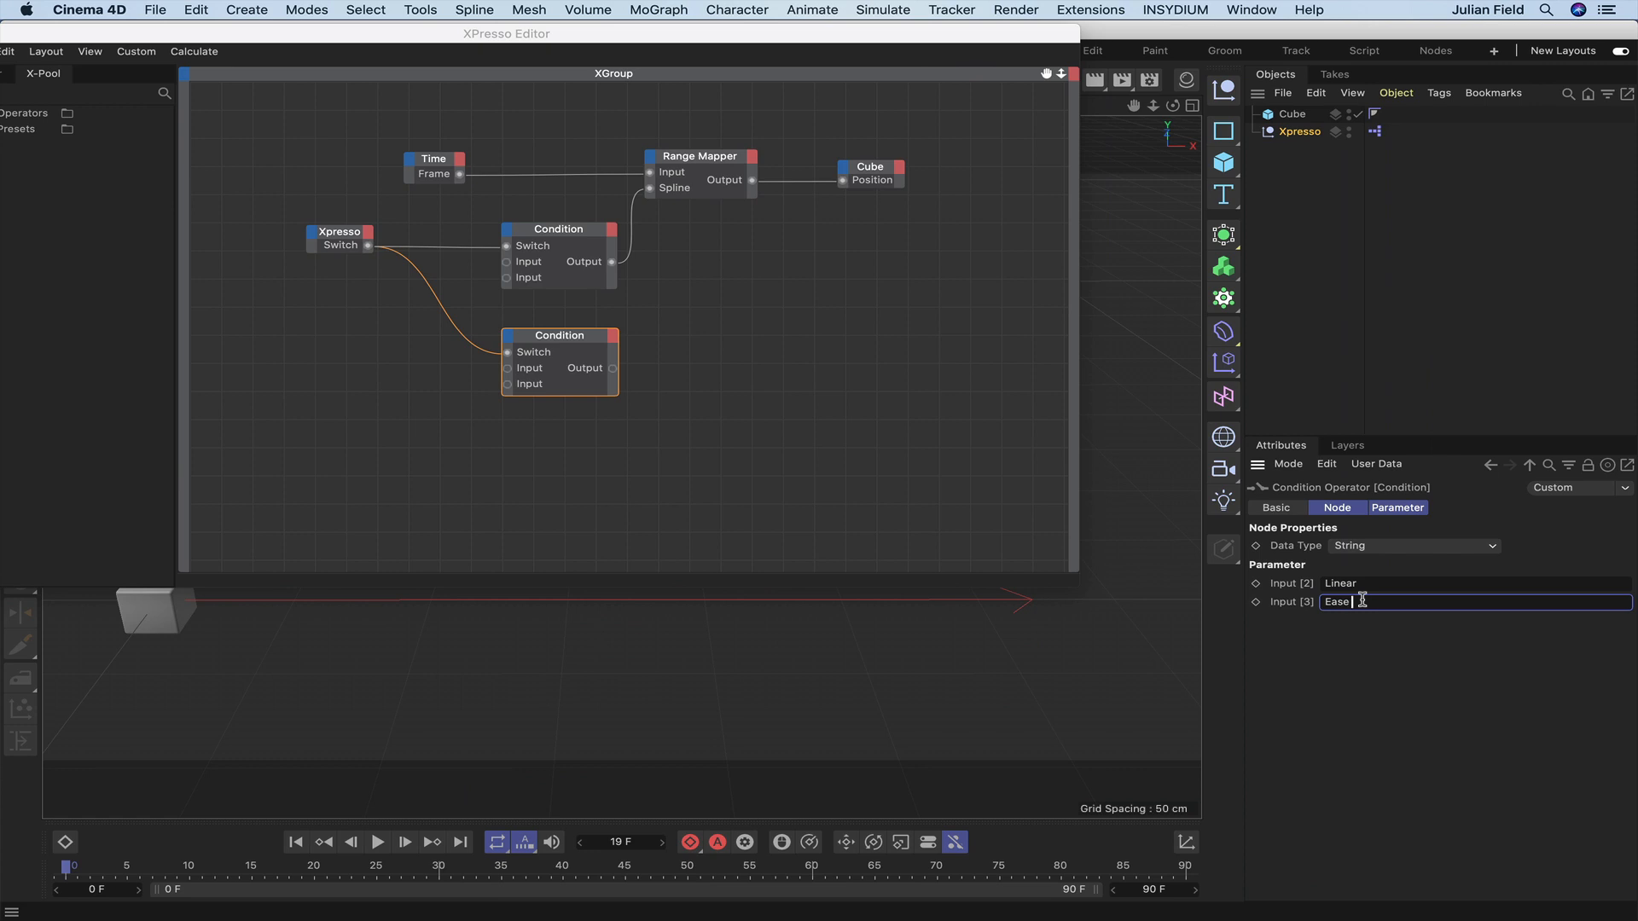
pyautogui.write('Out/')
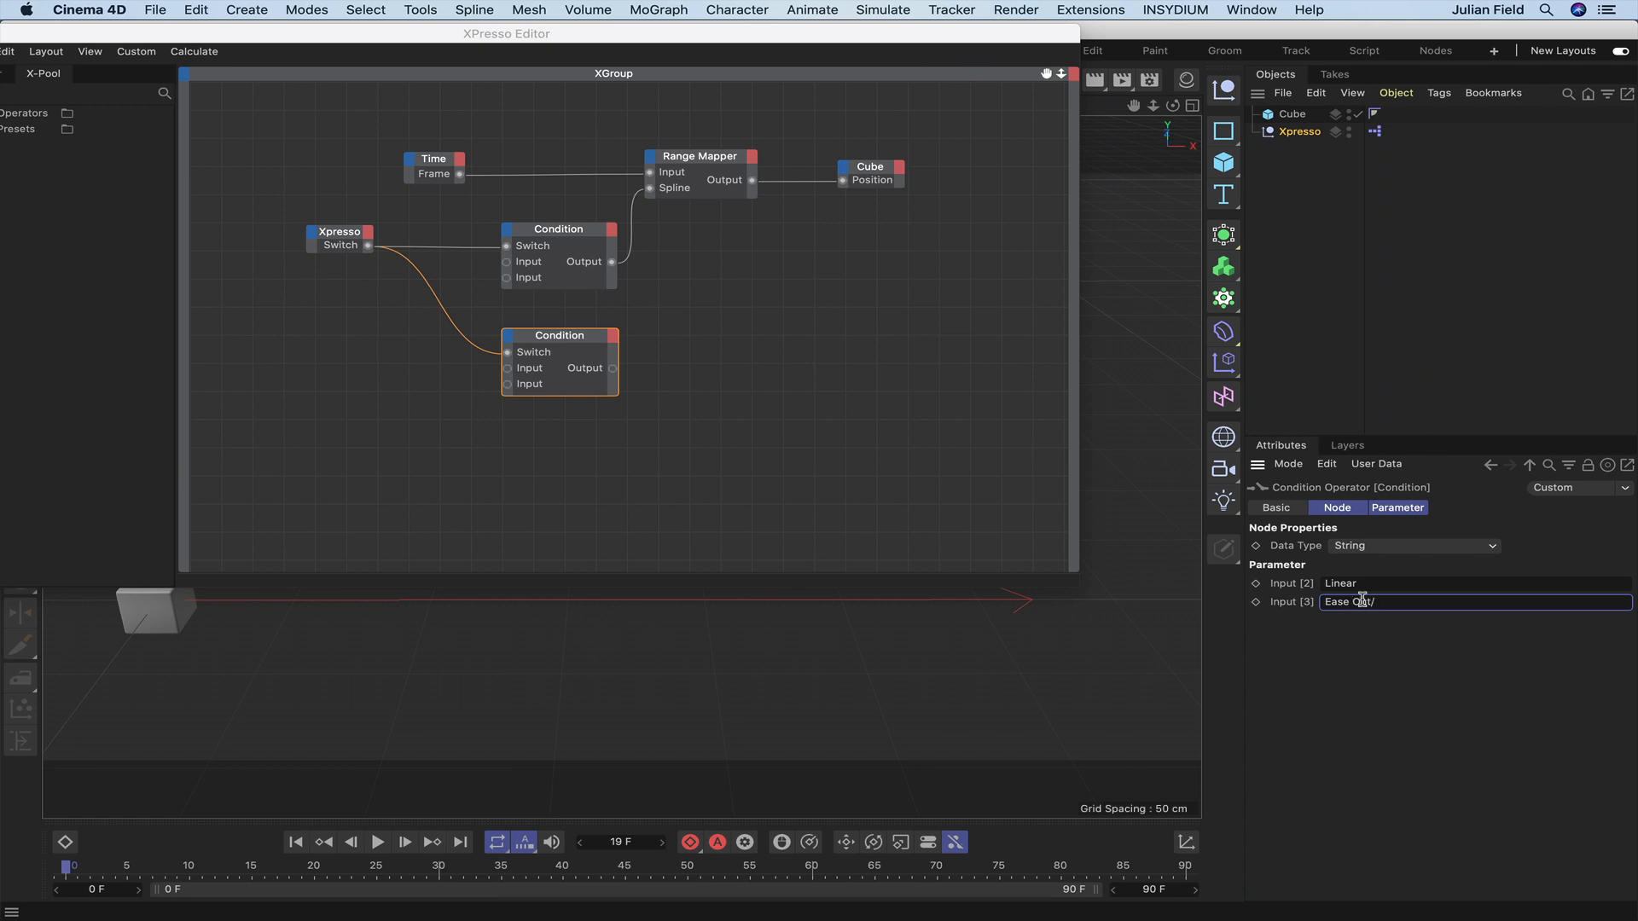
pyautogui.write('Ease In')
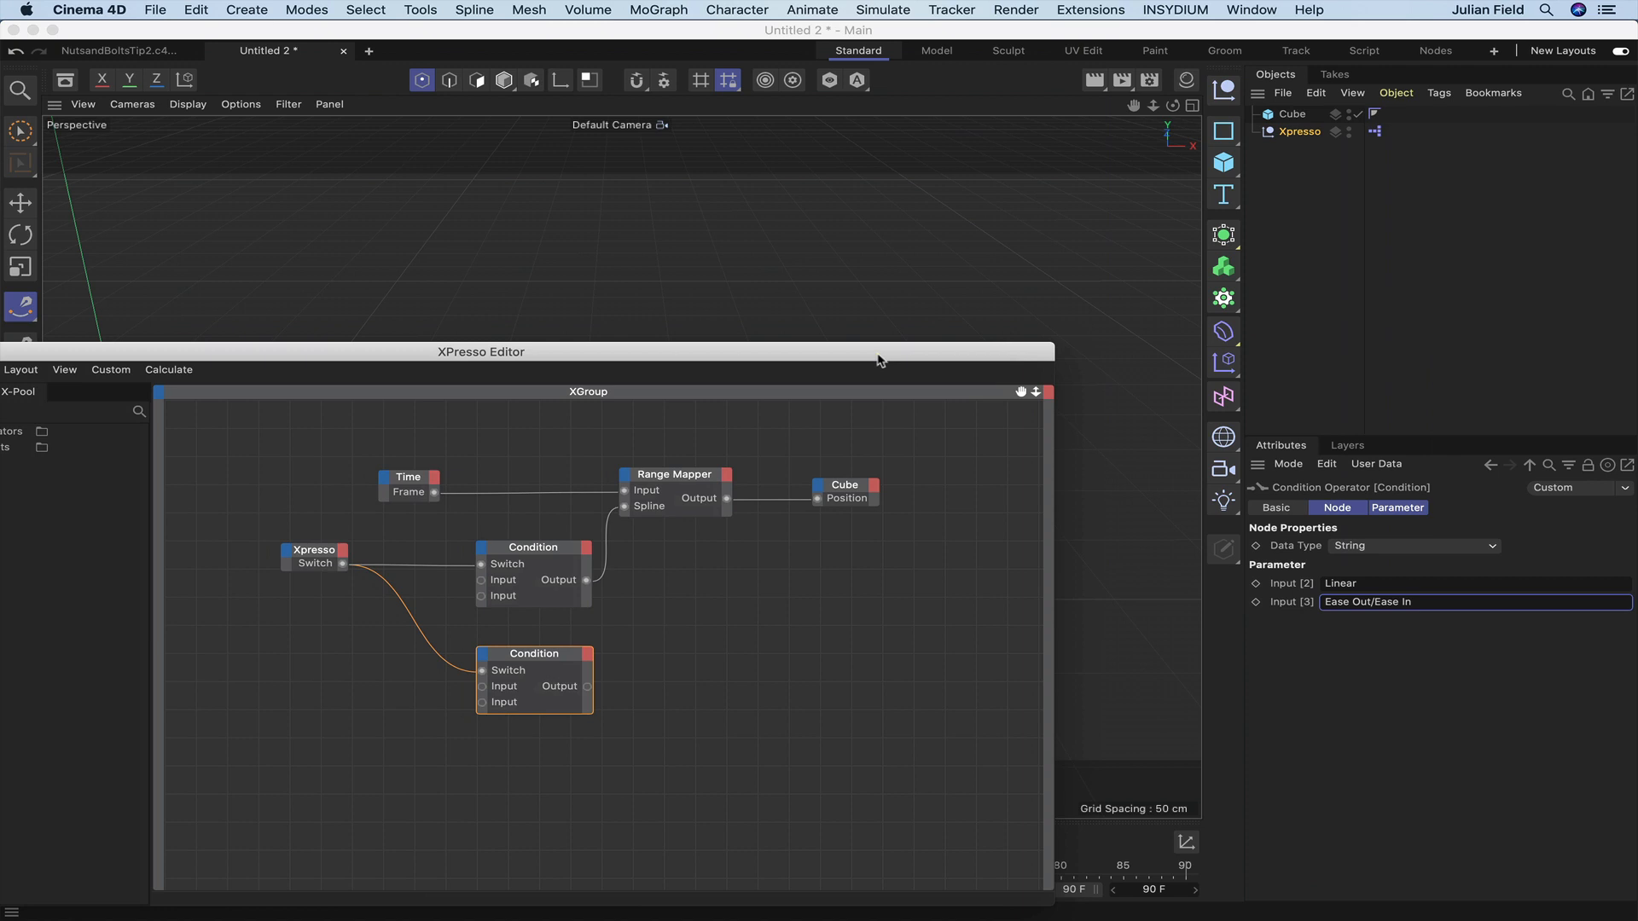
# - Add a Text Spline and drive its text from the second Condition's output
pyautogui.click(1223, 195)
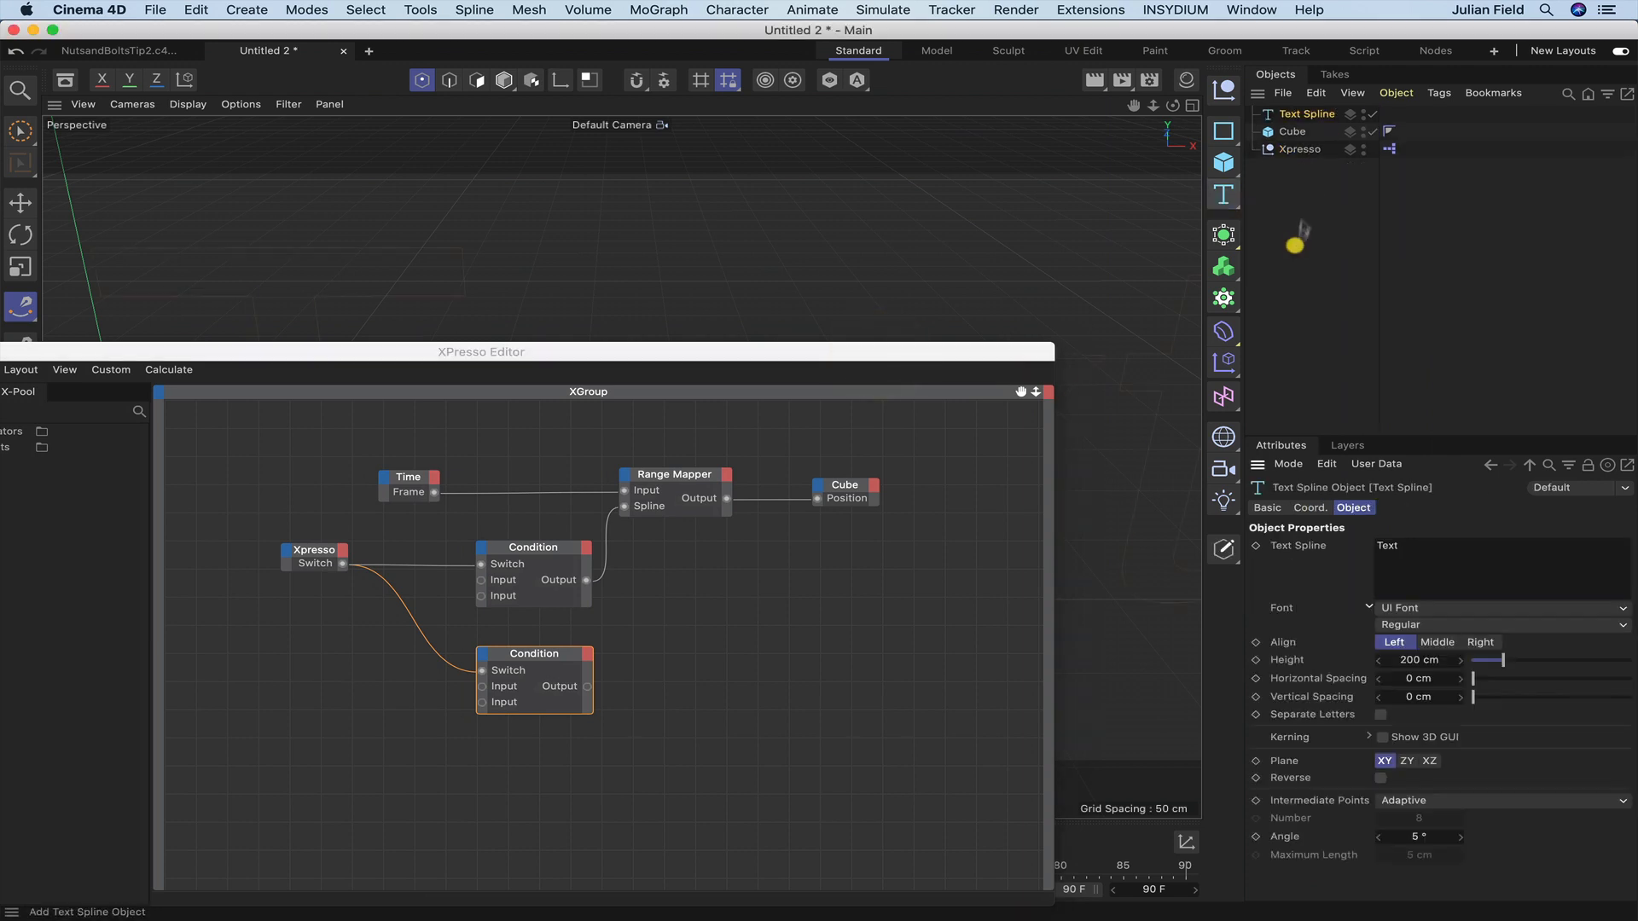
pyautogui.click(1292, 132)
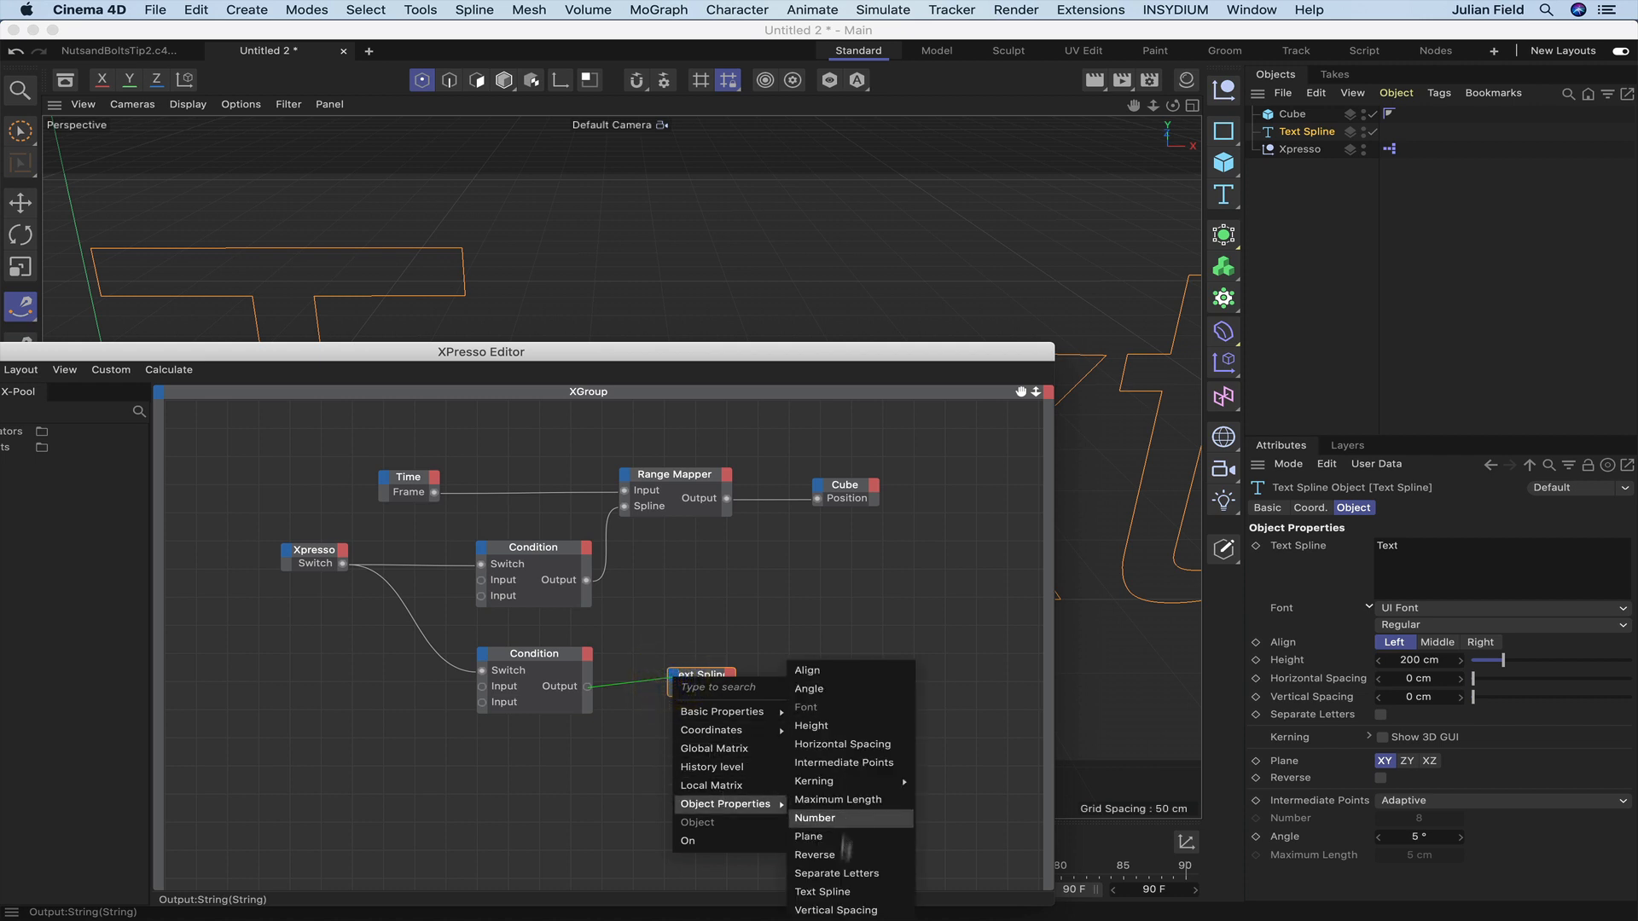
pyautogui.click(823, 891)
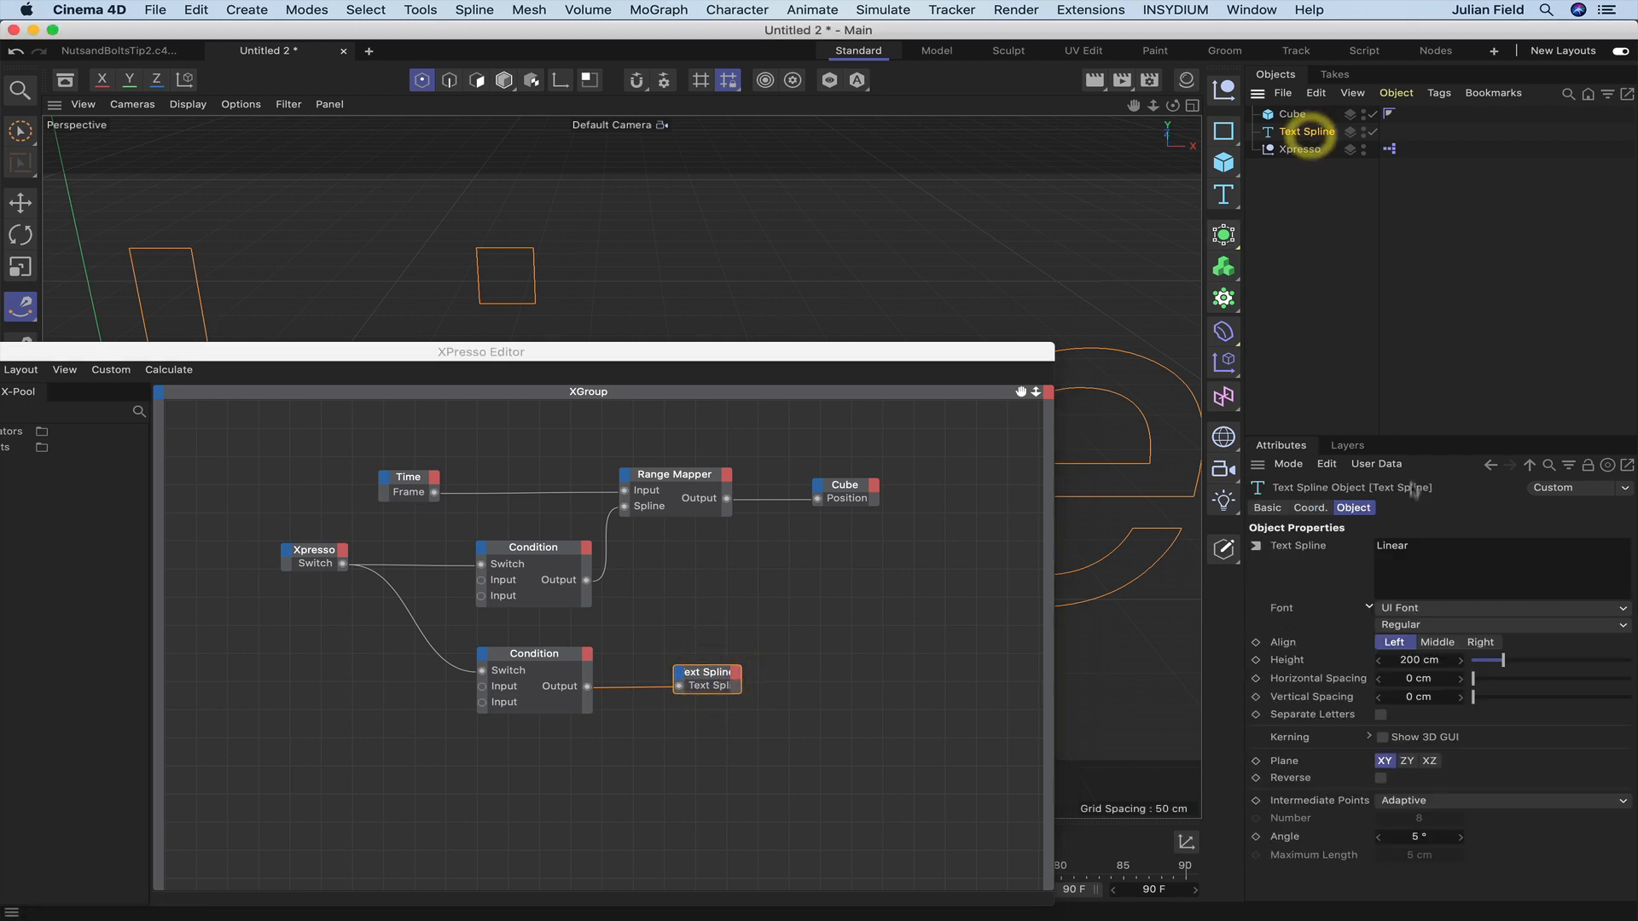
# - Give the text spline a 30 cm height and middle alignment
pyautogui.tripleClick(1419, 660)
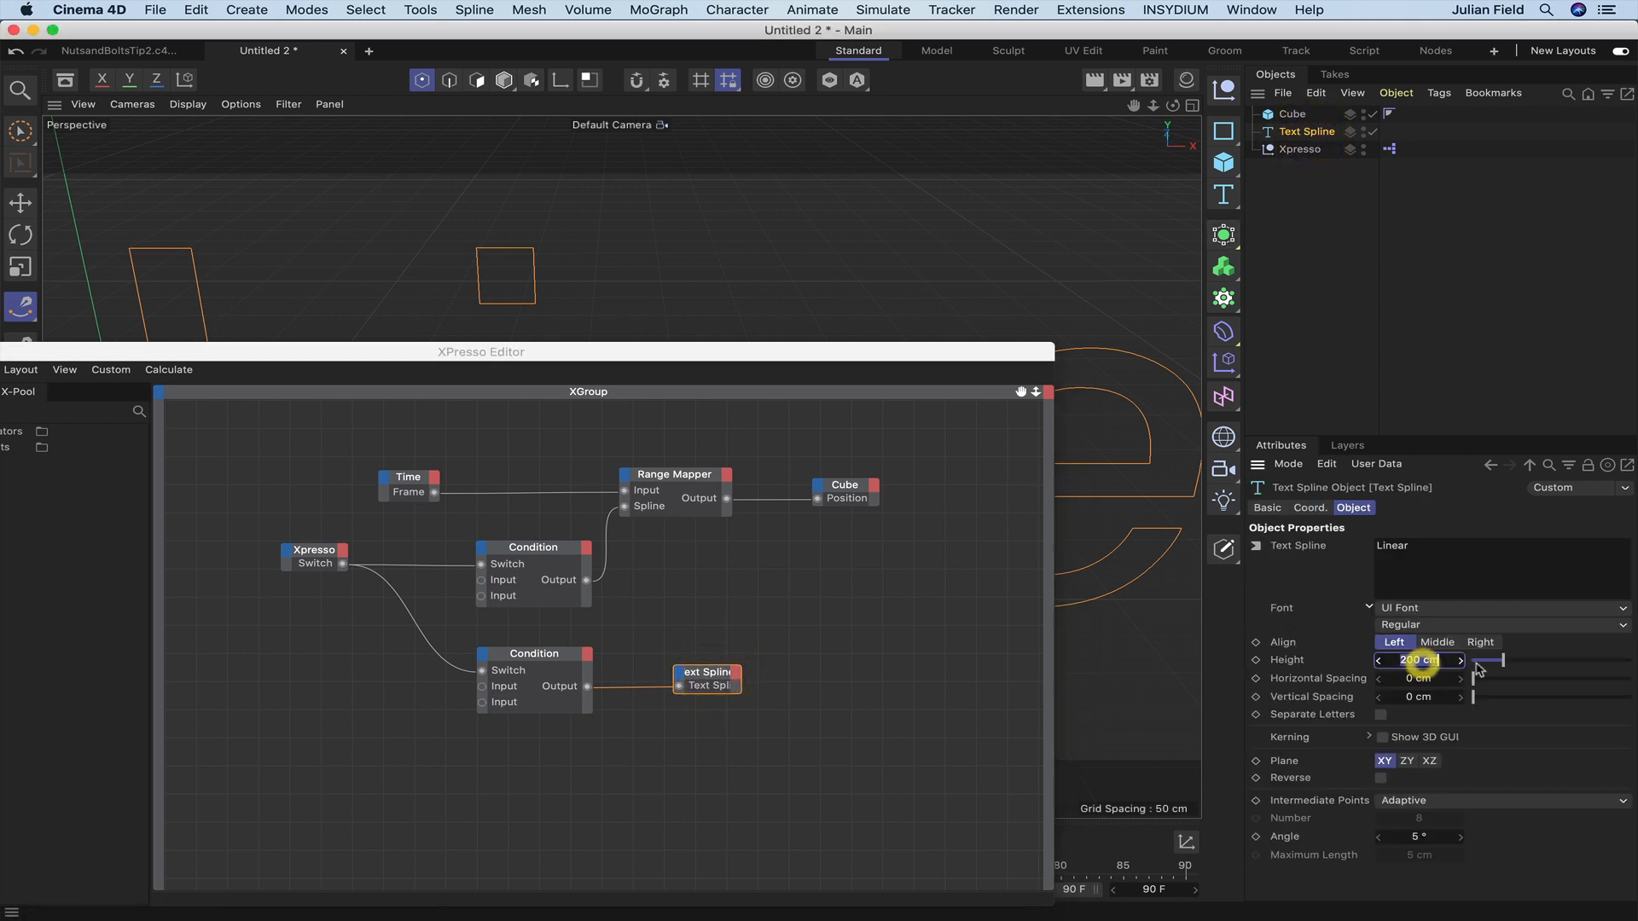
pyautogui.write('30 cm')
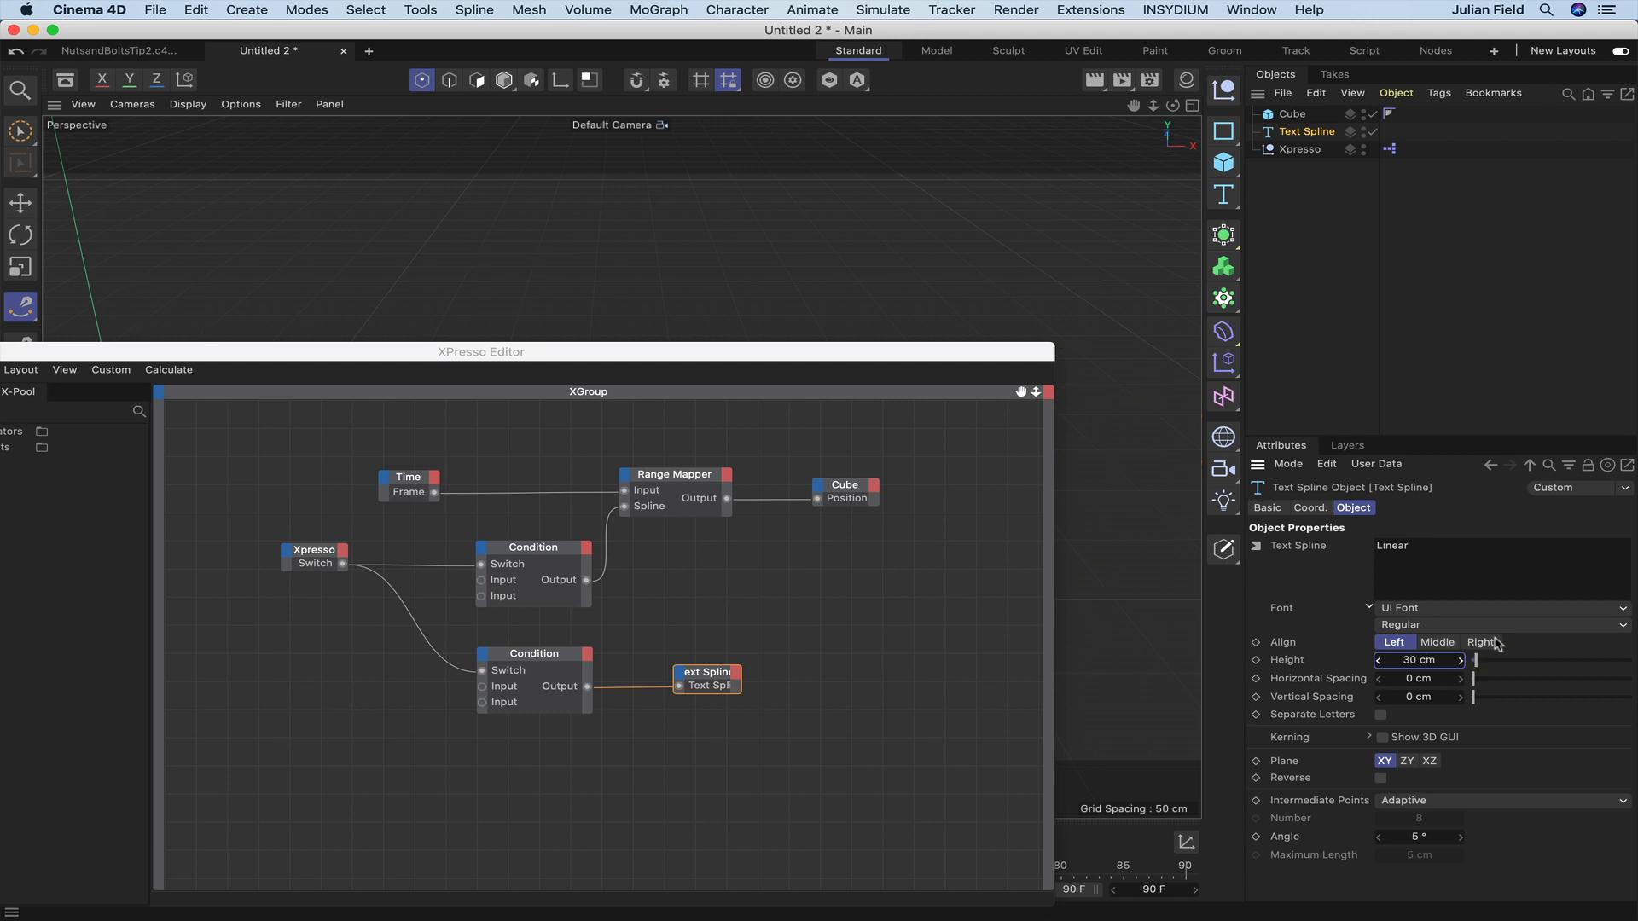
pyautogui.click(1437, 641)
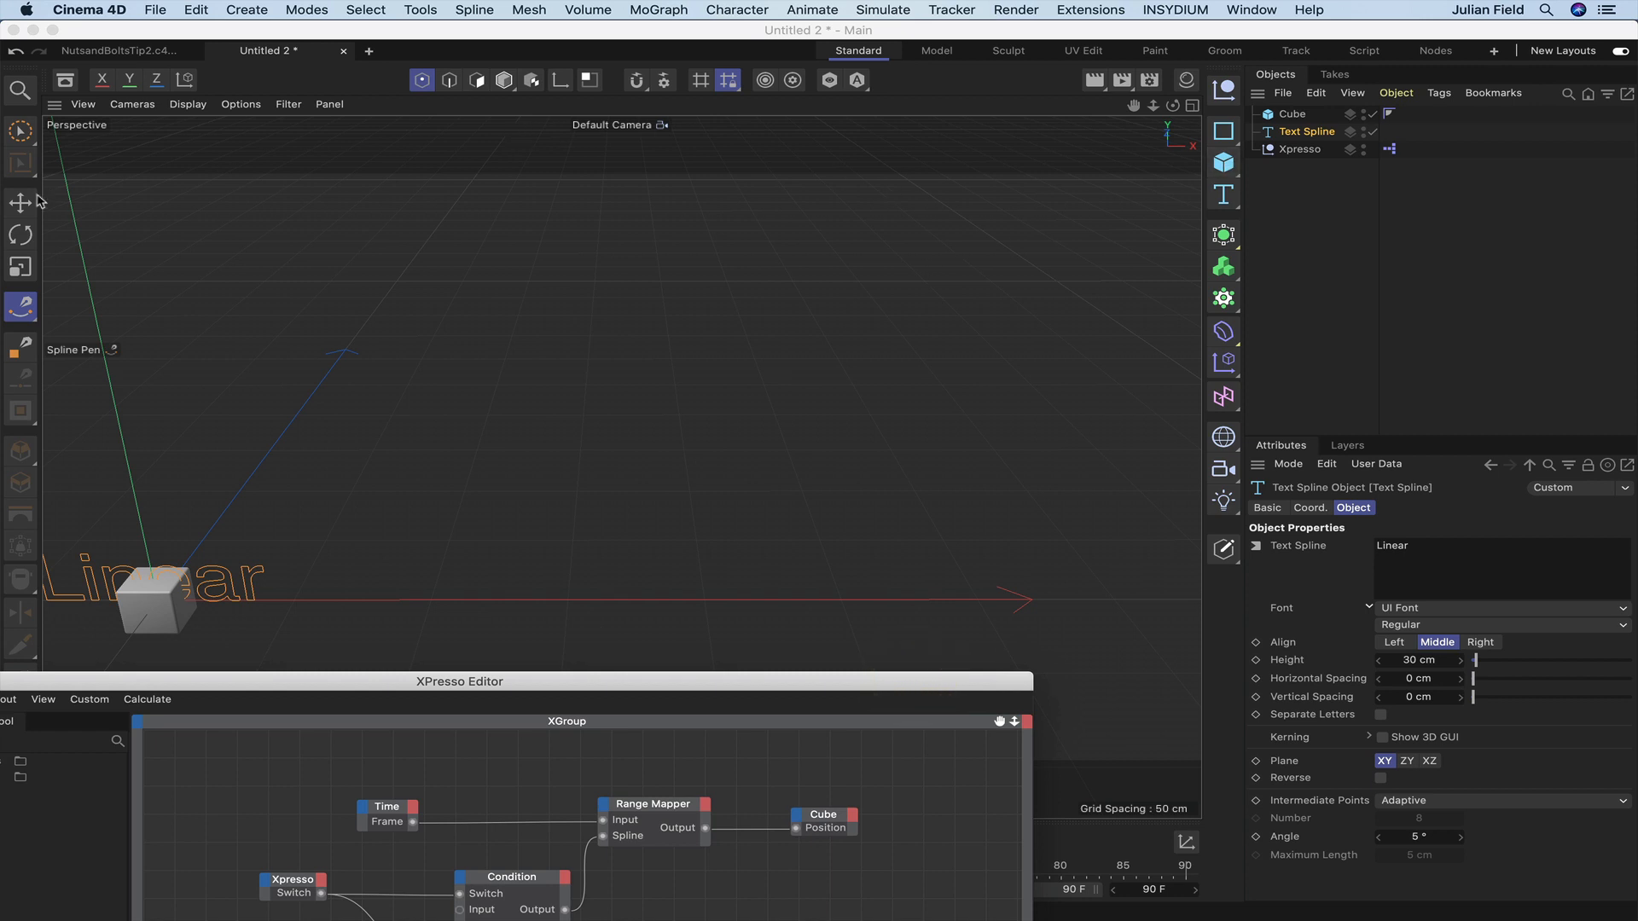
pyautogui.click(20, 204)
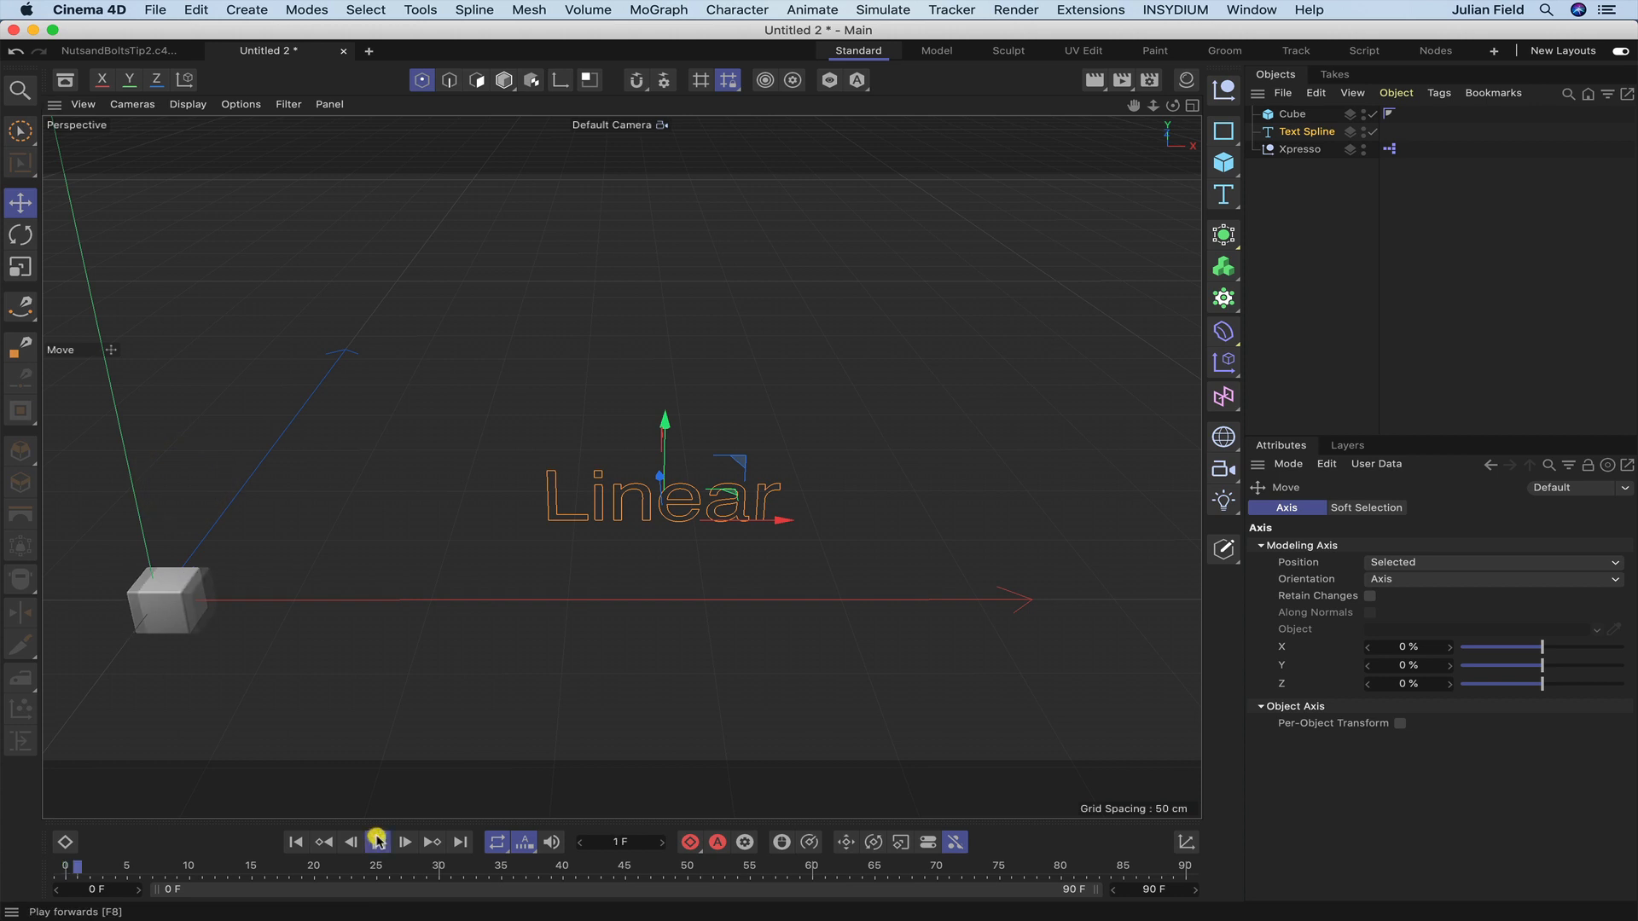
# - Play the animation and switch the Xpresso null's Switch between ease and linear
pyautogui.click(405, 842)
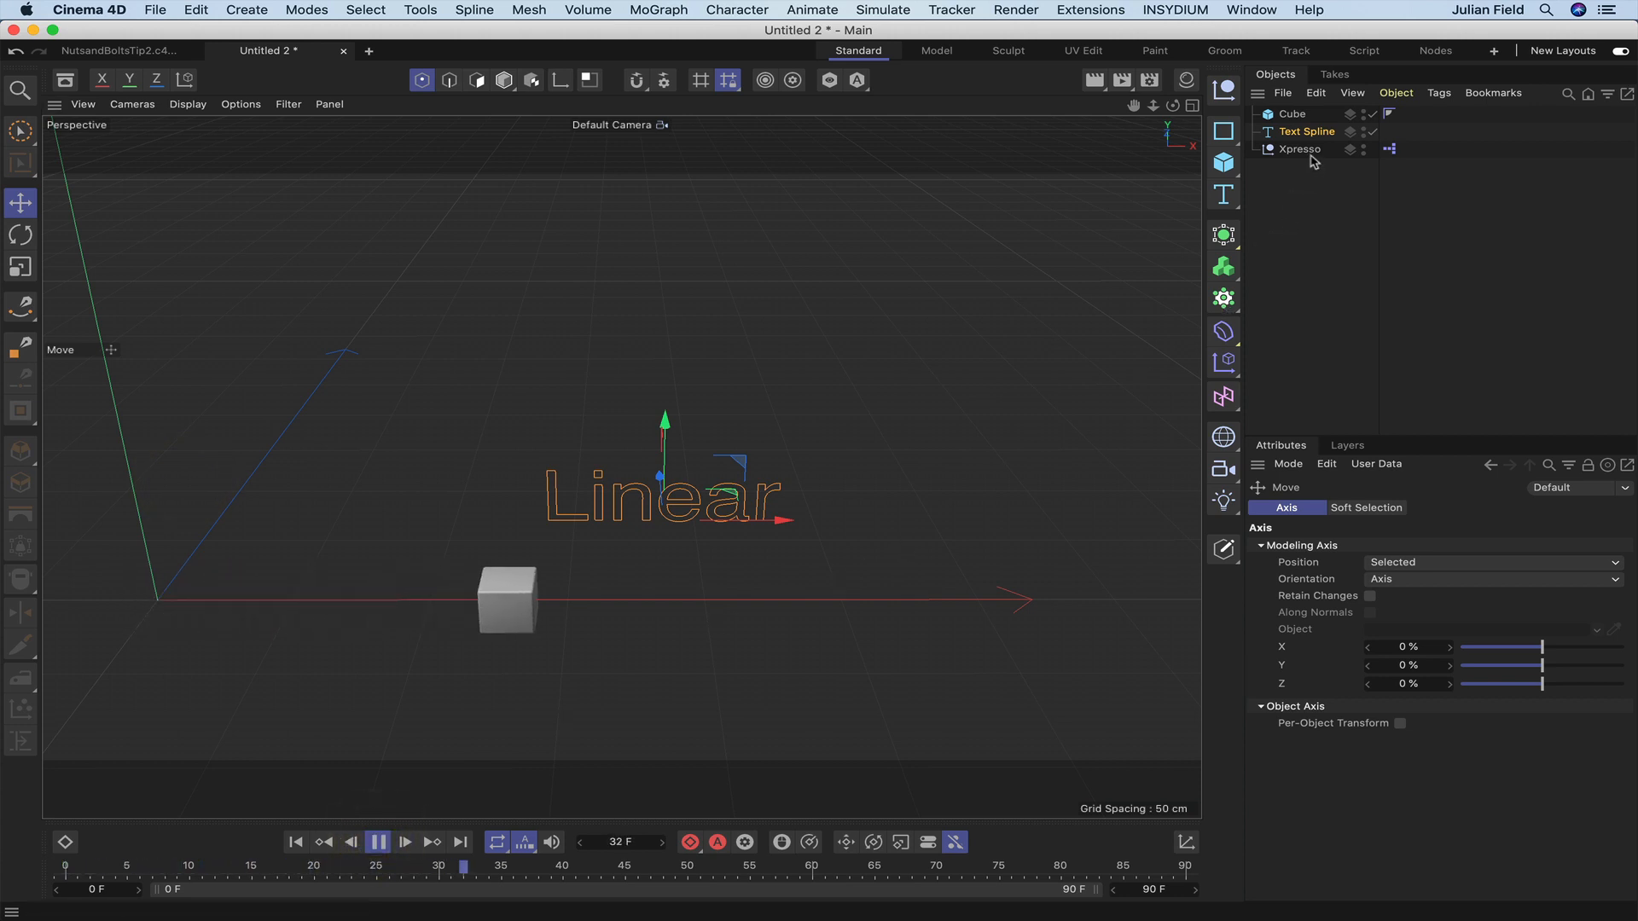
pyautogui.click(1299, 148)
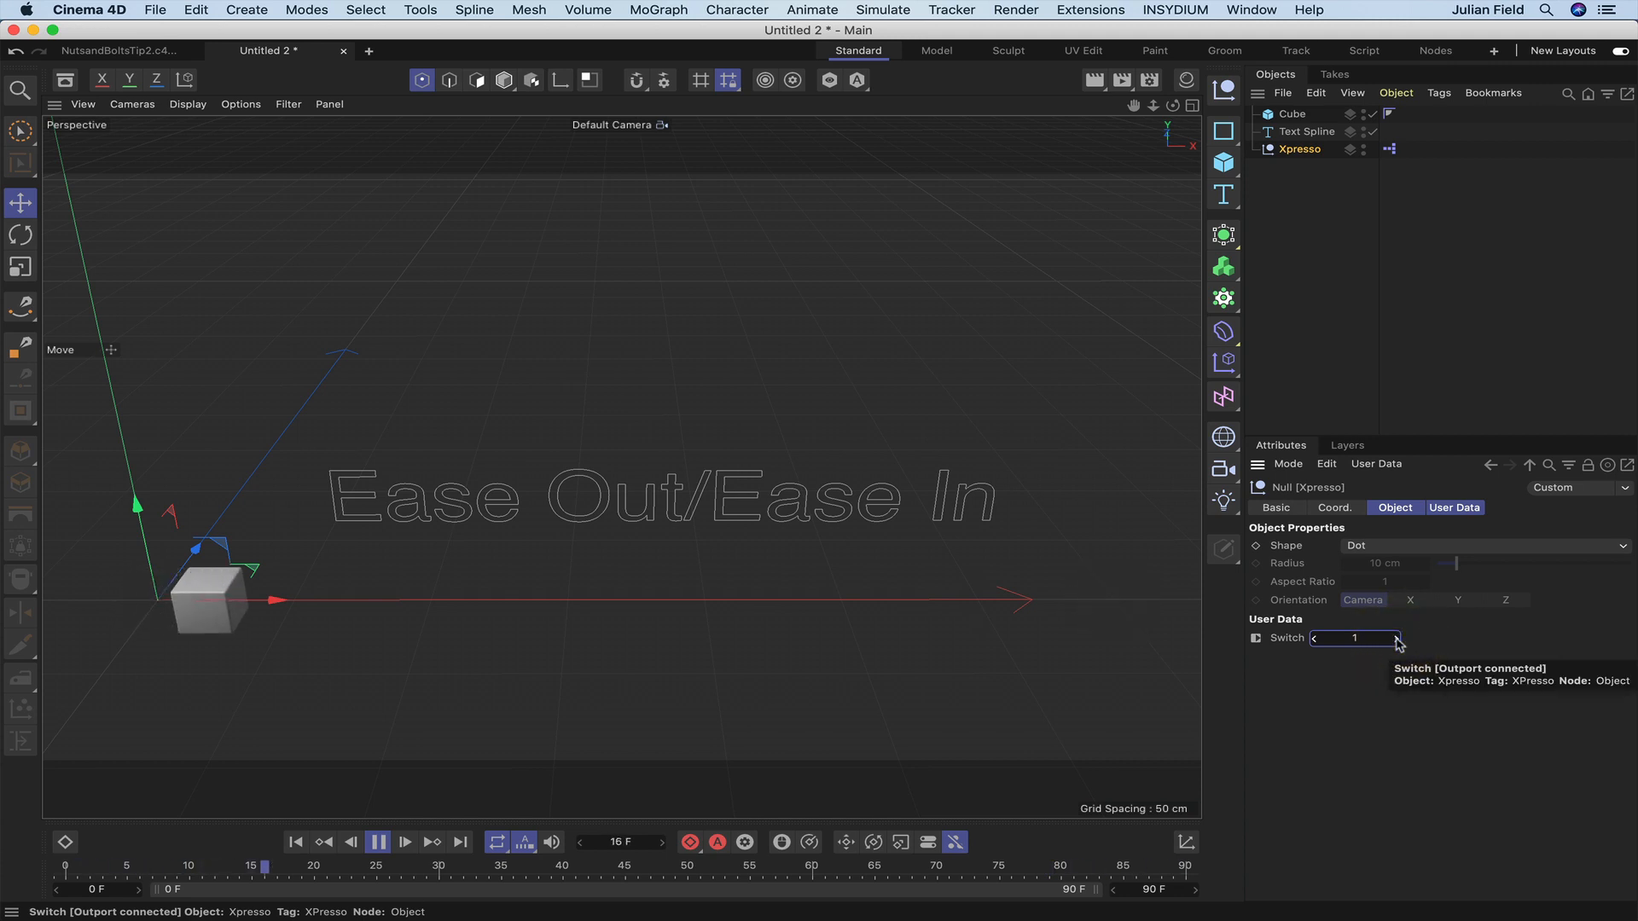
pyautogui.click(378, 842)
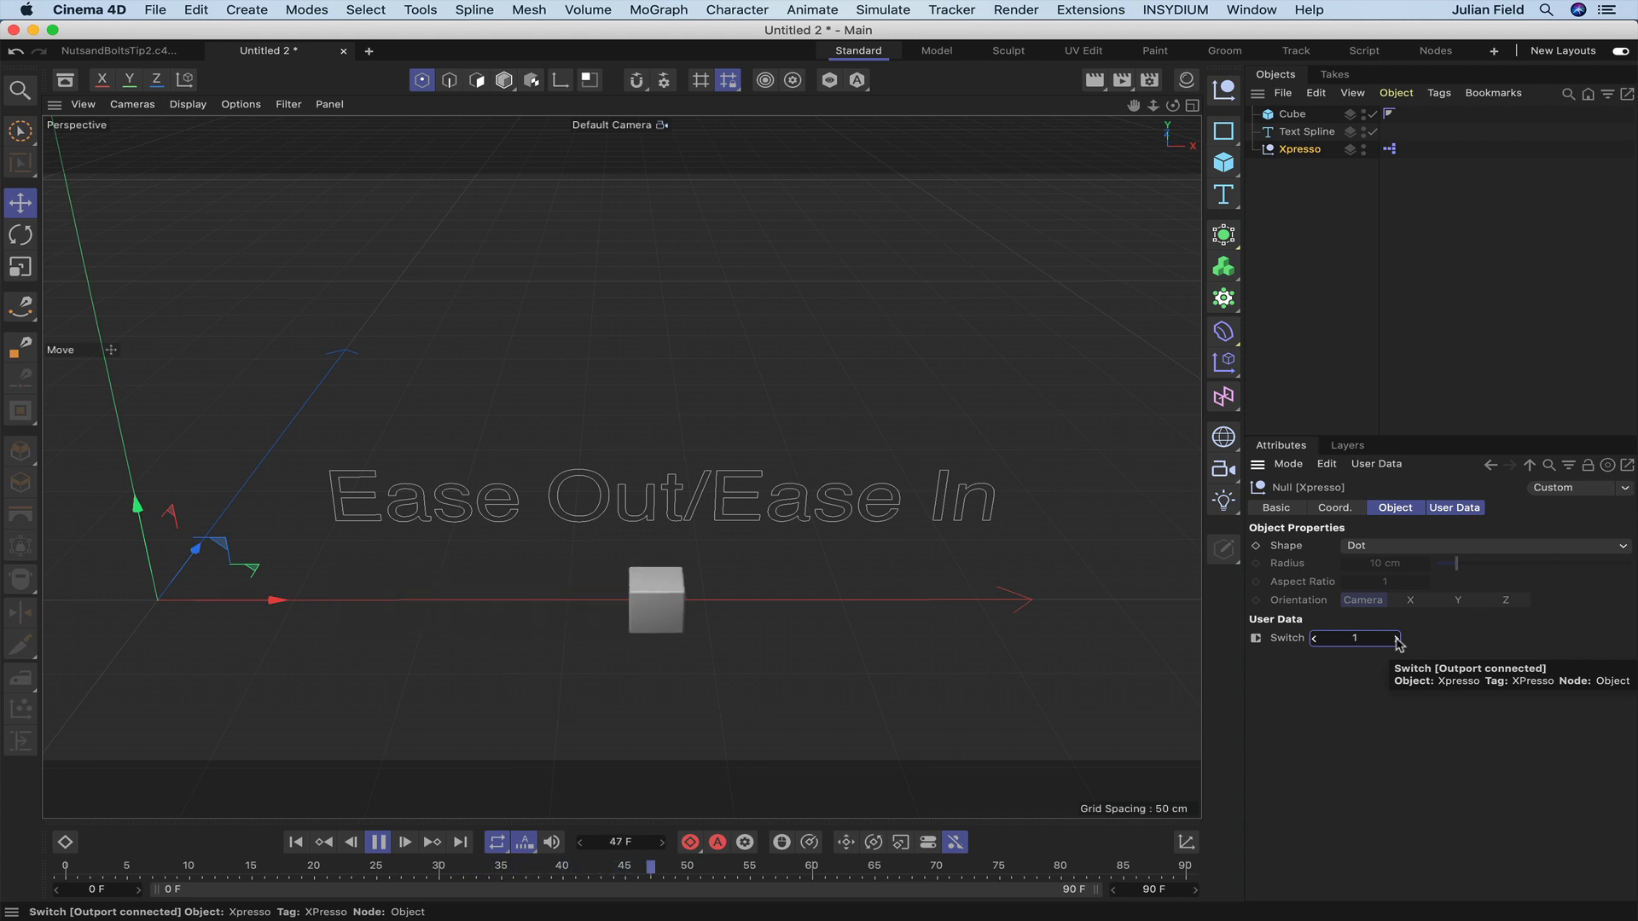
pyautogui.click(1316, 638)
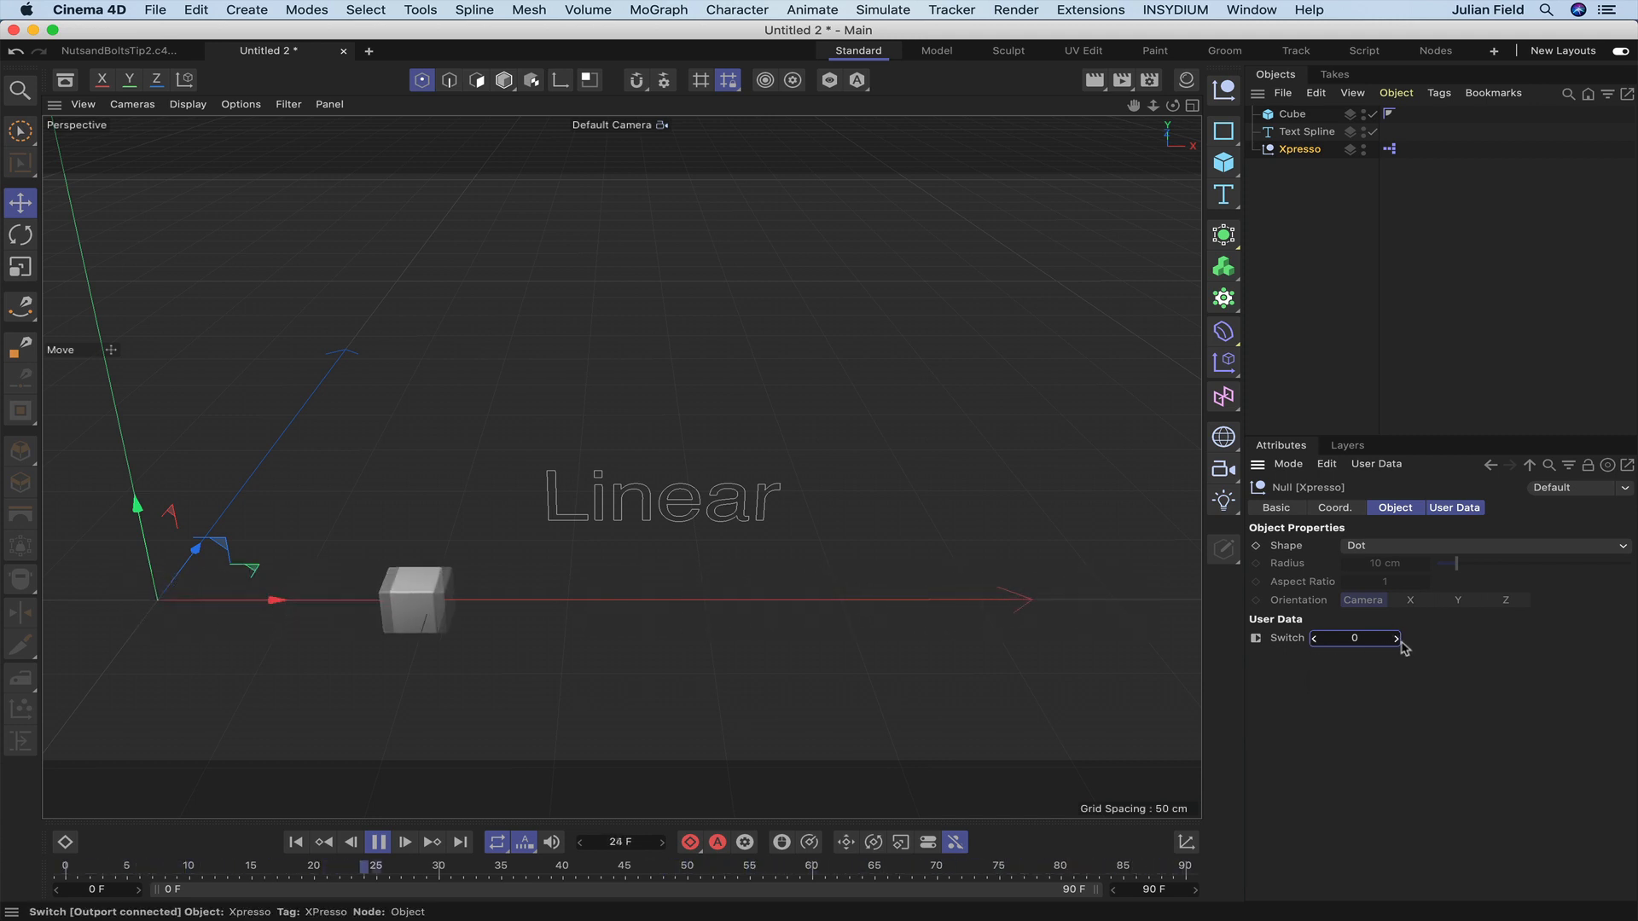
# - Set the Switch back to ease, stop playback, and select the XPresso tag
pyautogui.click(1397, 638)
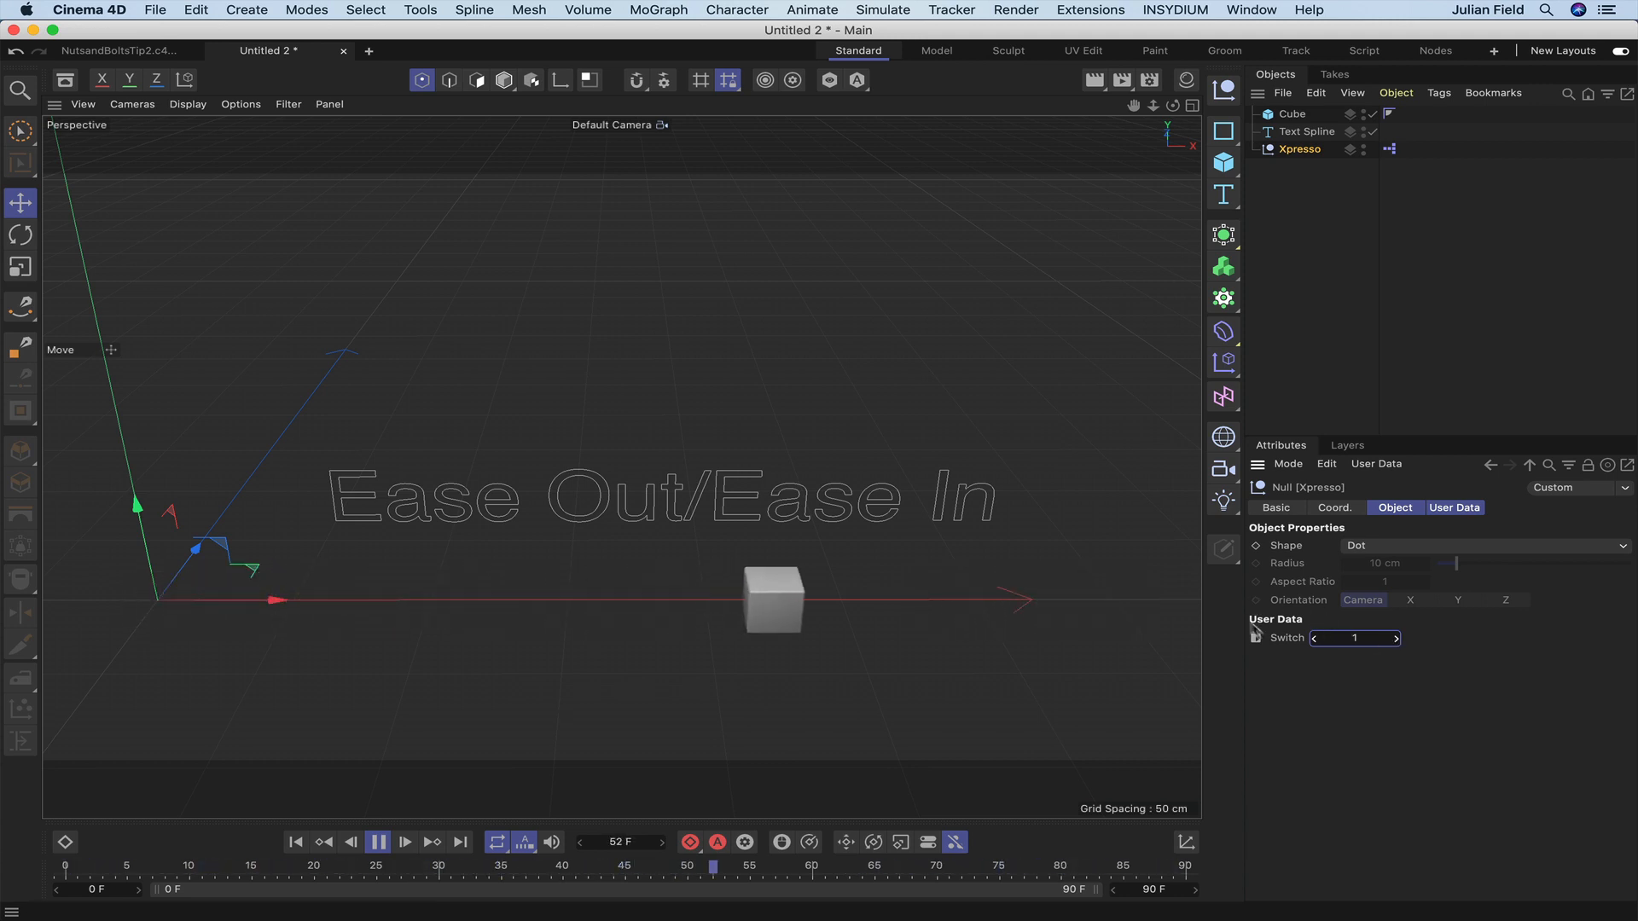
pyautogui.click(377, 842)
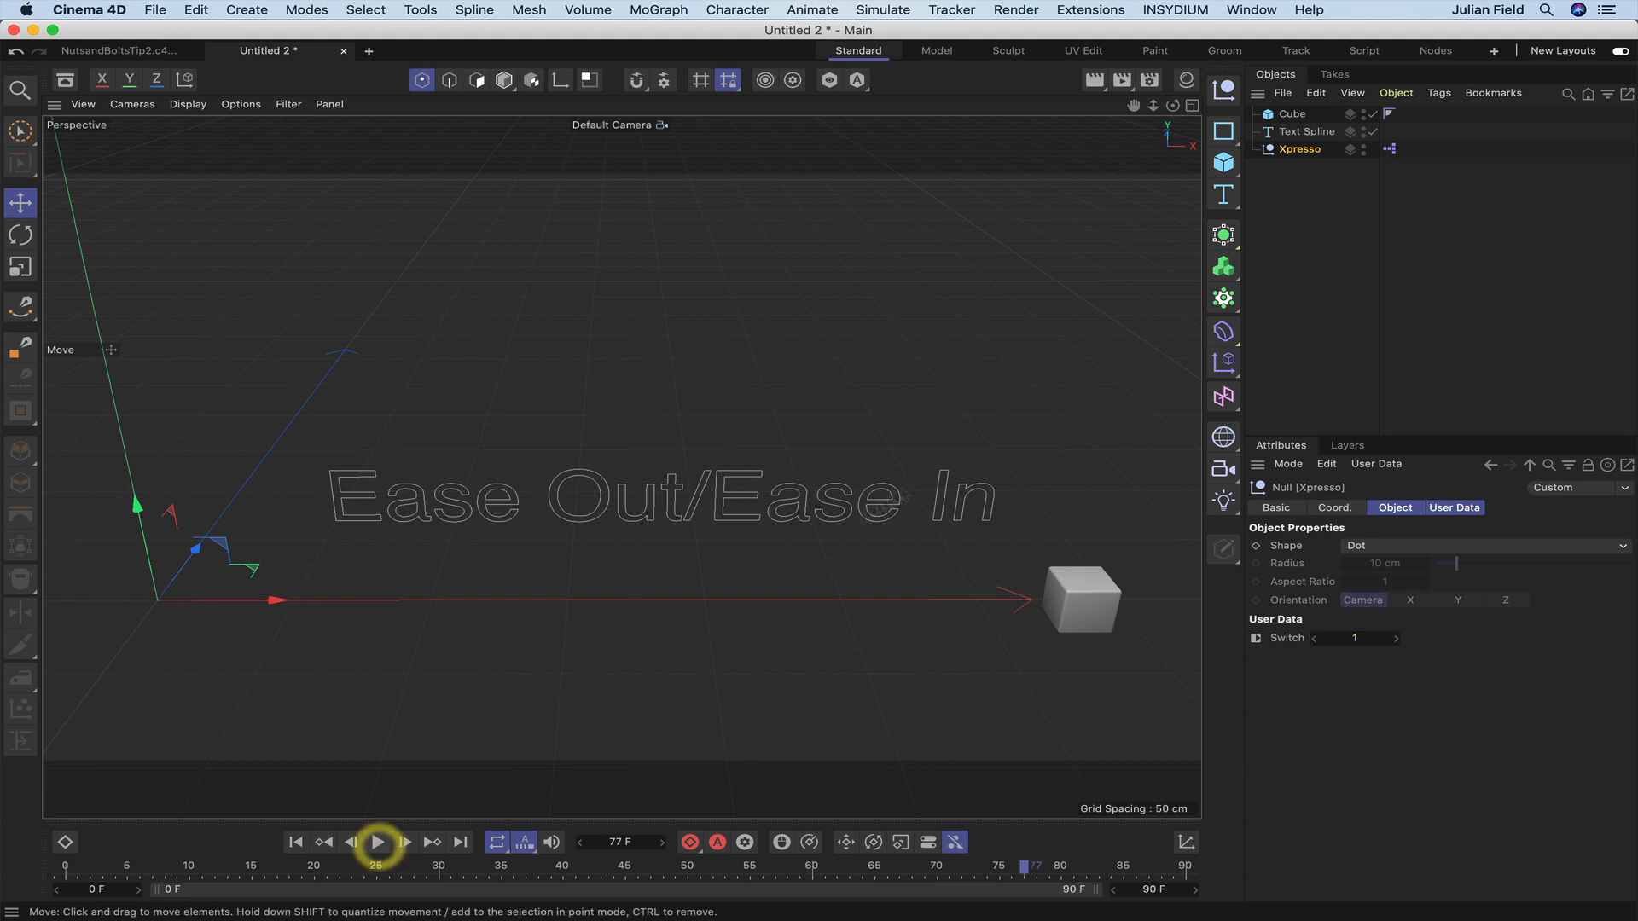
pyautogui.click(1390, 148)
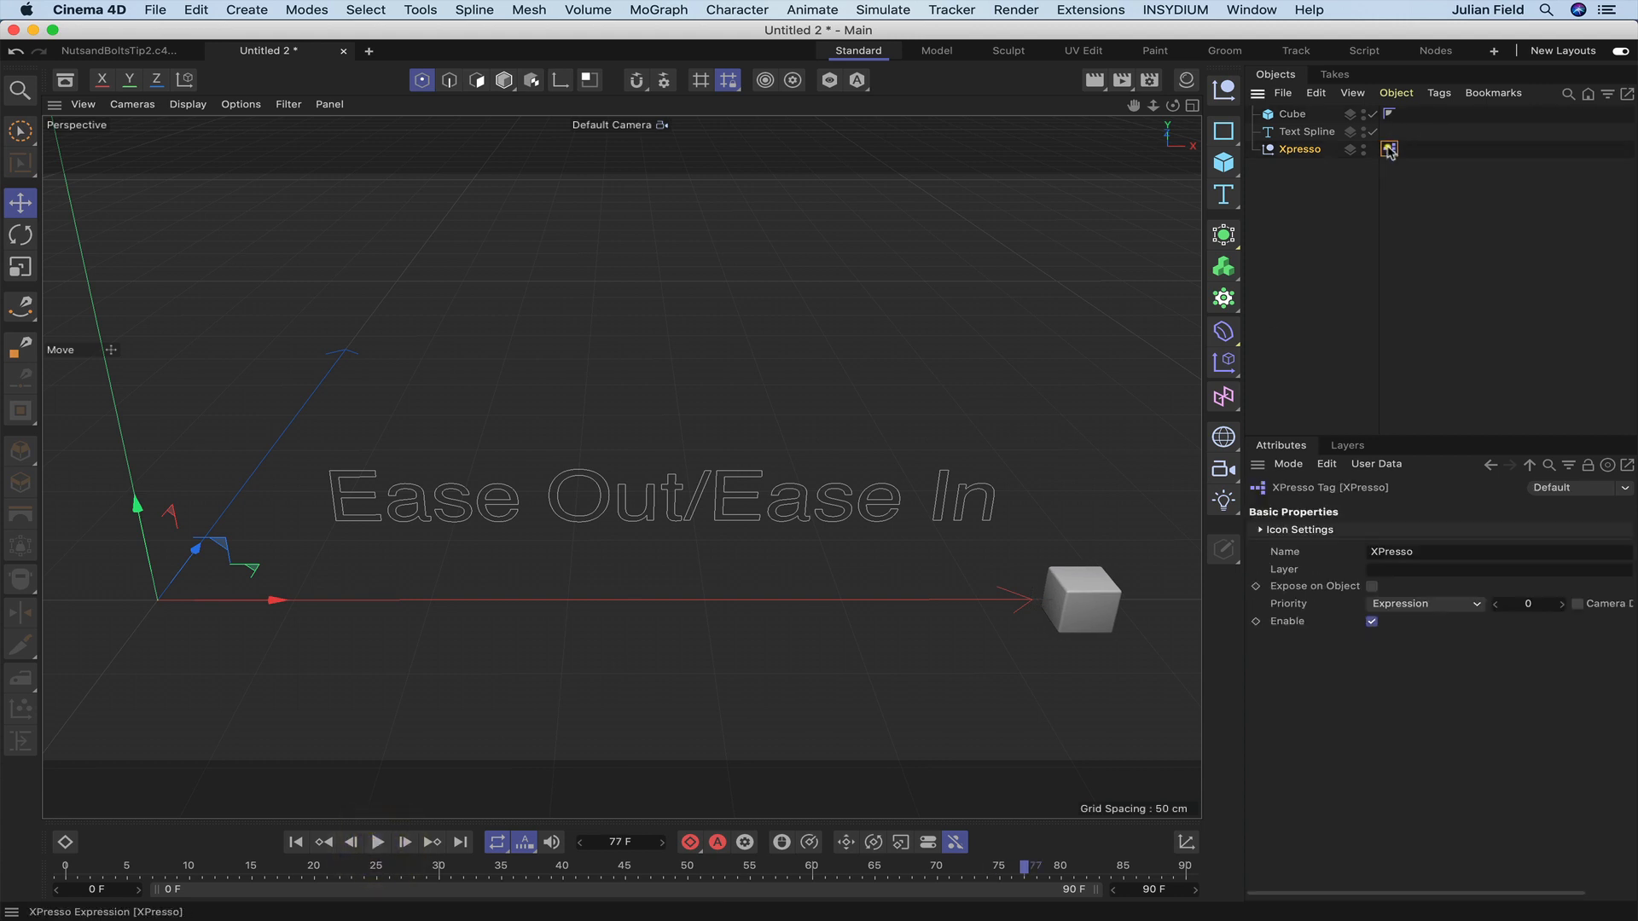
# - Open the XPresso node graph for review, then replay the cube animation
pyautogui.doubleClick(1390, 149)
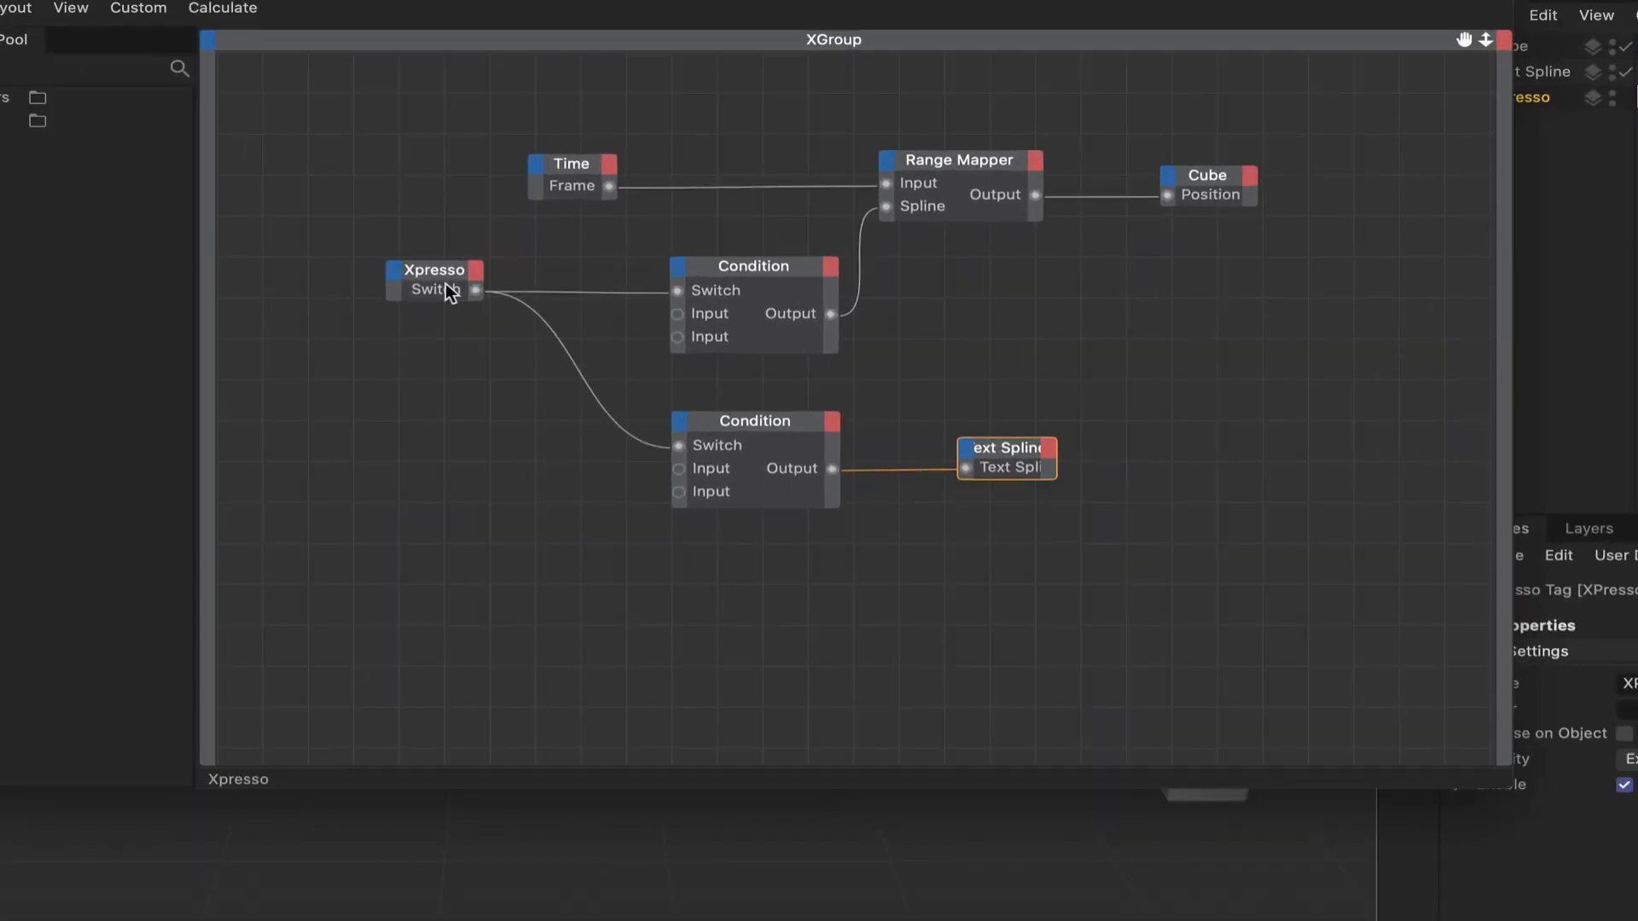
pyautogui.moveTo(486, 314)
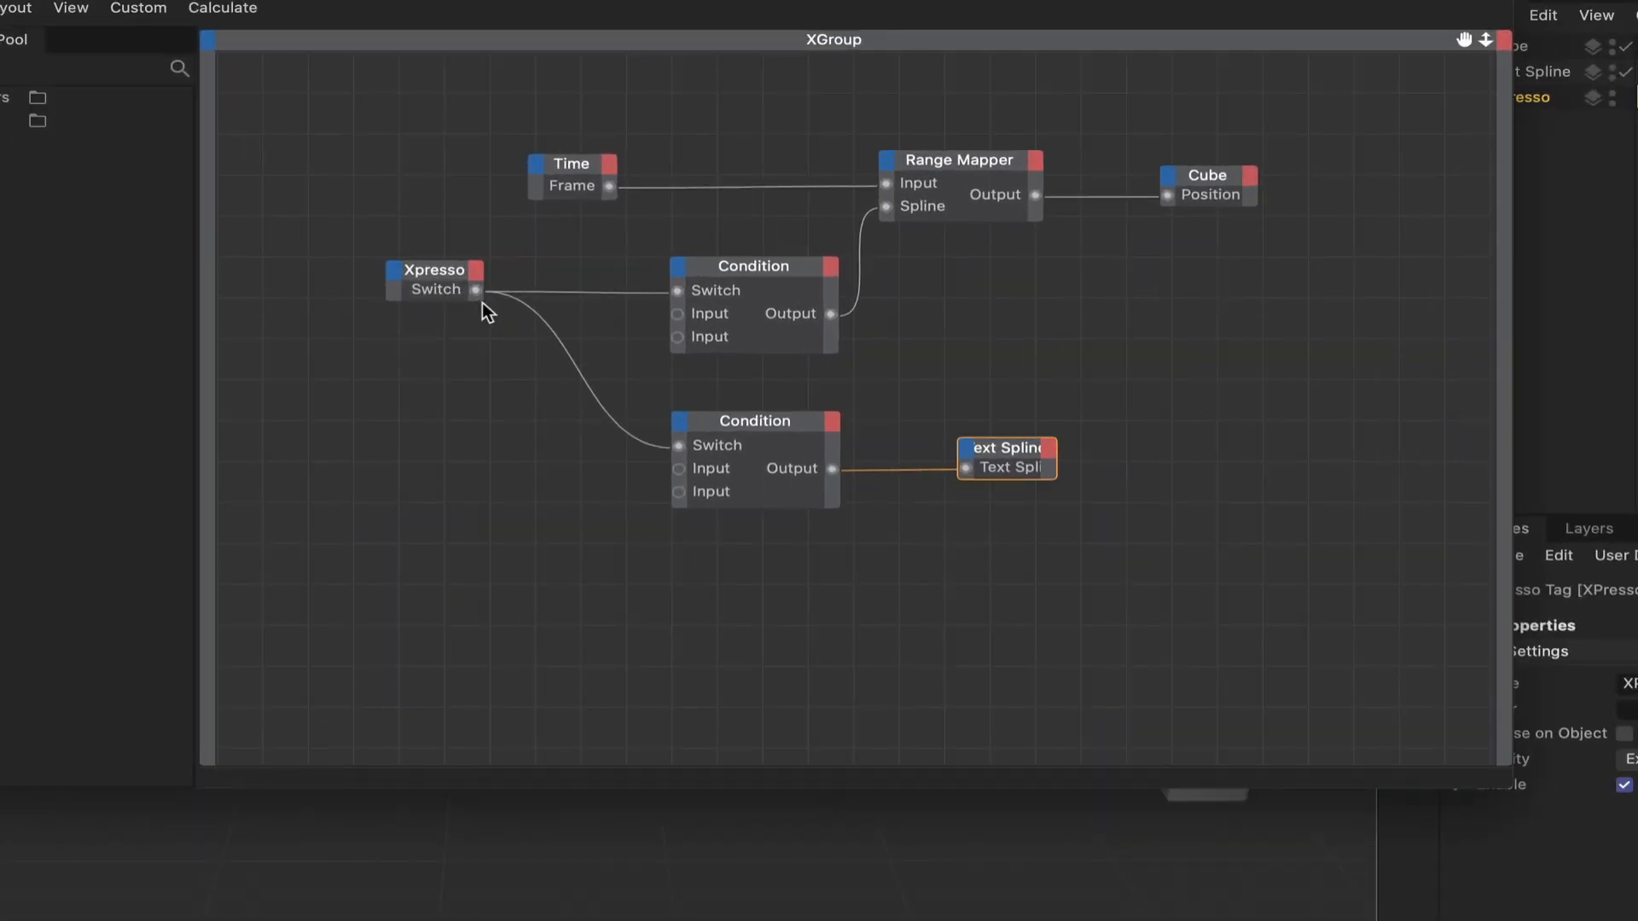
pyautogui.moveTo(689, 450)
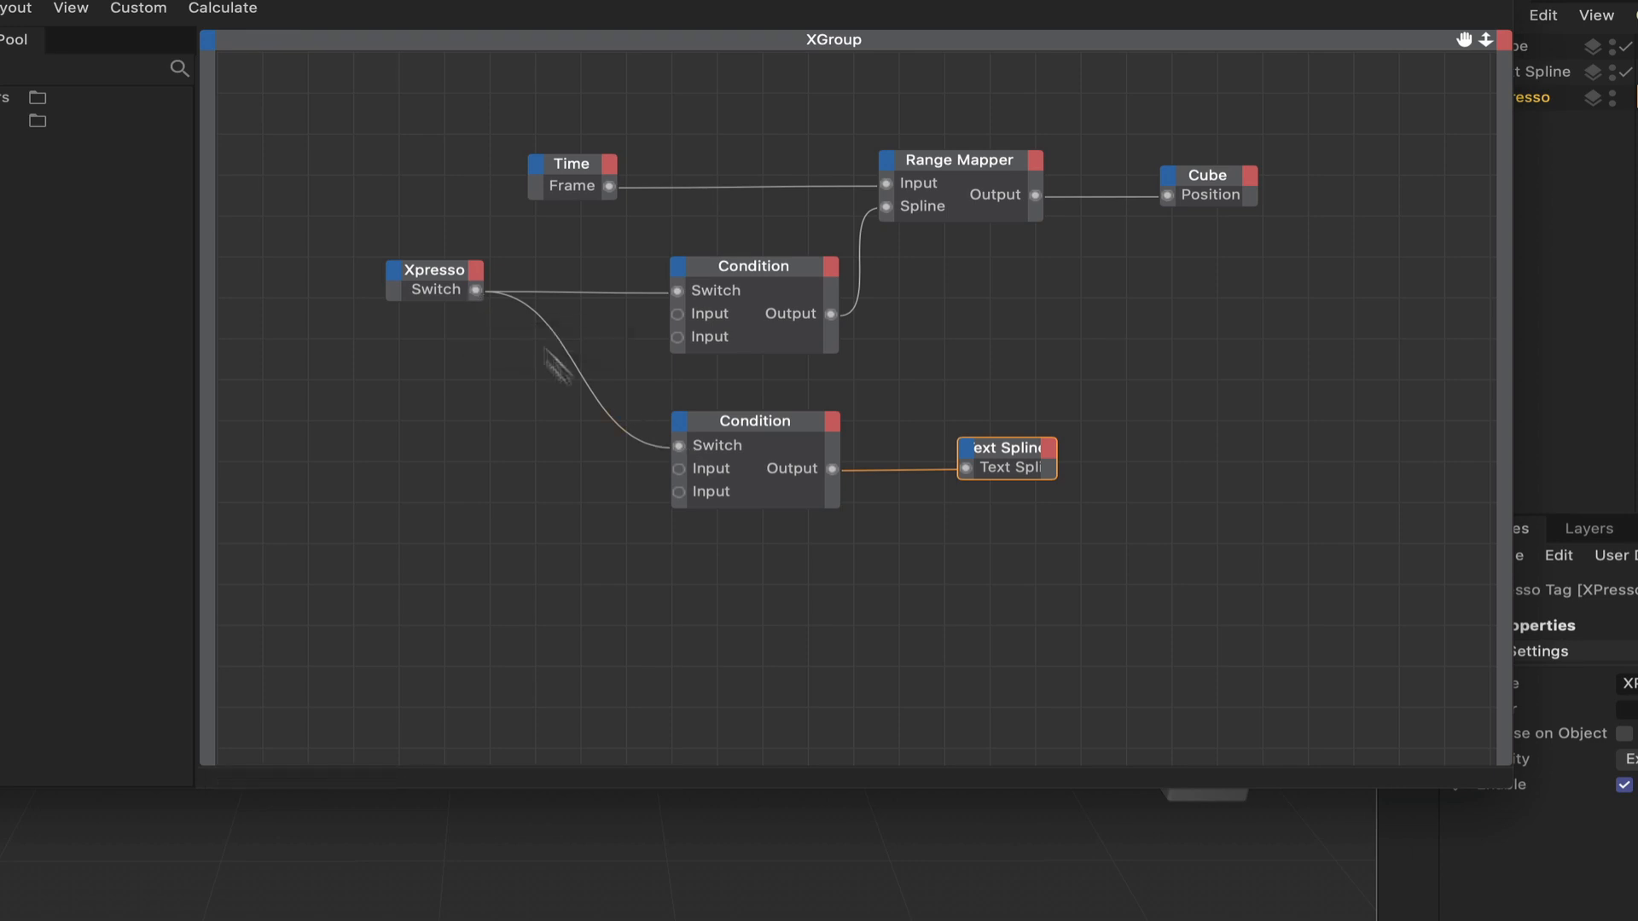
pyautogui.moveTo(678, 446)
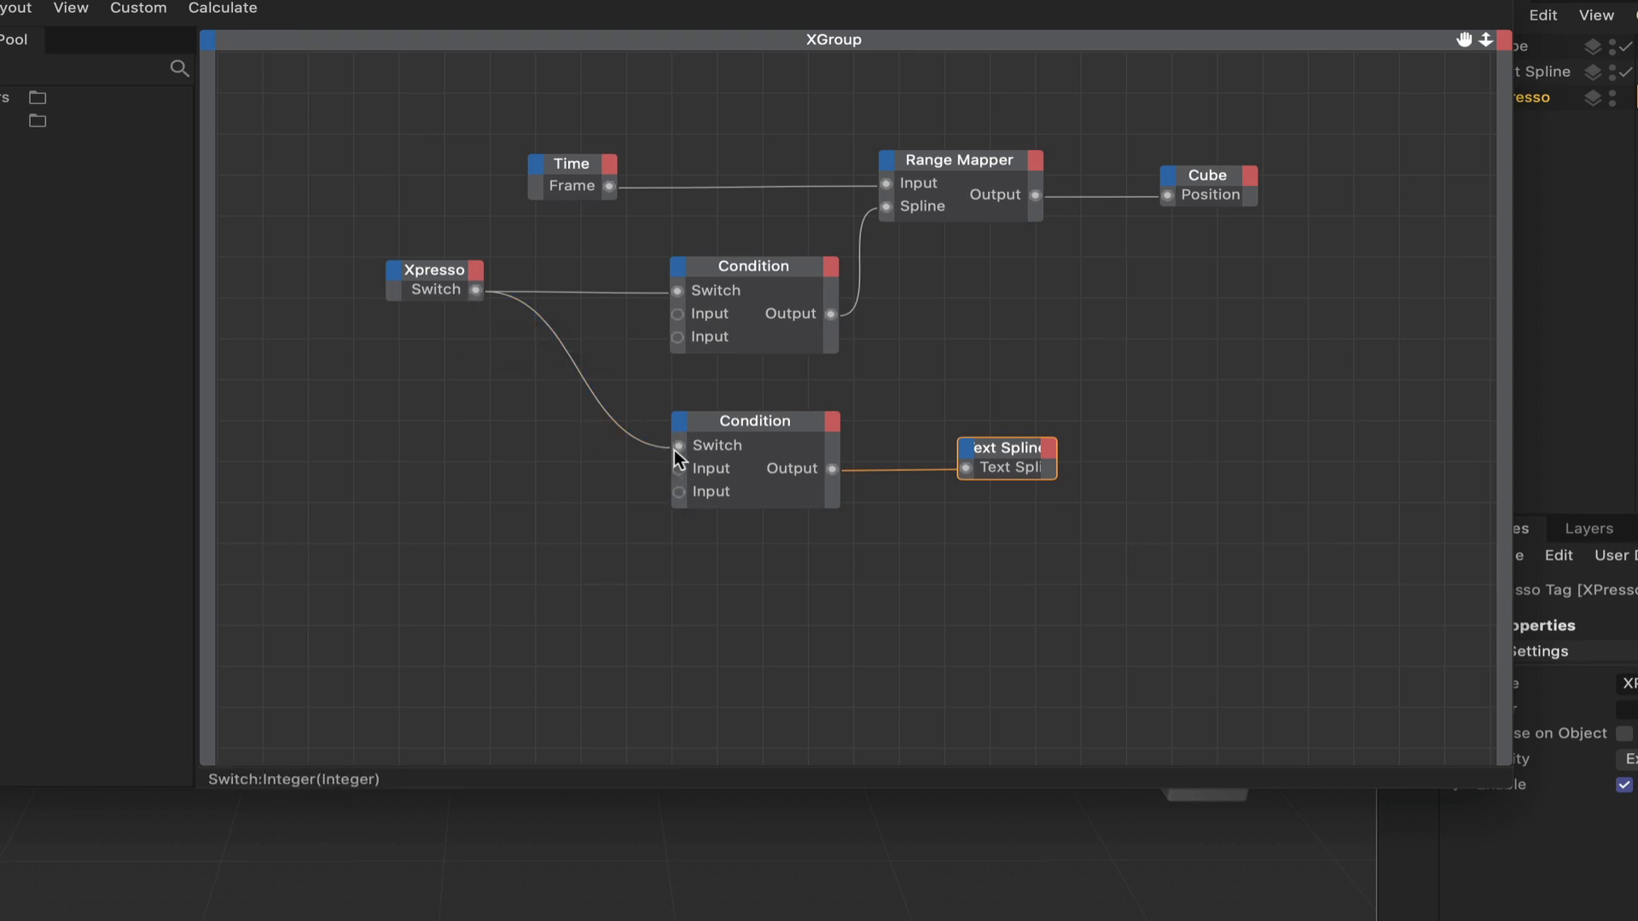
pyautogui.moveTo(680, 452)
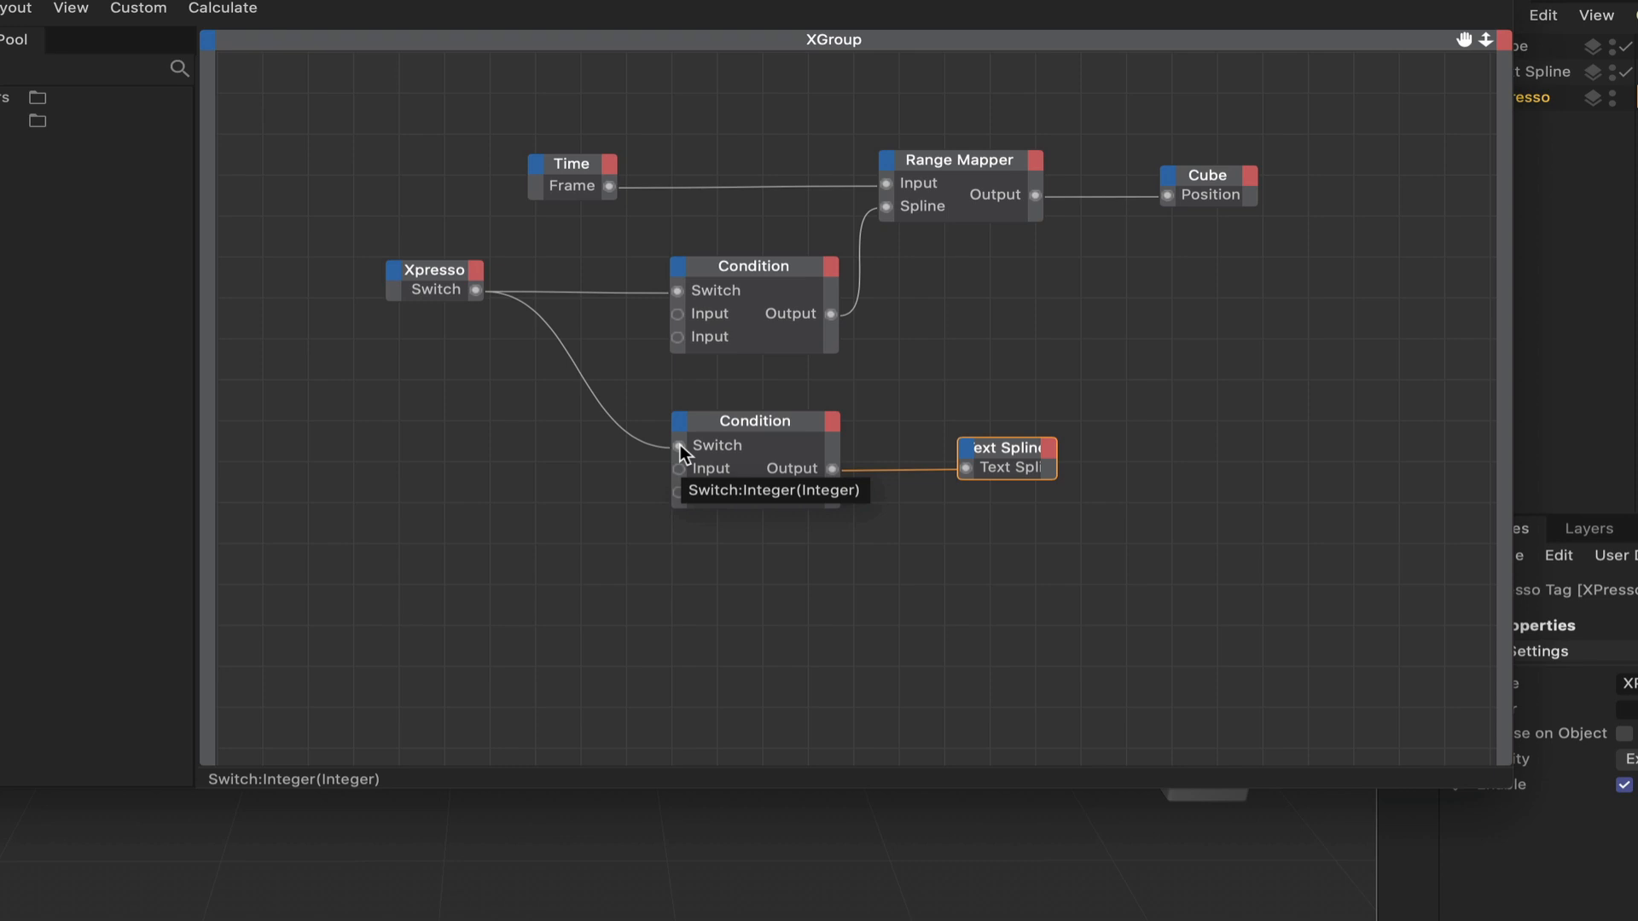
pyautogui.moveTo(753, 391)
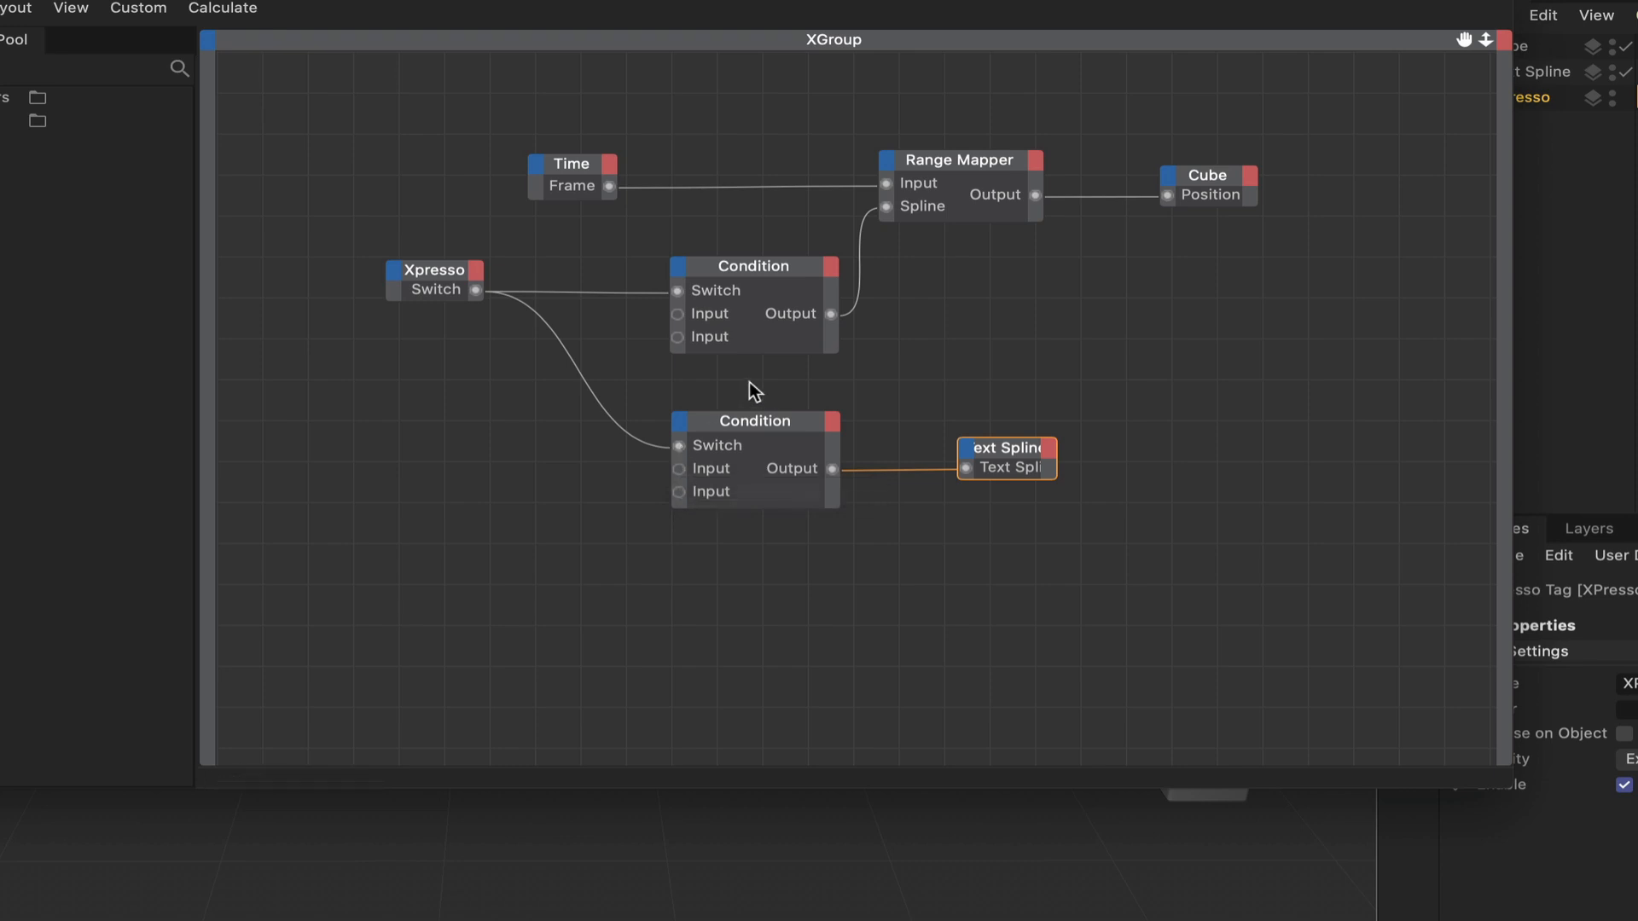
pyautogui.moveTo(775, 372)
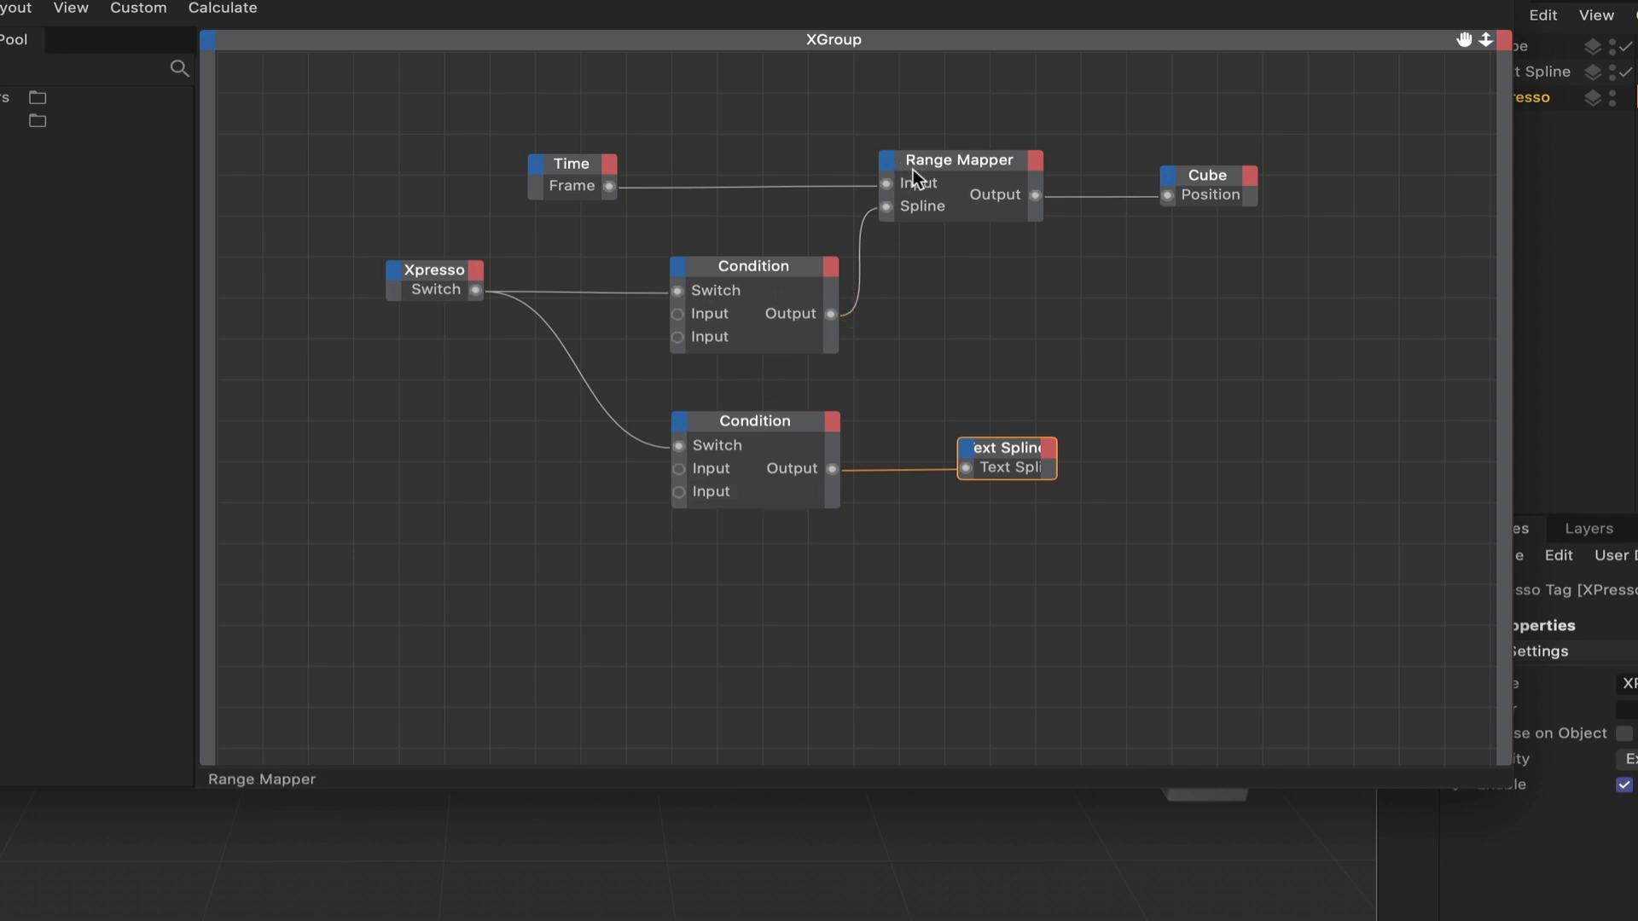
pyautogui.moveTo(841, 167)
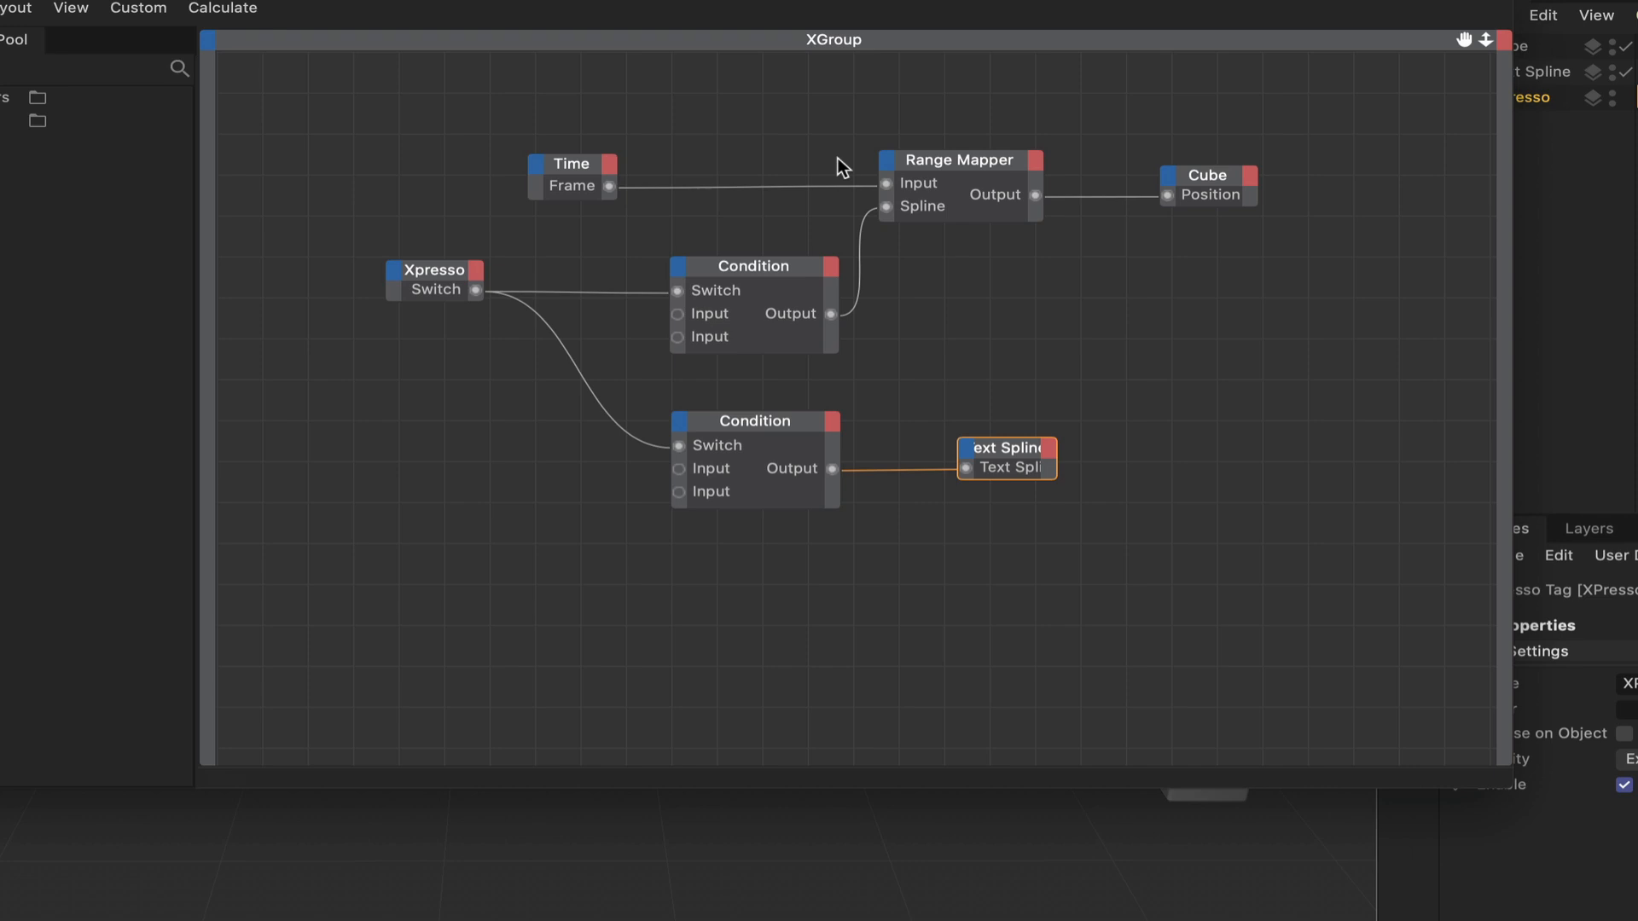
pyautogui.moveTo(645, 206)
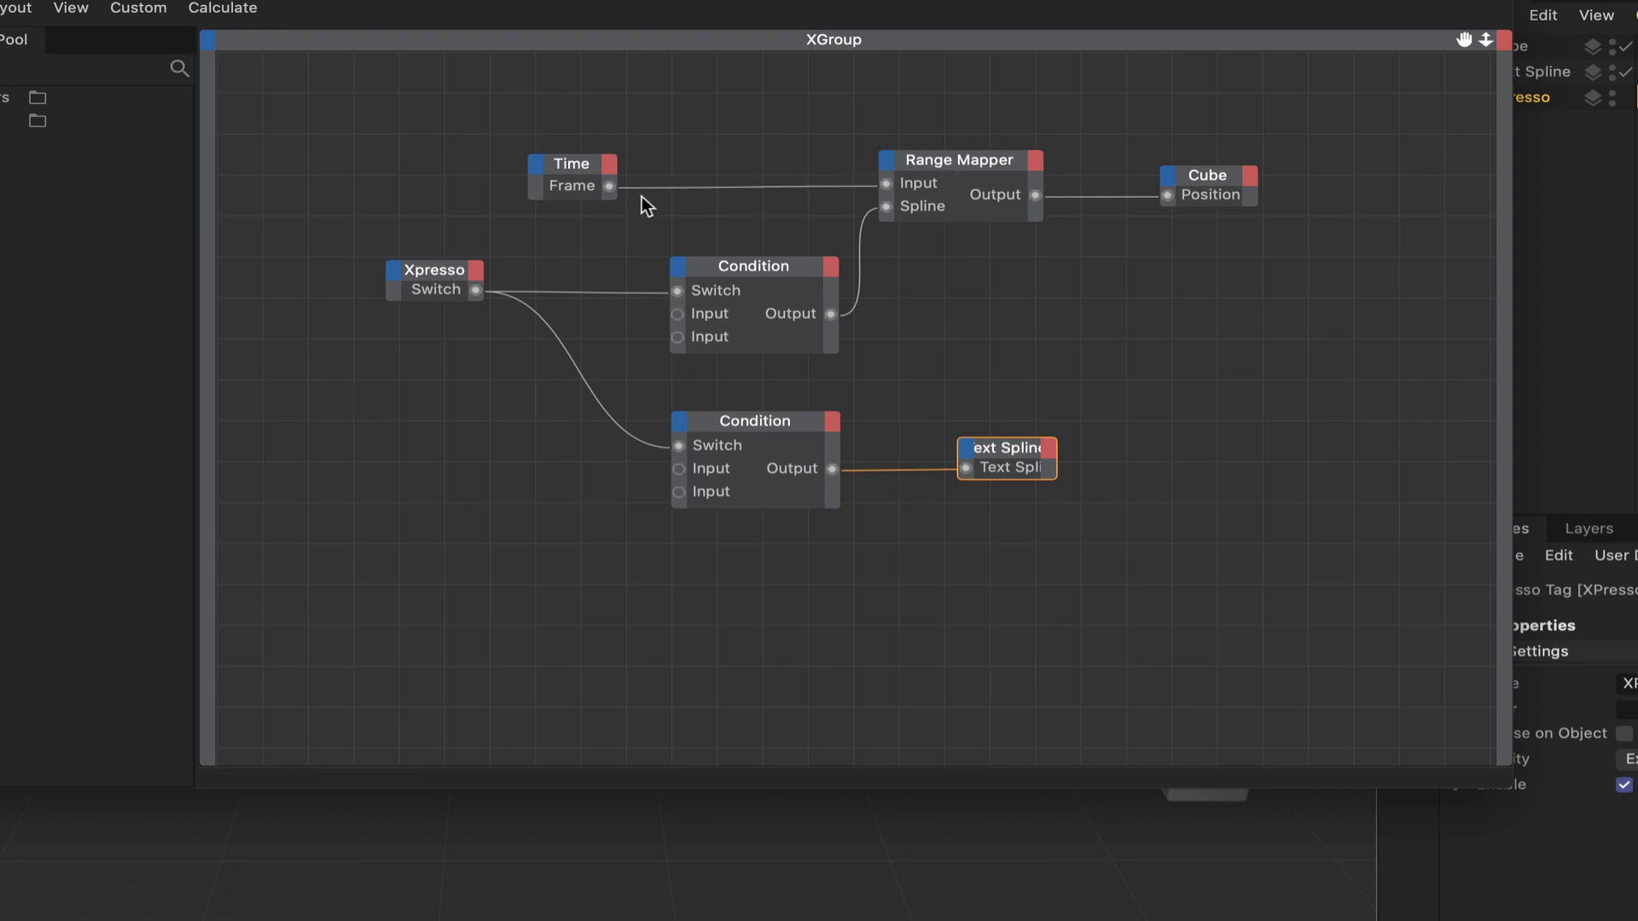
pyautogui.moveTo(635, 238)
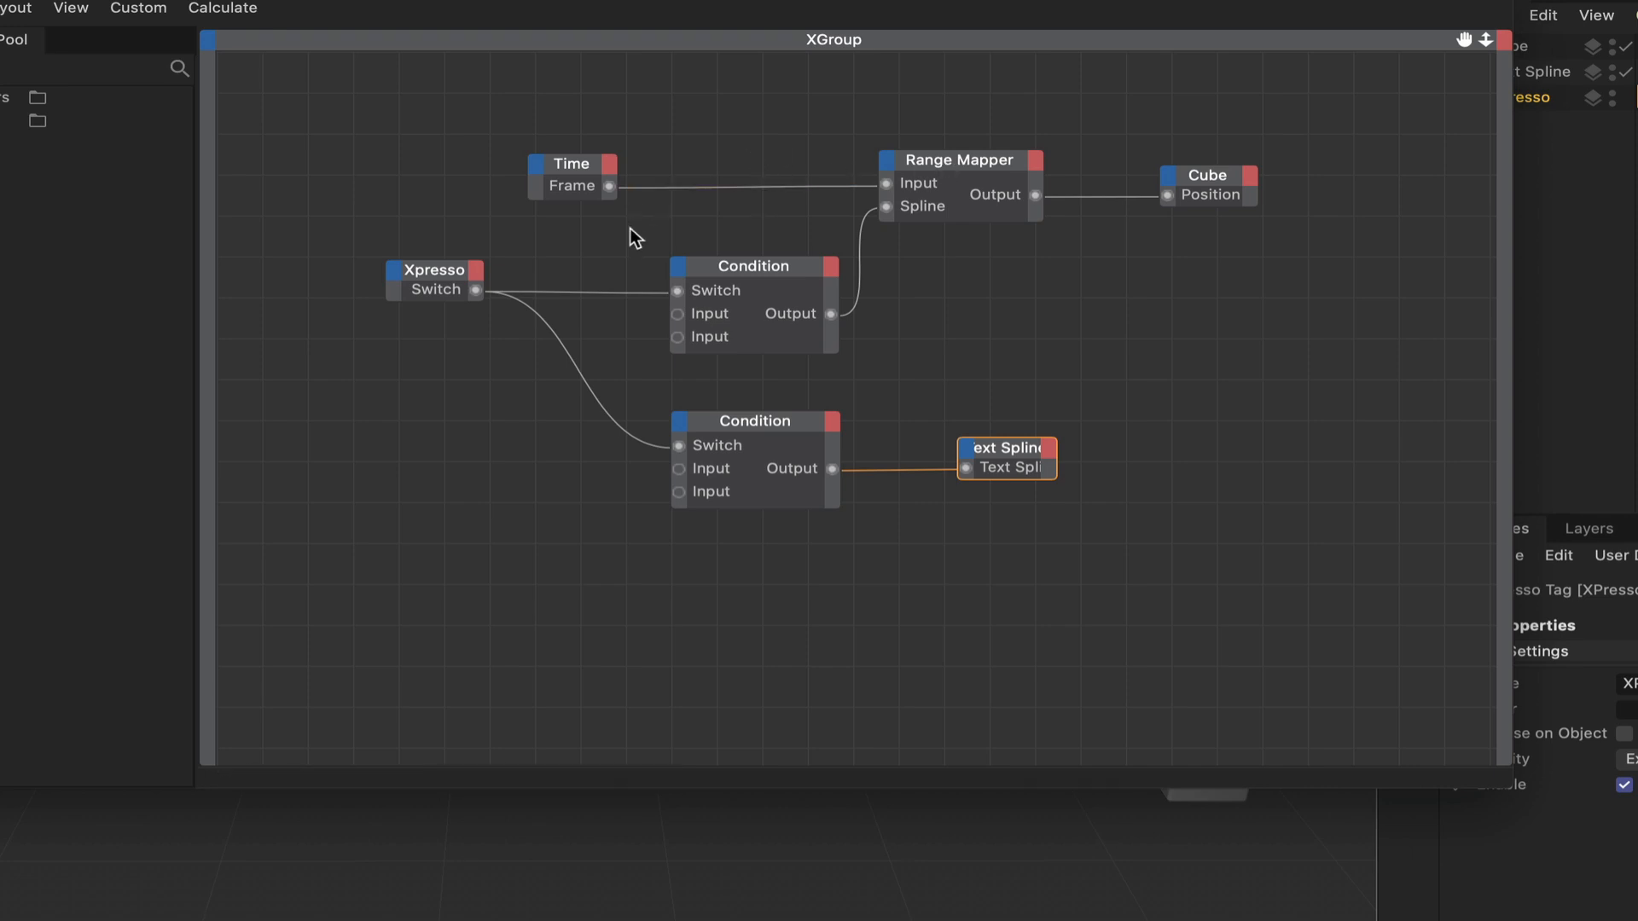
pyautogui.moveTo(622, 274)
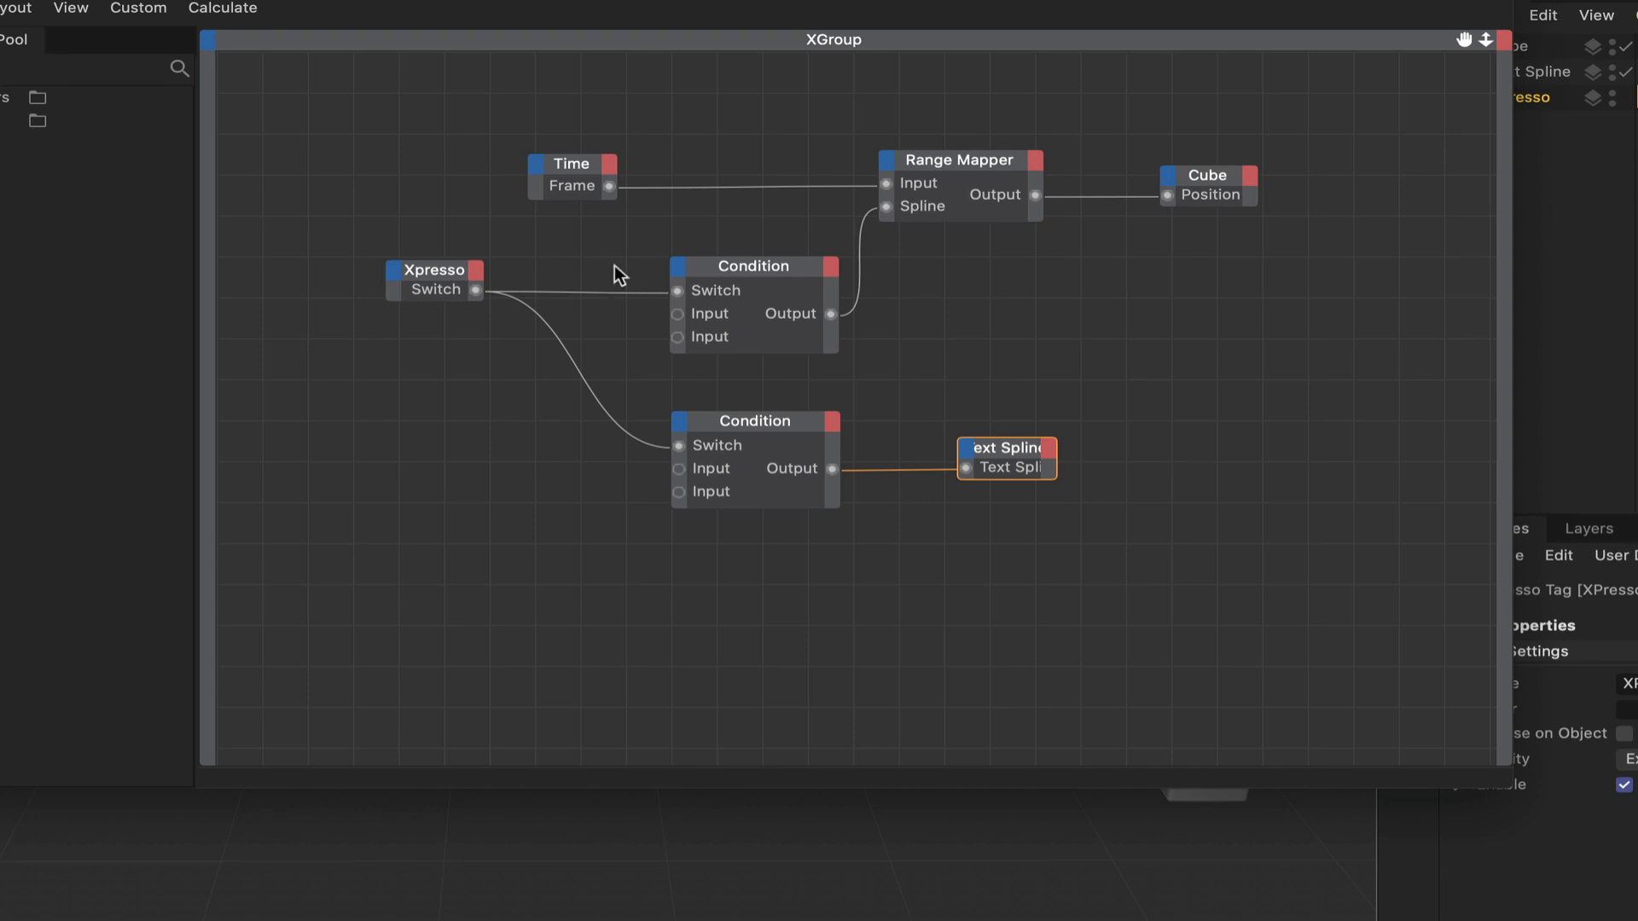
pyautogui.moveTo(641, 262)
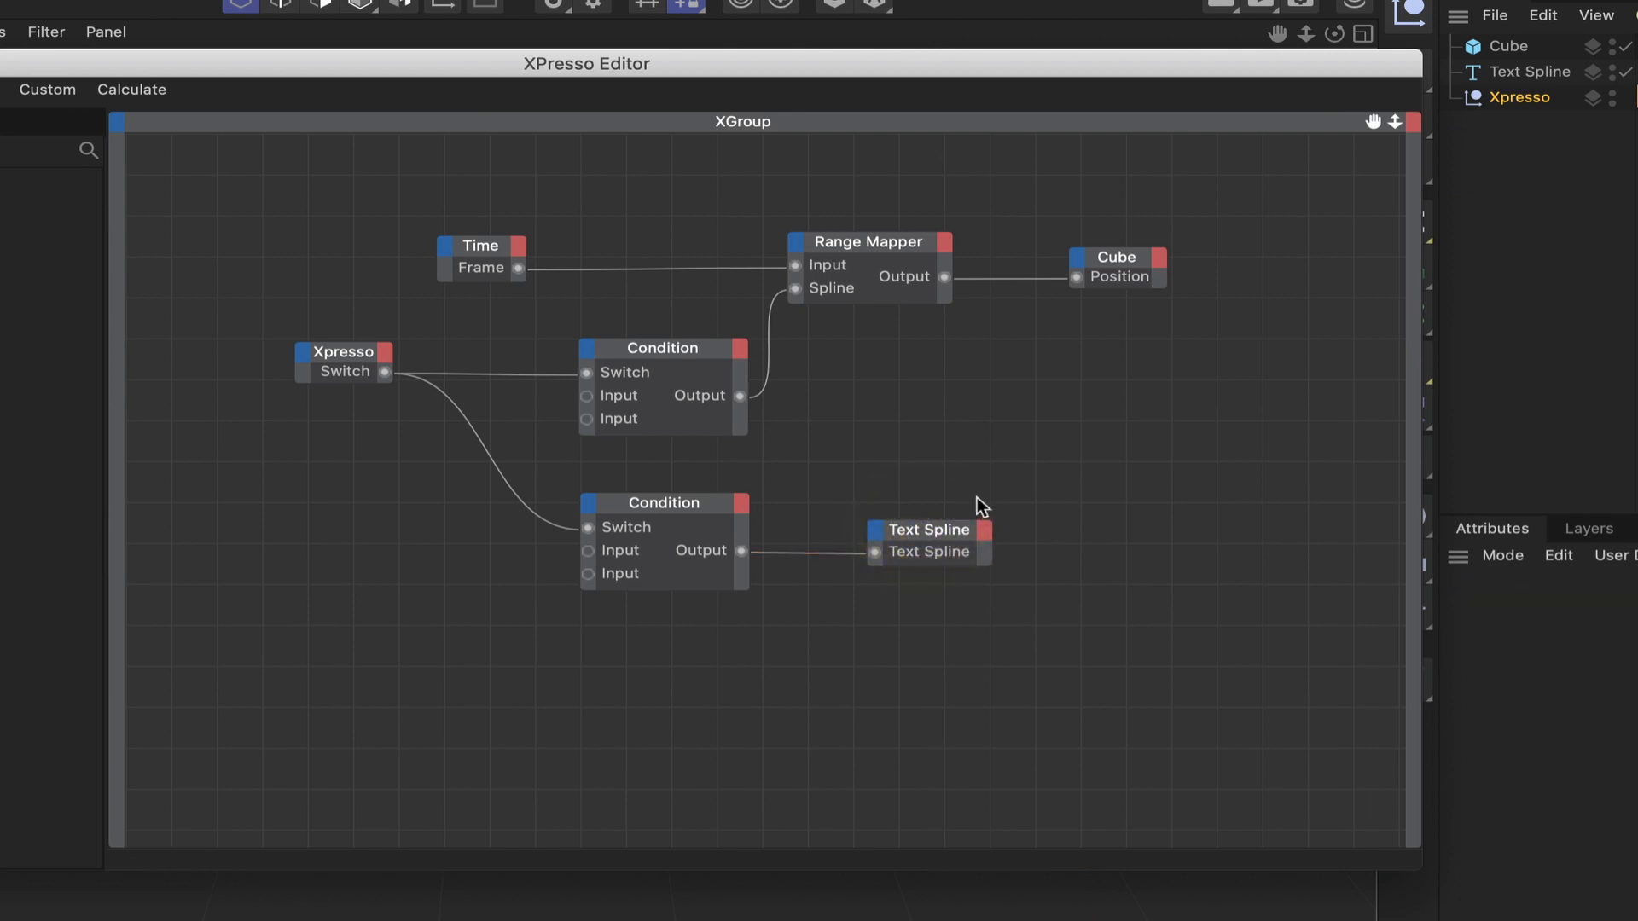
pyautogui.moveTo(1104, 66)
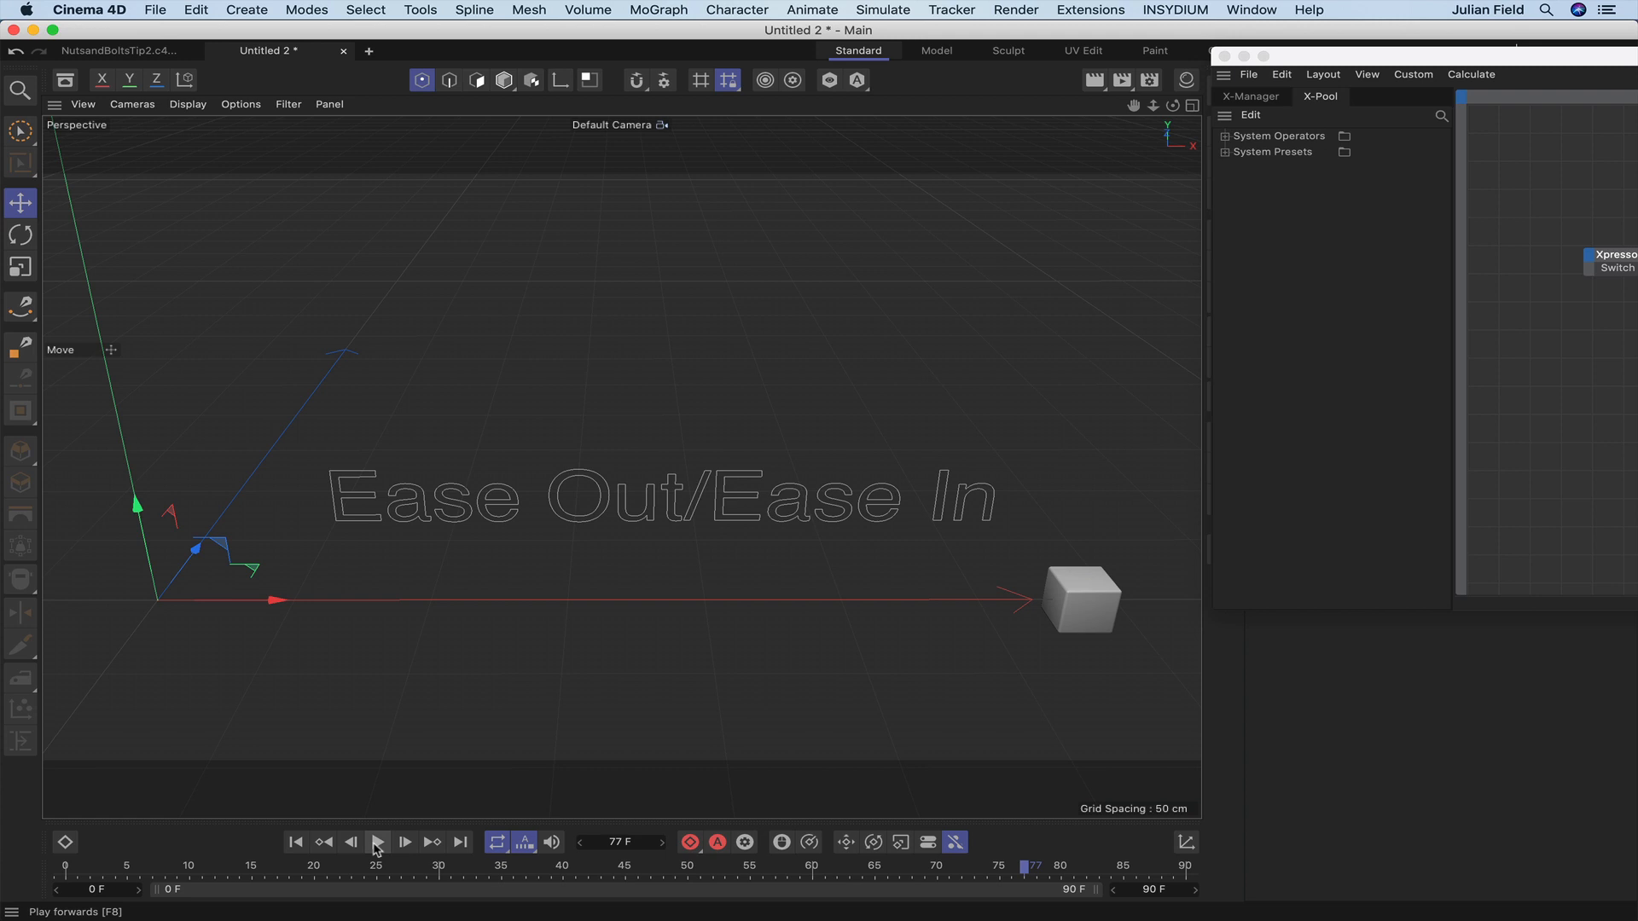
pyautogui.click(377, 842)
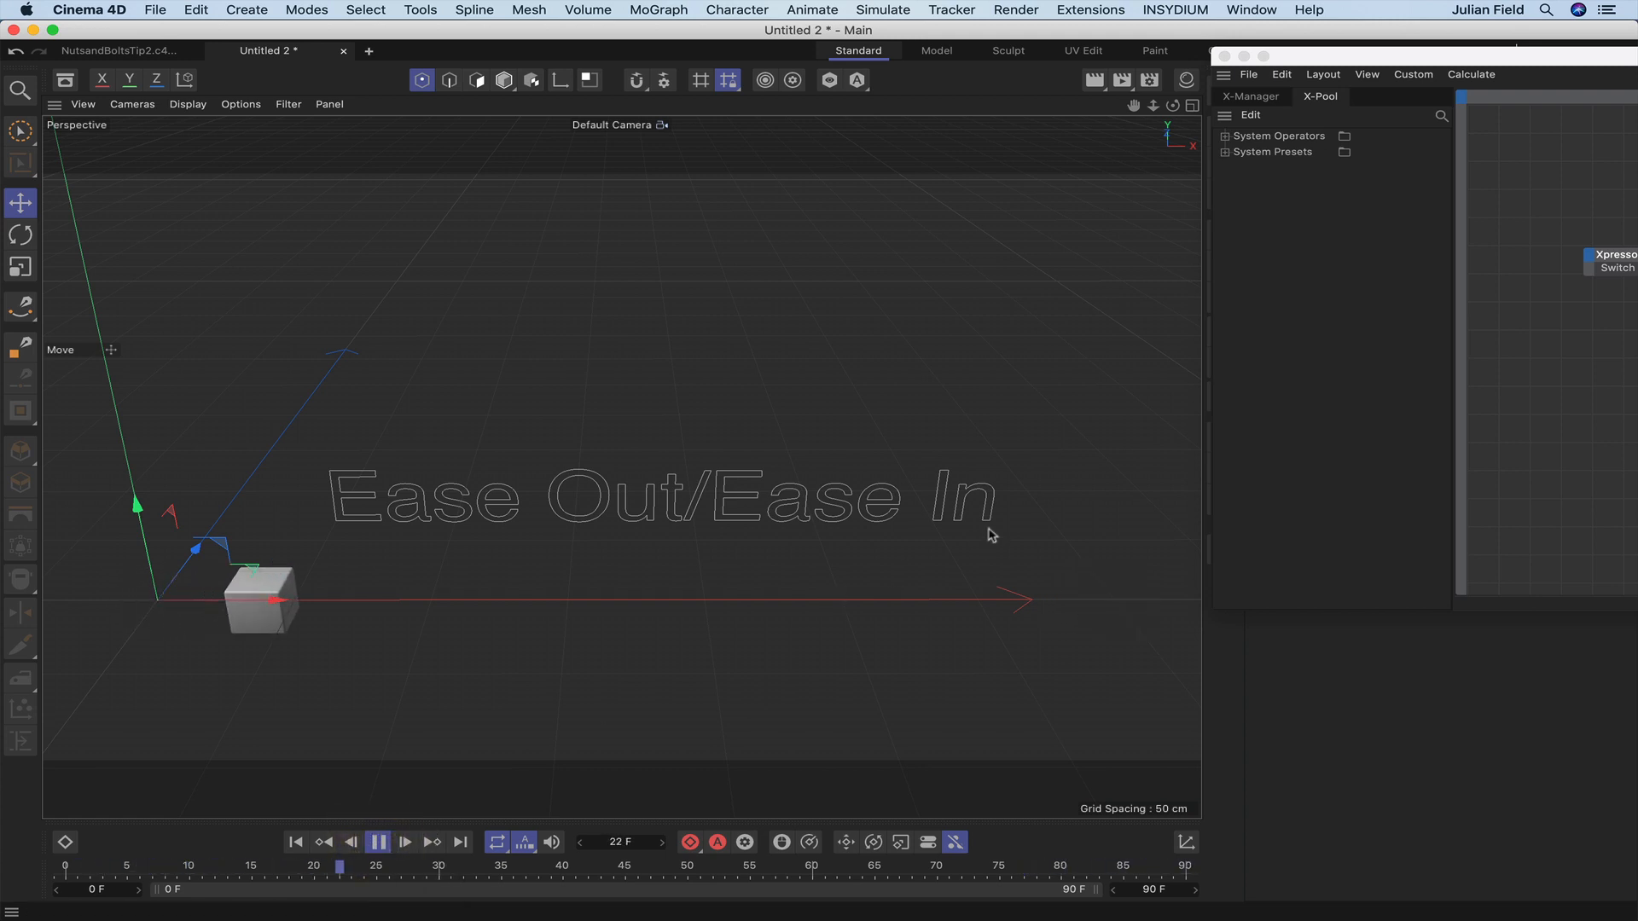